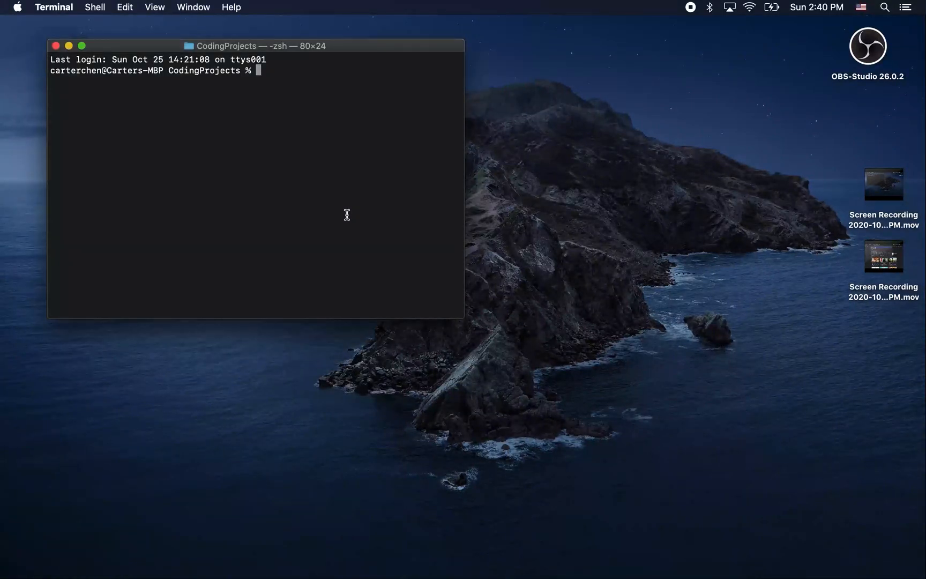
Scaffold a new React app named chrome-sticky-notes-extension with create-react-app.
text(npx cret)
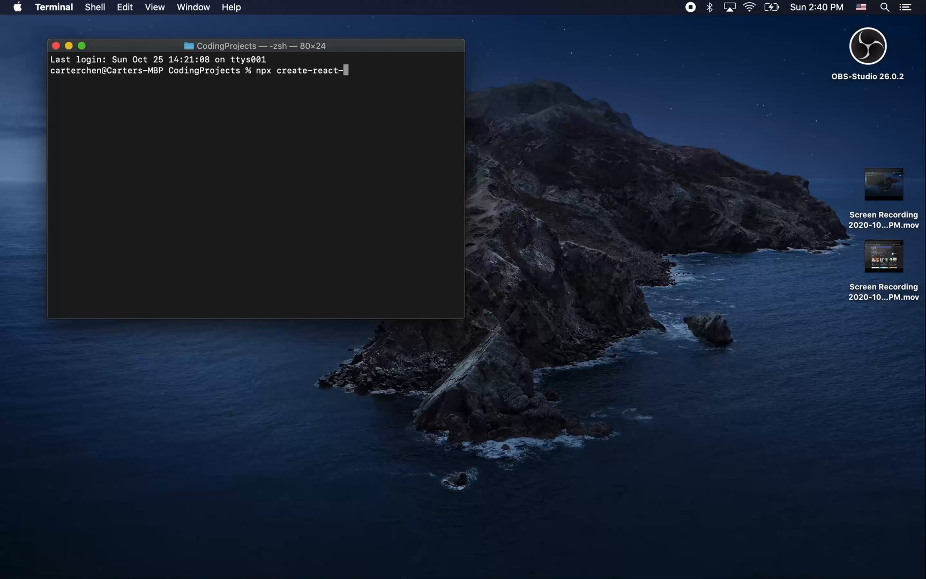
text(app chromee)
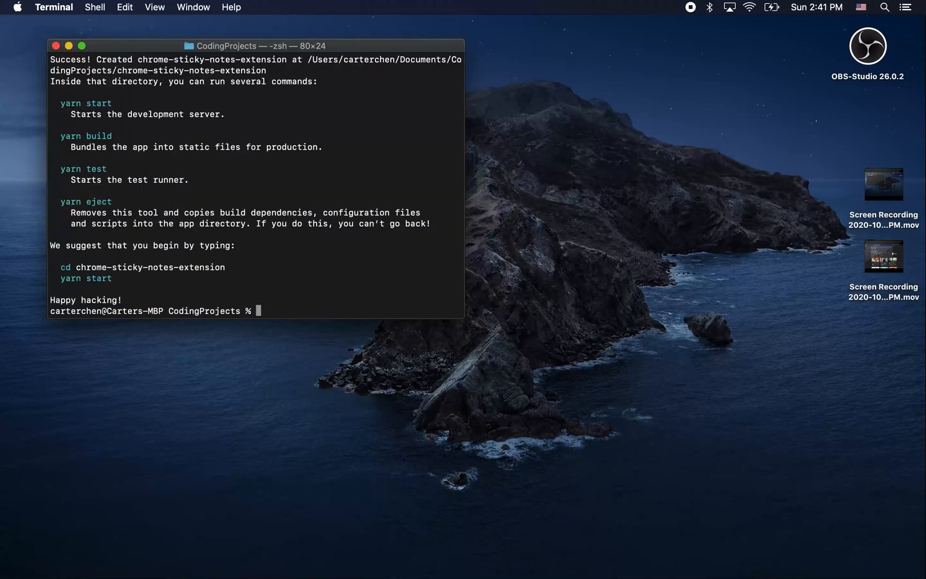
Navigate into the Sticky Notes project folder and open it in Visual Studio Code.
text(cd)
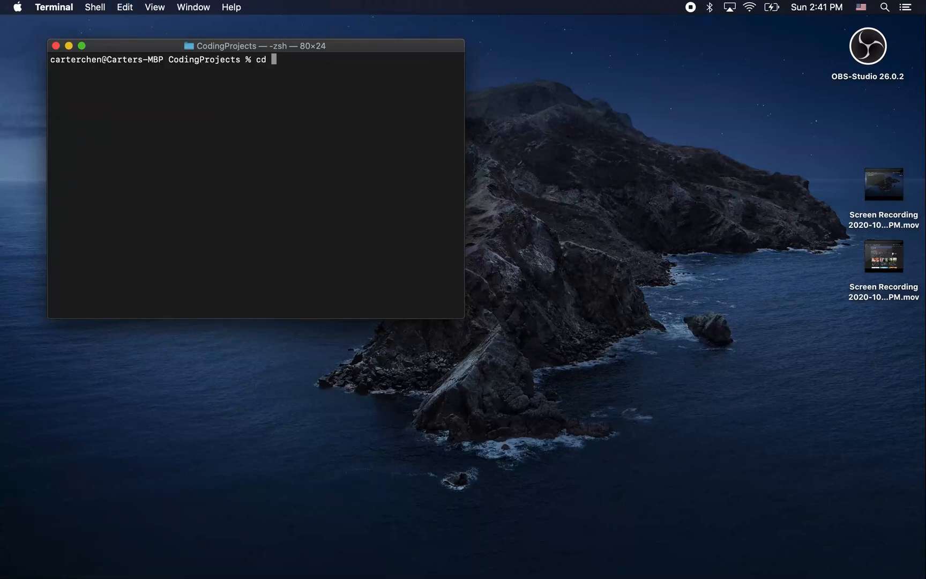
text(ls)
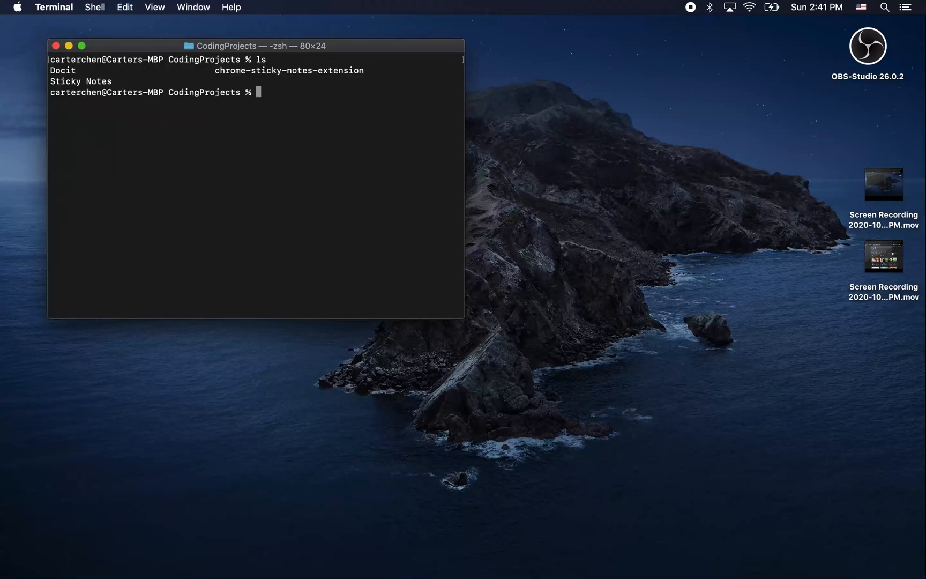
text(cd Sticky\ Notes/)
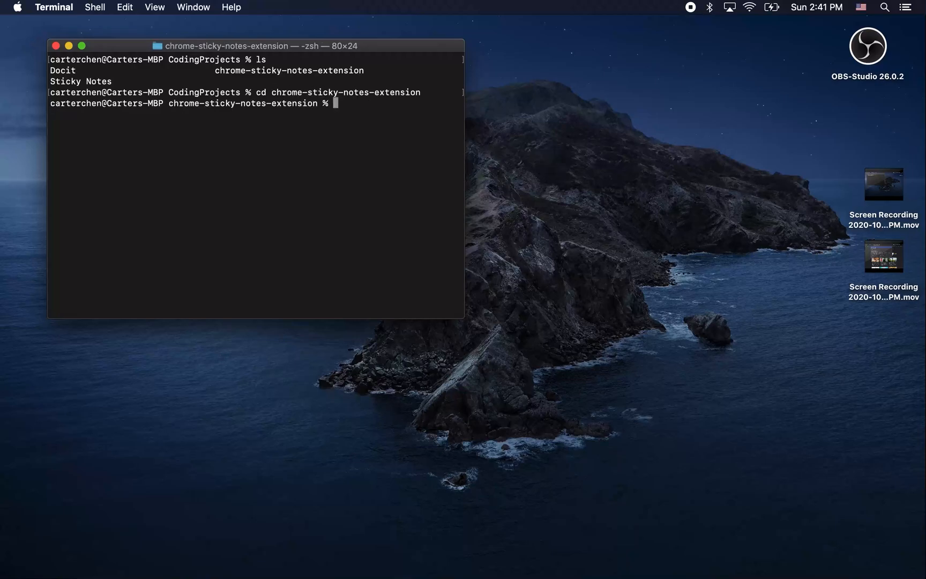
text(code .)
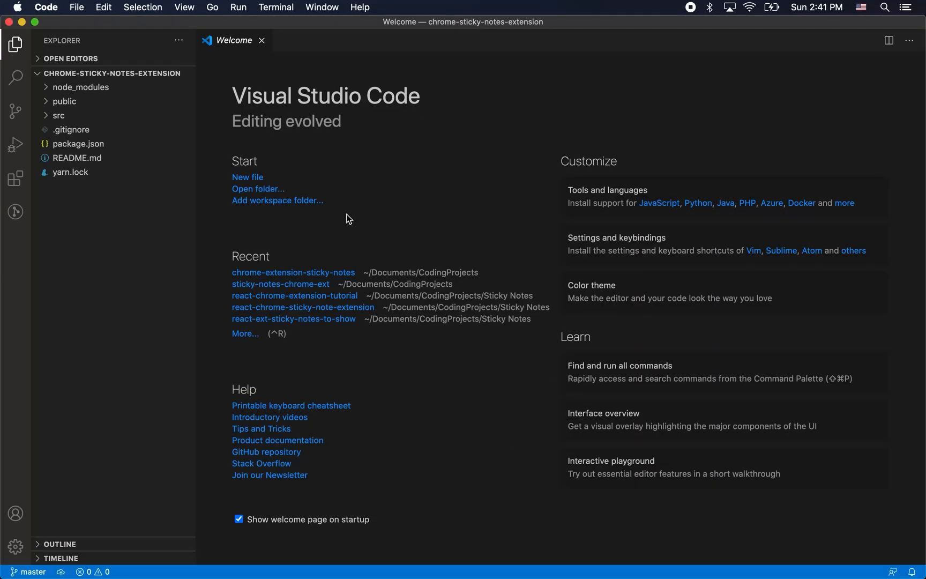
Create an empty StickyNotes.js in src and install styled-components with yarn.
click(261, 40)
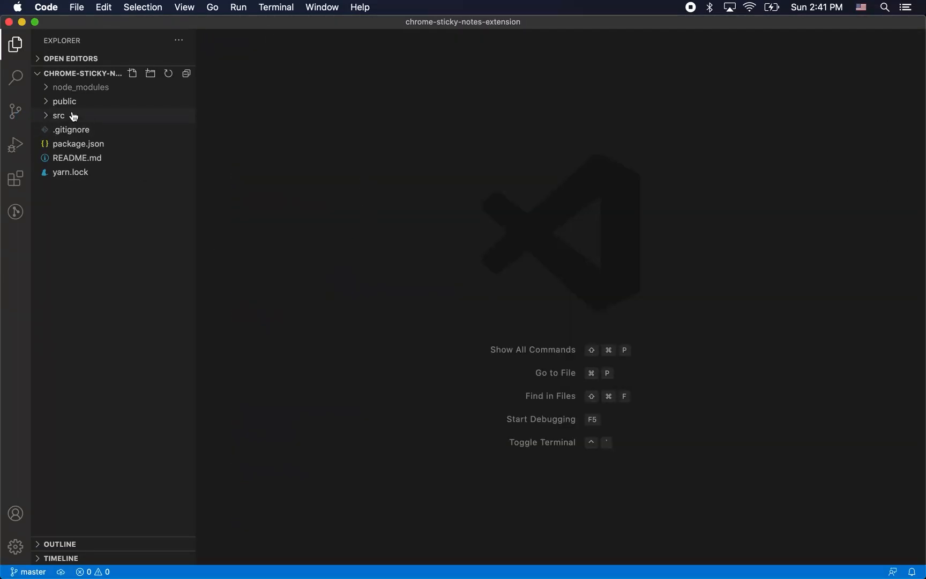
click(59, 115)
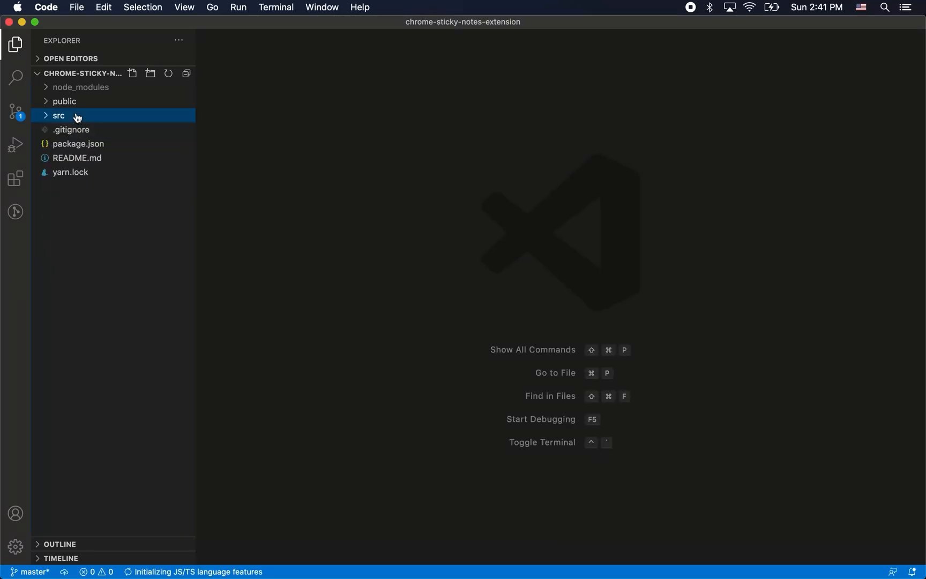
text(S)
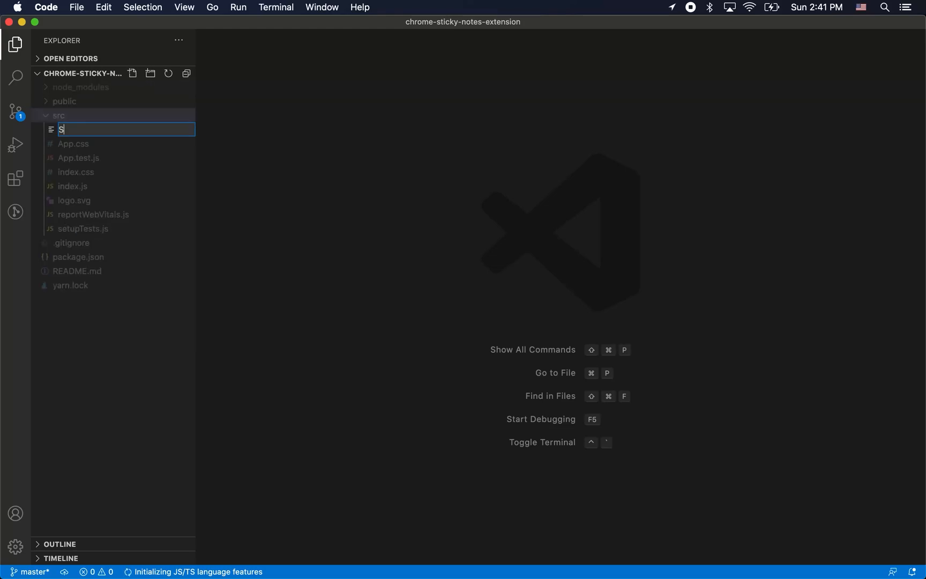
text(ti)
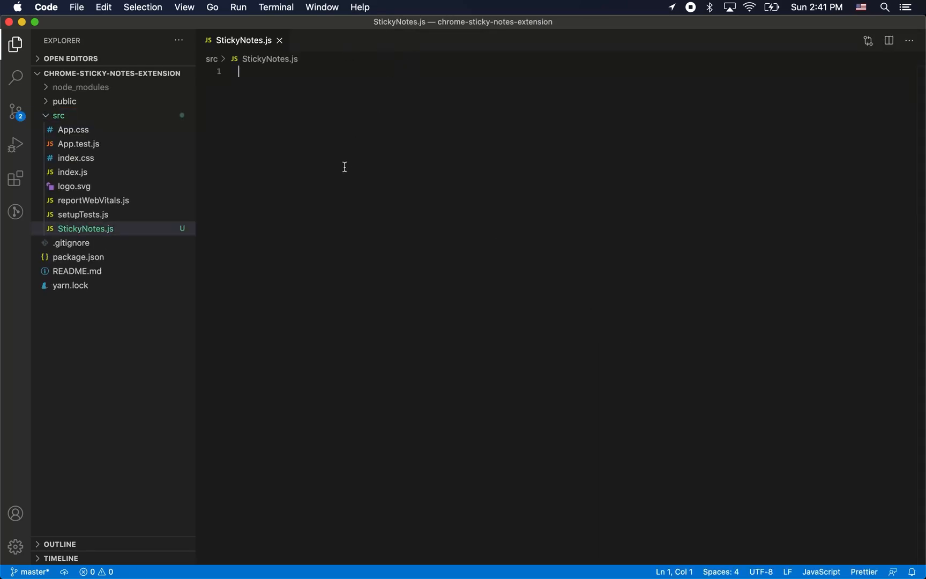
text(yarn add styled-components)
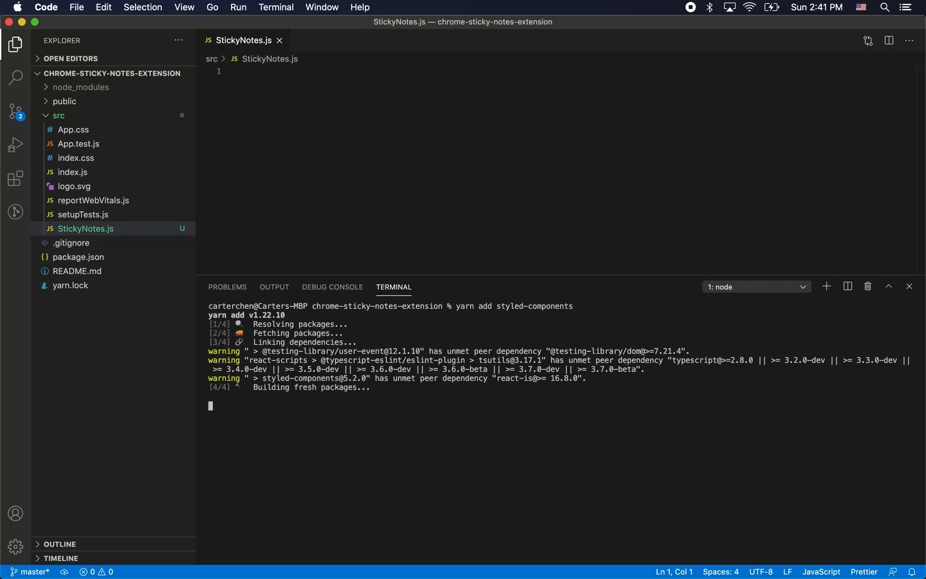
Write the React imports and styled Container, Header, StyledButton and StyledTextArea parts.
text(import)
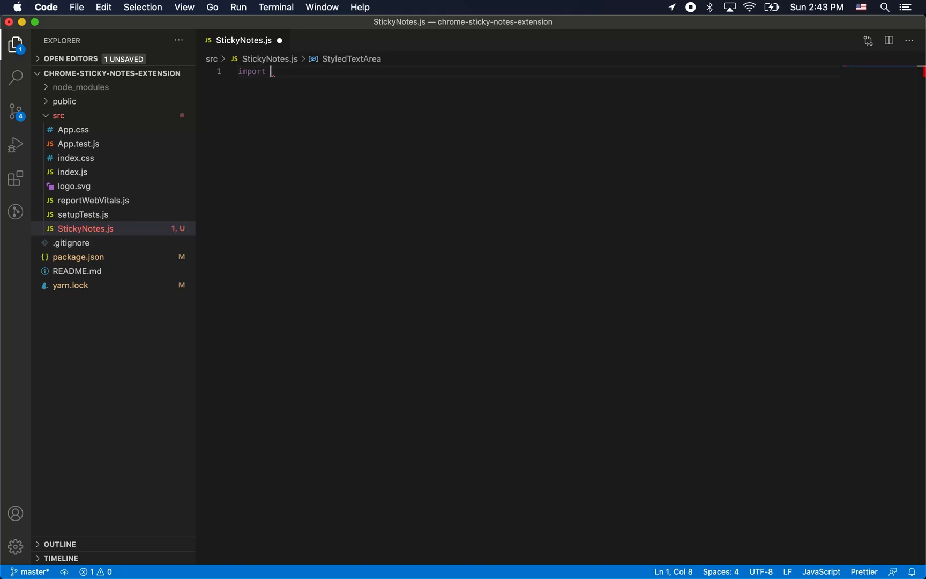
text(React, { useState, useEffect } from "react";)
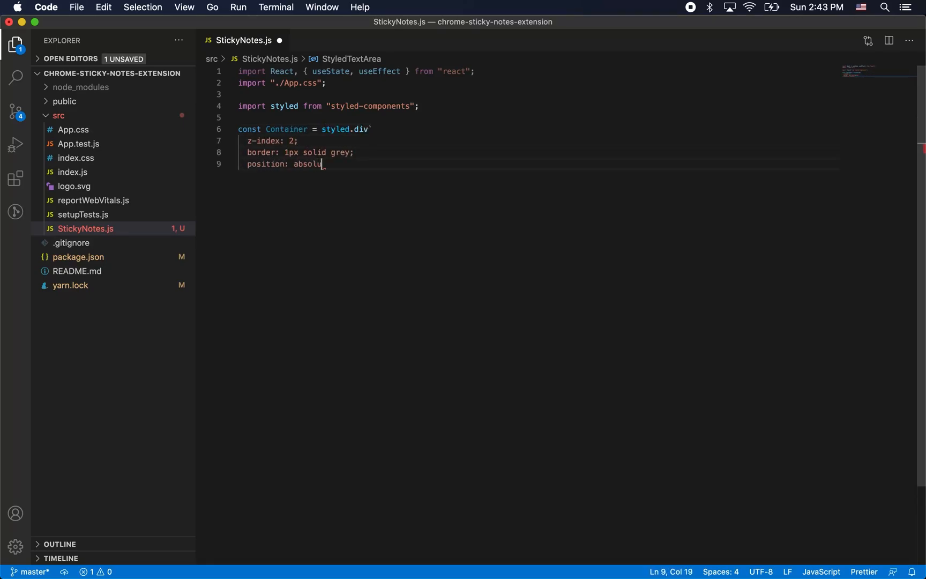
text(te;)
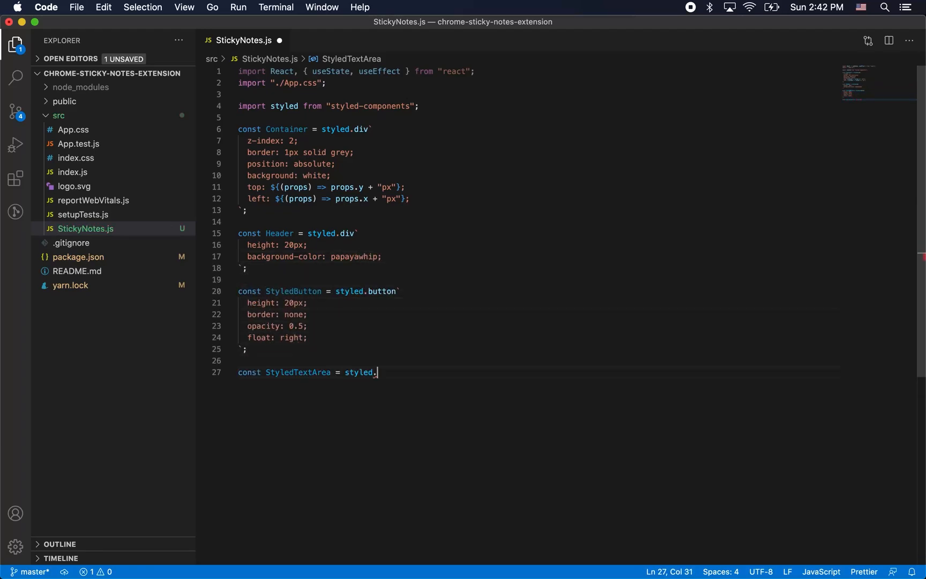
text(textarea`)
text(setNotes((prevNotes) => [...prevN)
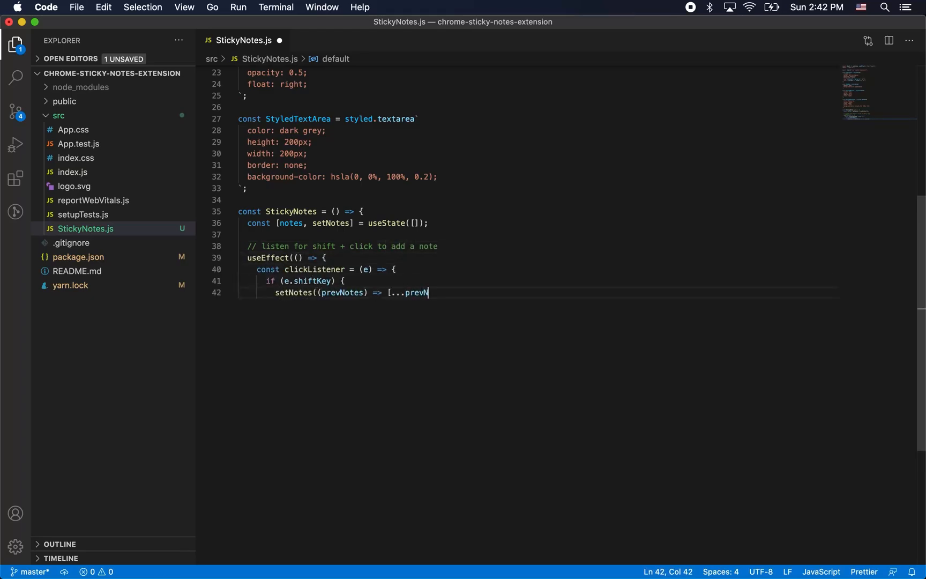
Add the useEffect click listener that pushes a note at pageX/pageY and cleans up on unmount.
text(otes, { x: e.pageX, y: e.pageY }]);)
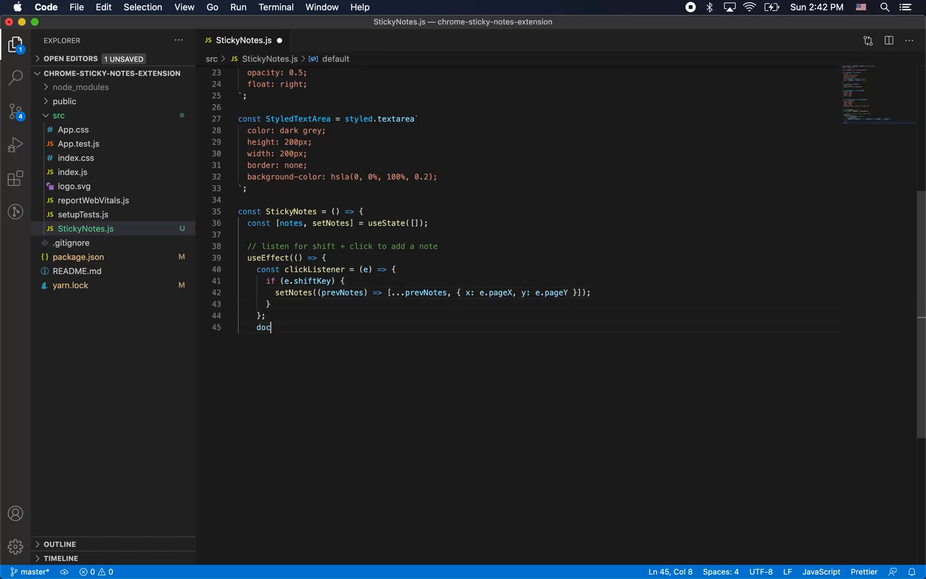
text(ument.addEventListener("click", clickListener);)
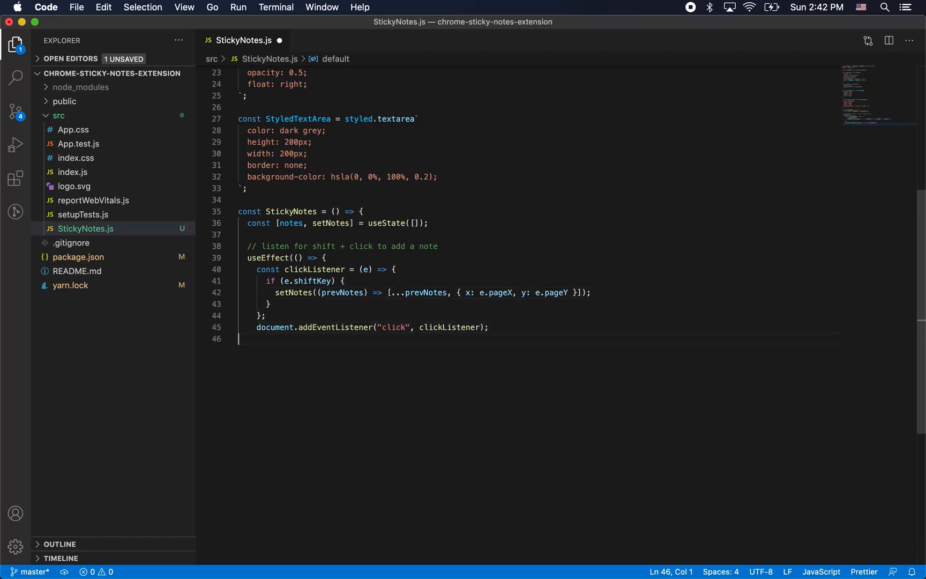
text(return () => document.removeEventListener("clic)
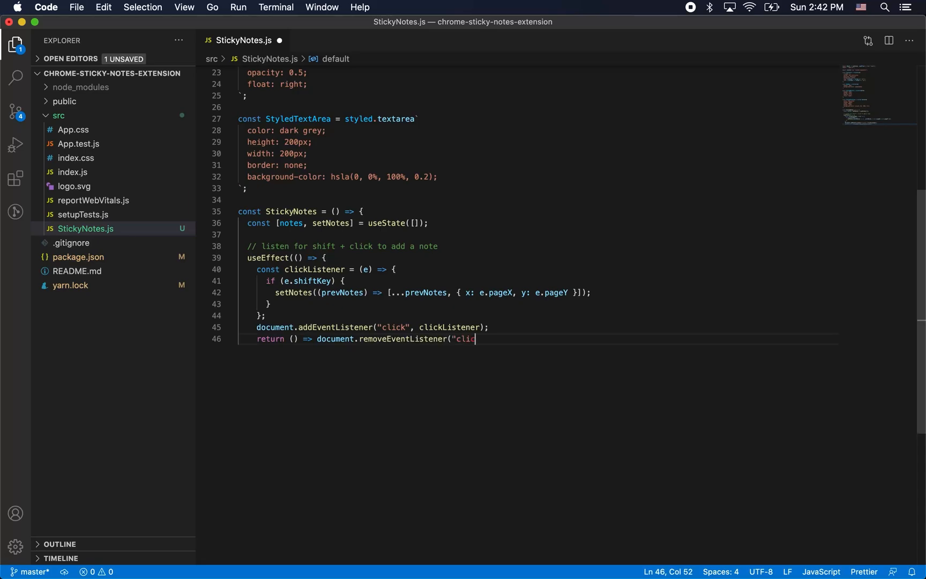
text(k", clickListener);)
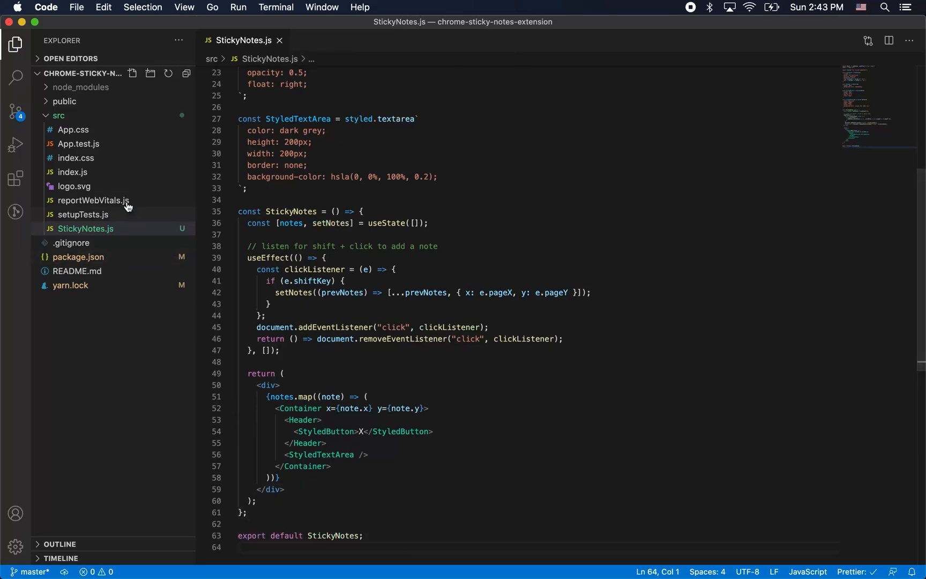
Swap App for StickyNotes in index.js and launch the dev server with yarn start.
click(73, 172)
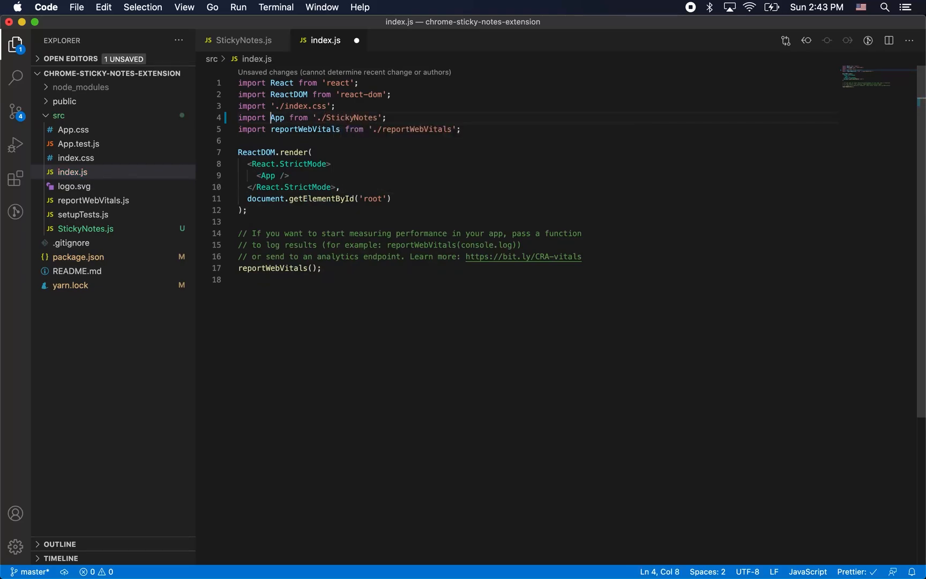
text(StickyNotes)
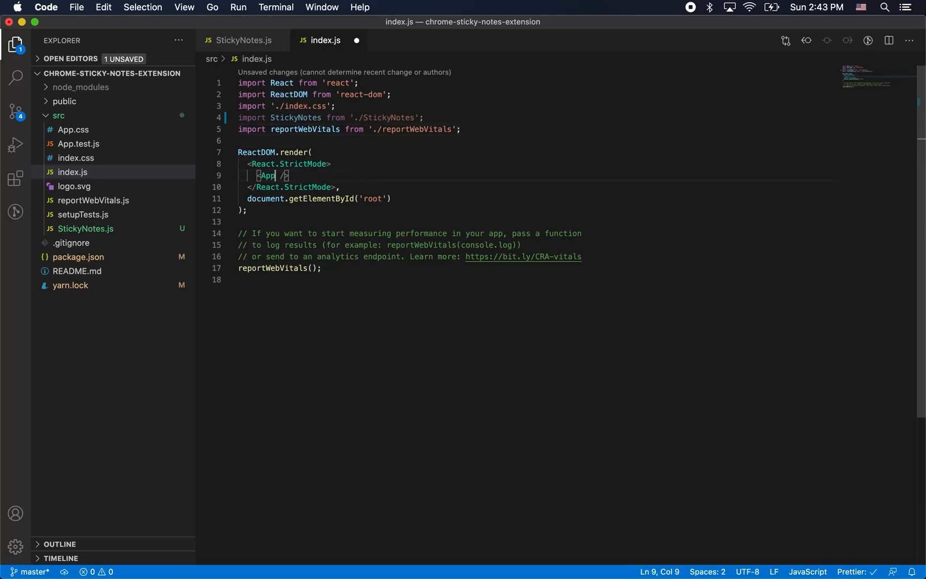
text(StickyNotes)
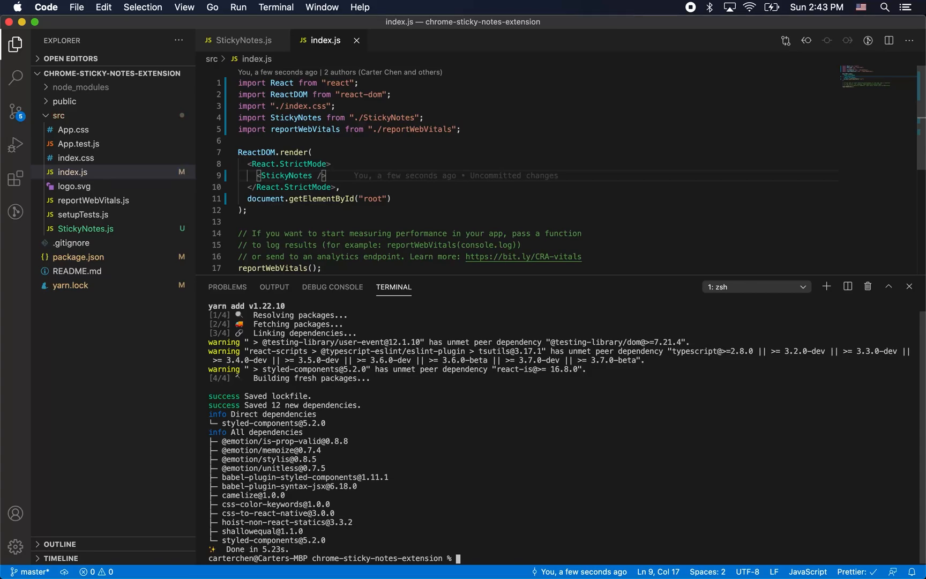
text(yarn)
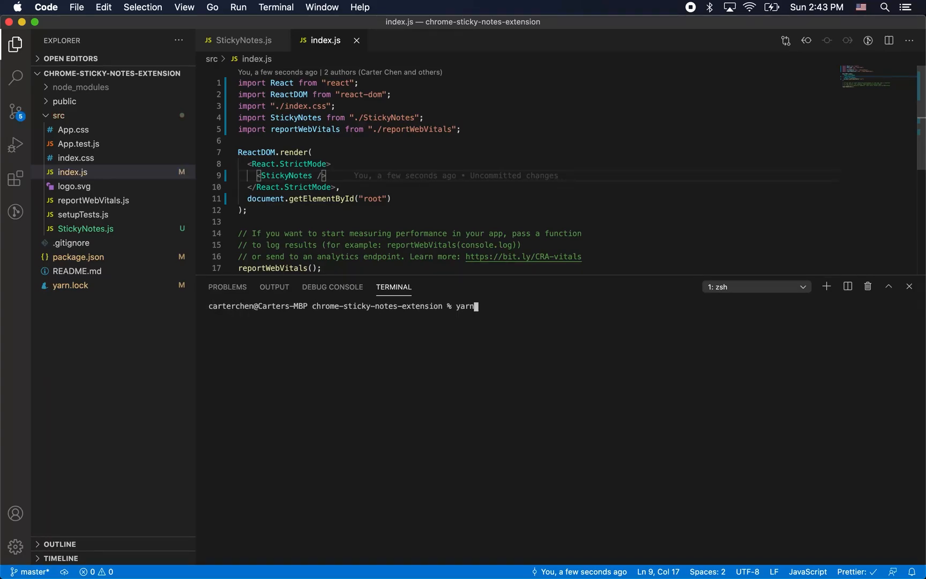
text(start)
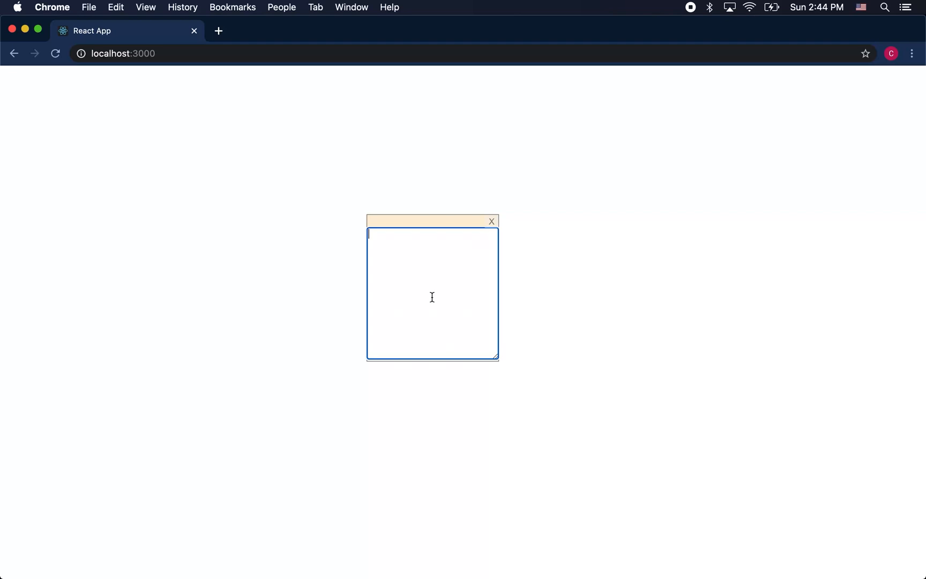
Write "yay! a note" into a freshly created sticky note on localhost:3000.
text(yay)
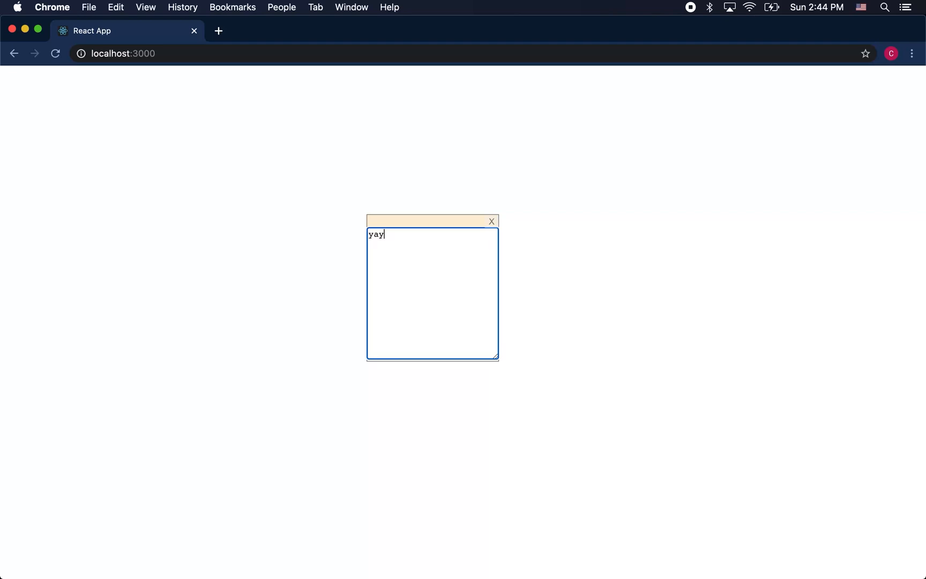
text(! a note)
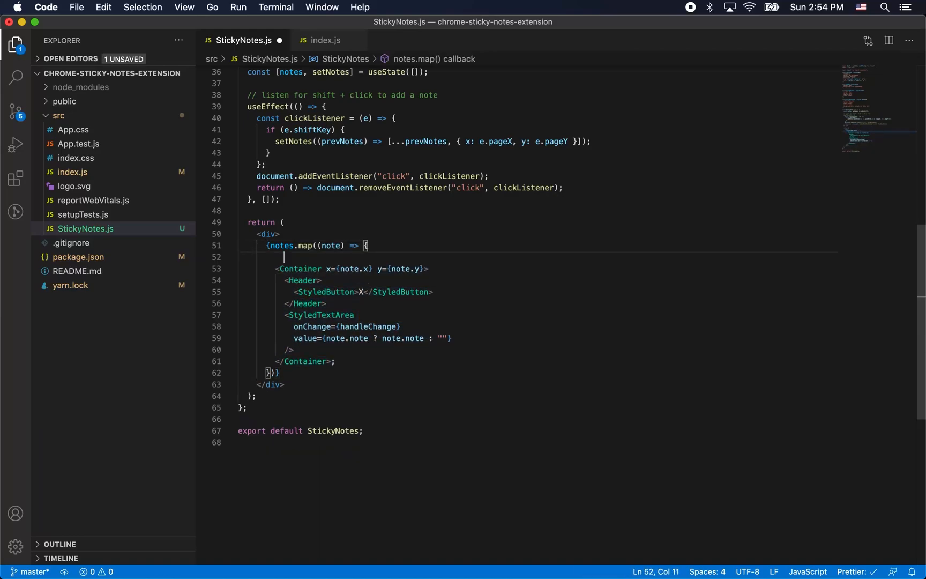
Wrap the note markup in a return block and add handleChange and handleDelete reducers.
text(return)
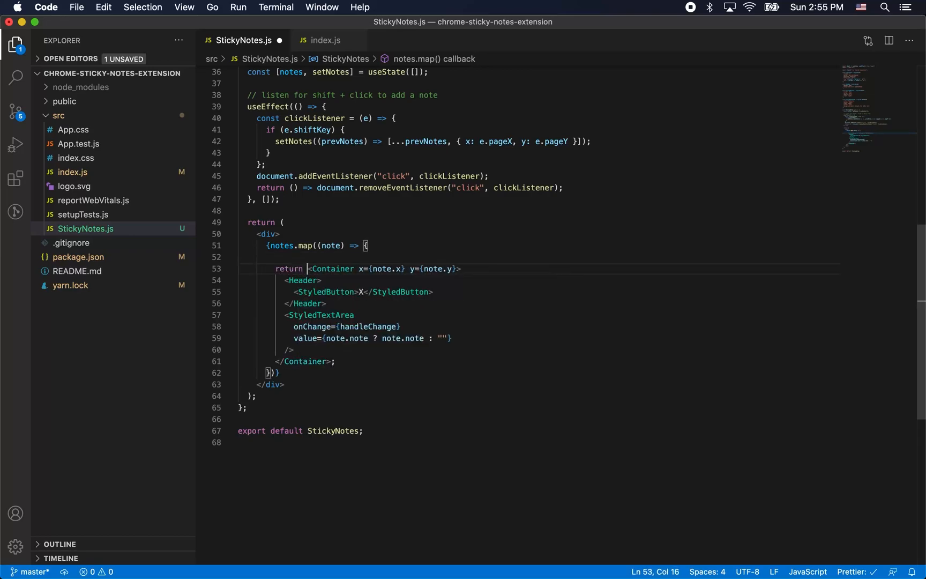
drag(307, 270, 320, 361)
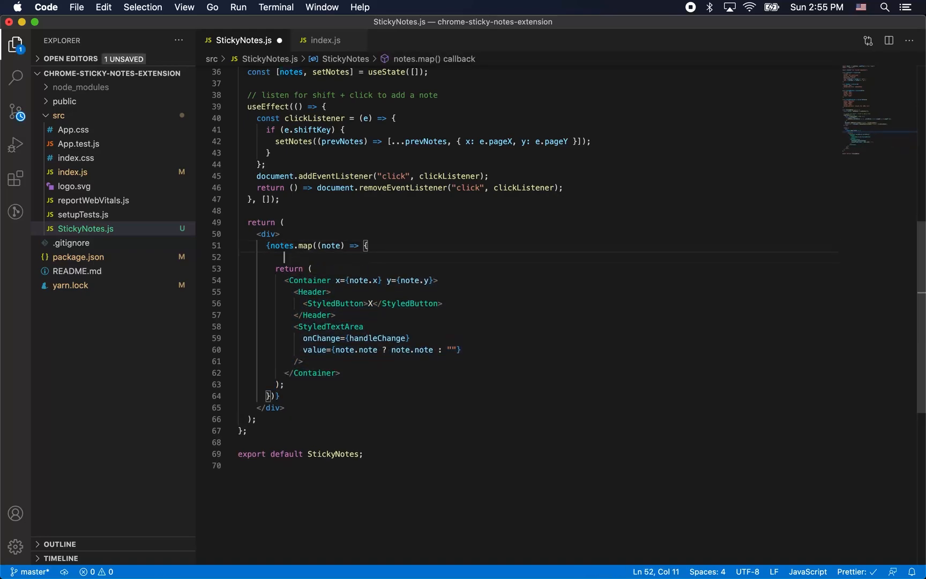
text(cv.x ===)
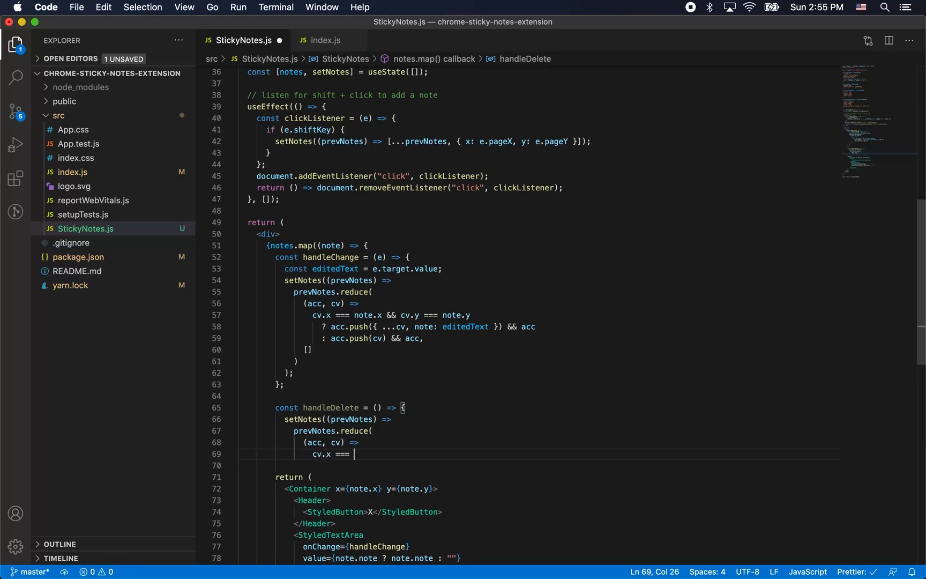
text(note.x && cv.y === note.y ? acc : acc.push(cv) && acc,)
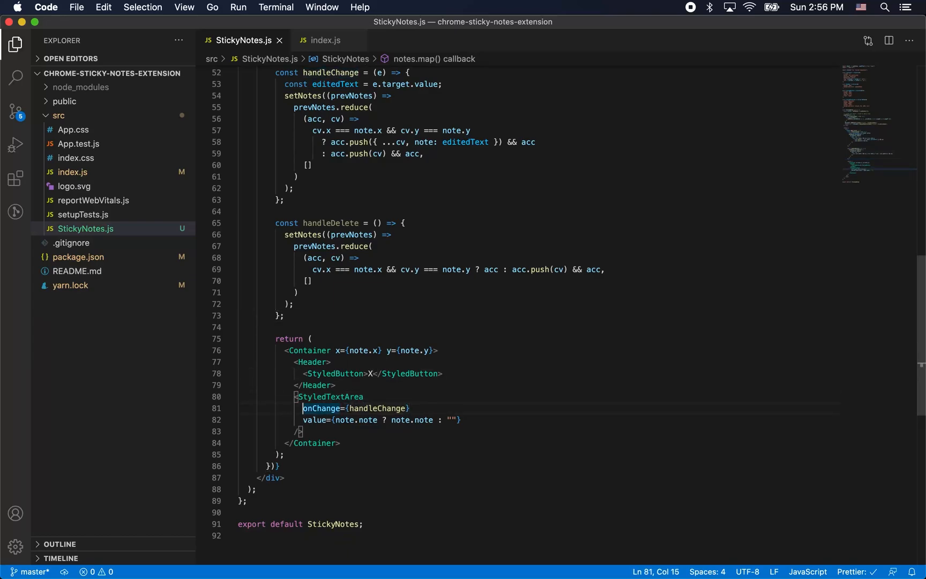
Wire the note's X StyledButton to onClick={handleDelete}.
drag(303, 409, 461, 420)
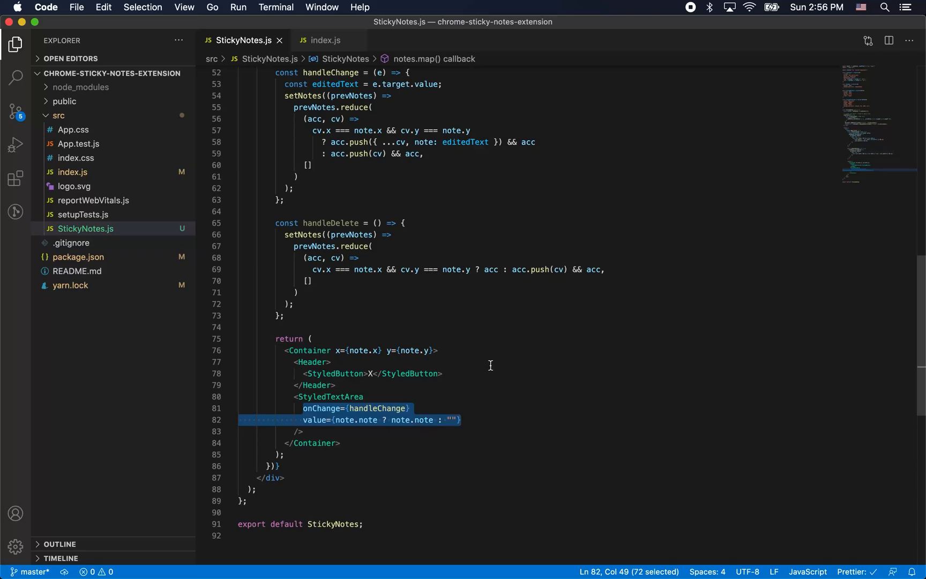
click(368, 373)
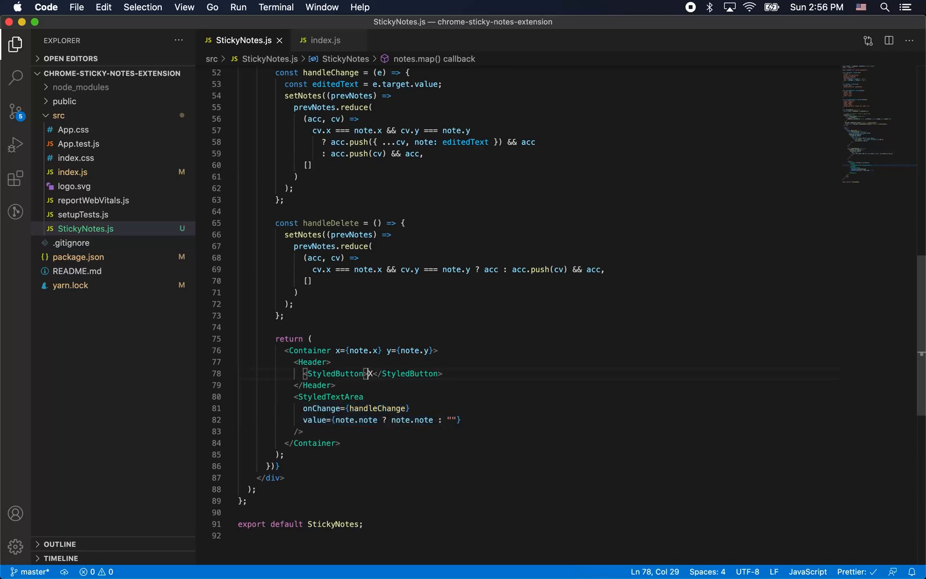
text(onClick=)
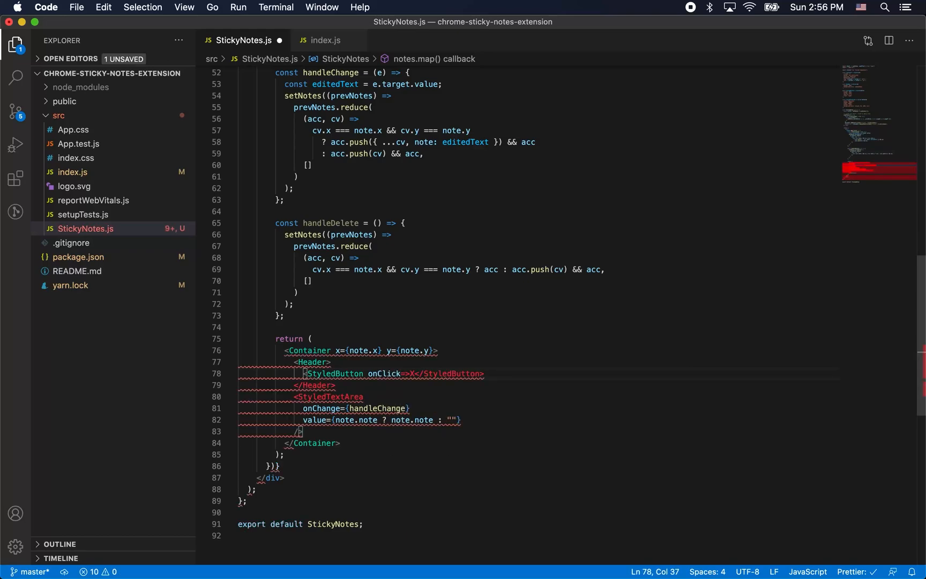
text(hand)
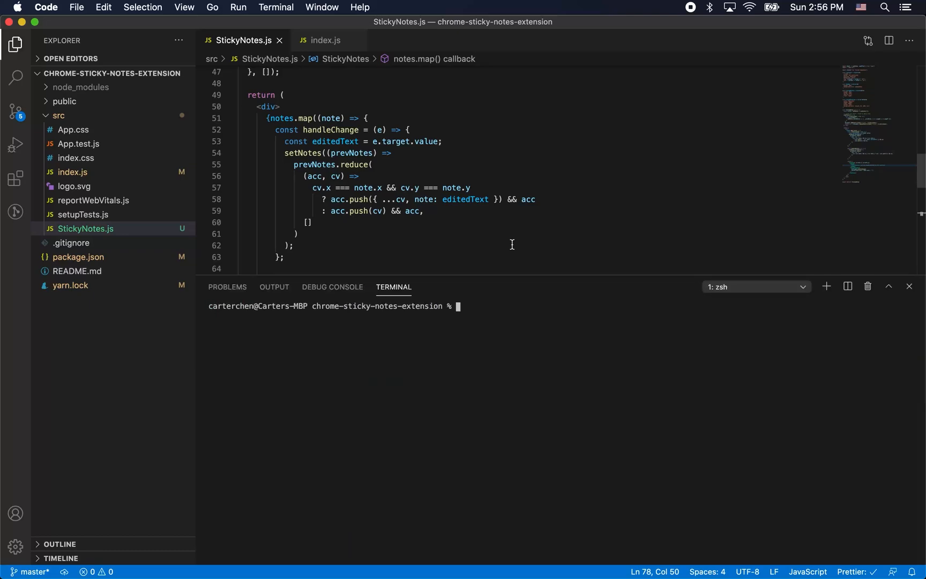
Restart the dev server and write "another not" into a new sticky note in Chrome.
text(yarn start)
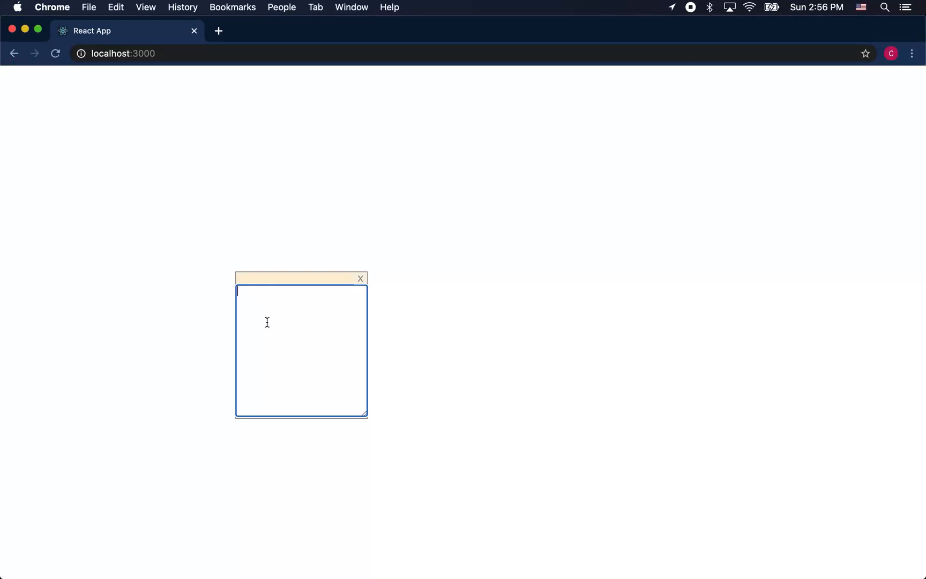
text(another not)
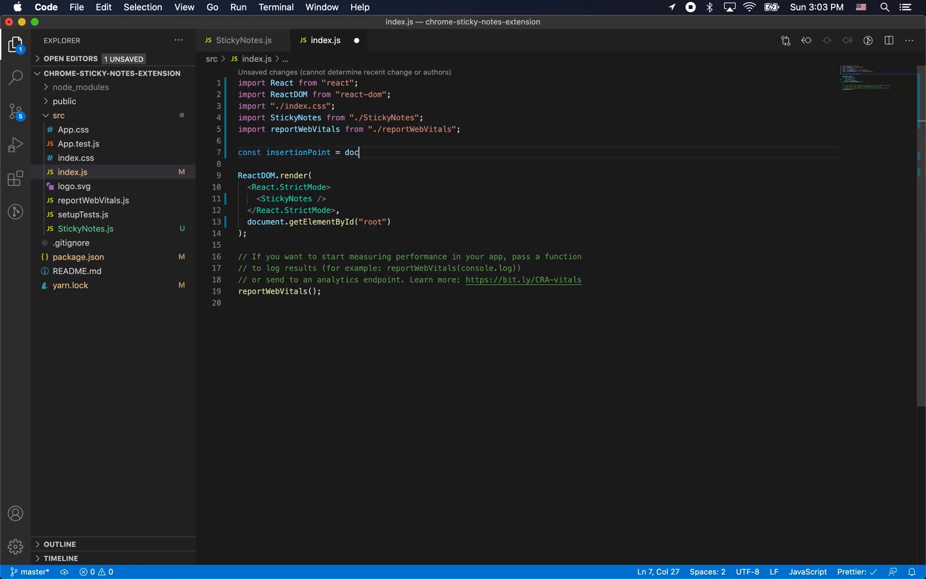
Create an insertion-point div inserted before document.body in index.js and save.
text(ument.createElement("div");)
text(document.body.parentNode.inse)
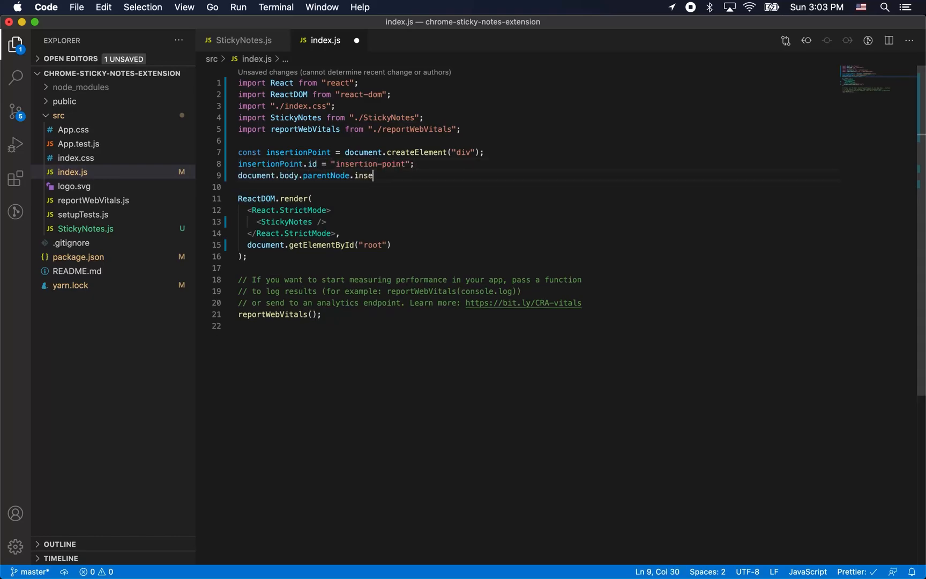
text(rtBefore(insertionPoint,)
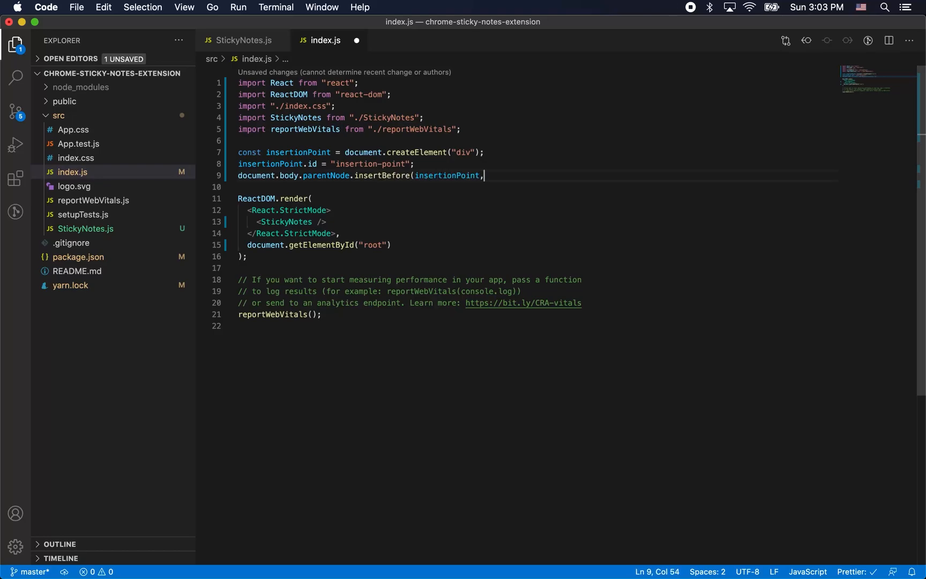
text(document.body))
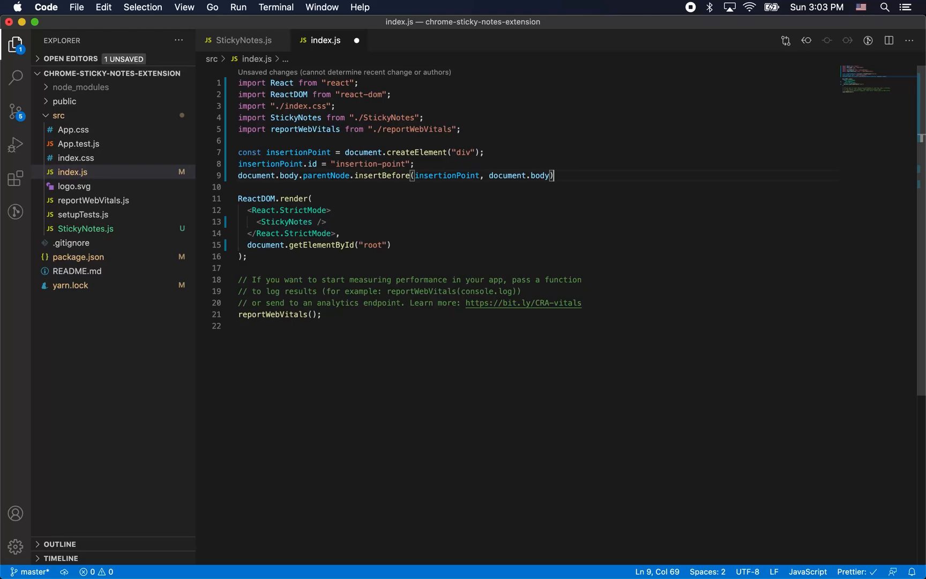
key(cmd+s)
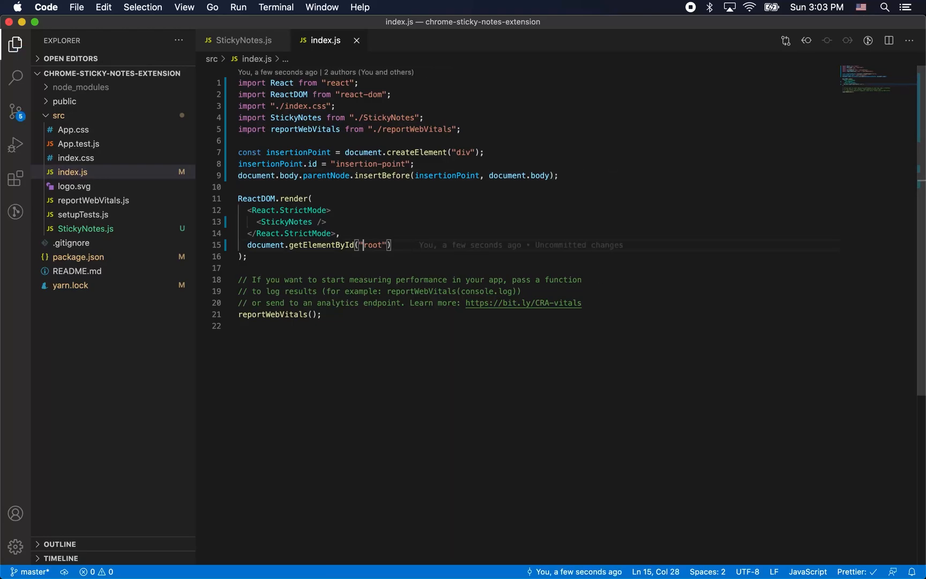
Replace the getElementById("root") render target with insertionPoint.
double_click(373, 244)
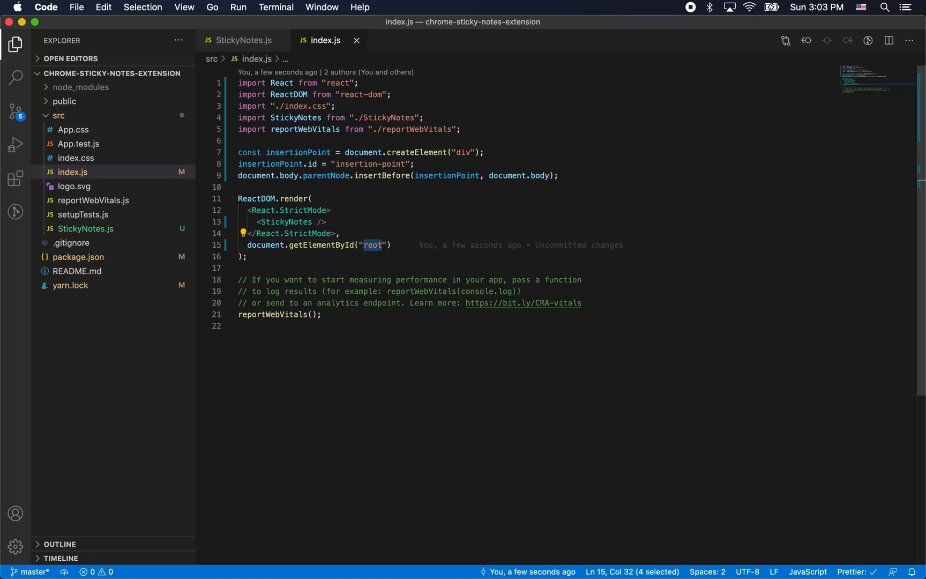
text(ins)
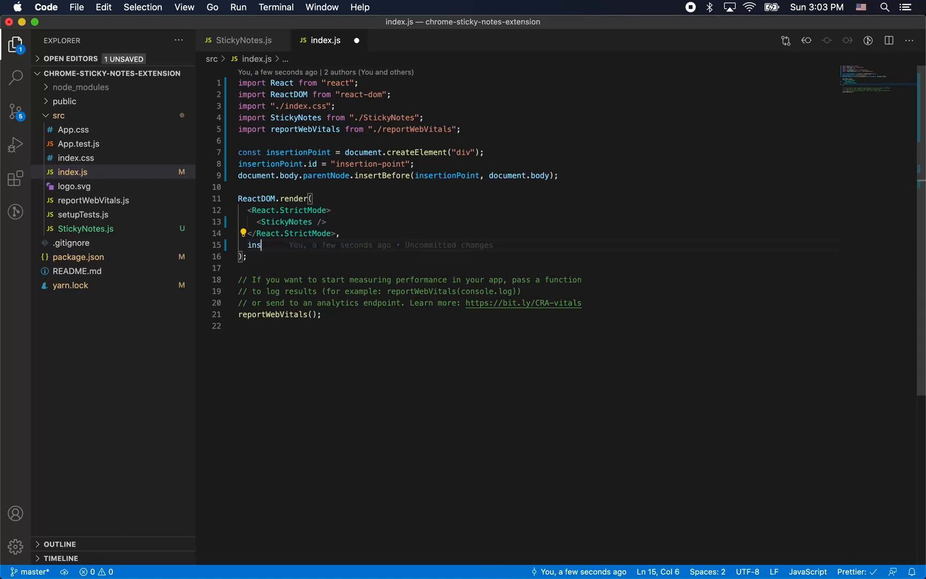
text(ertionPoint)
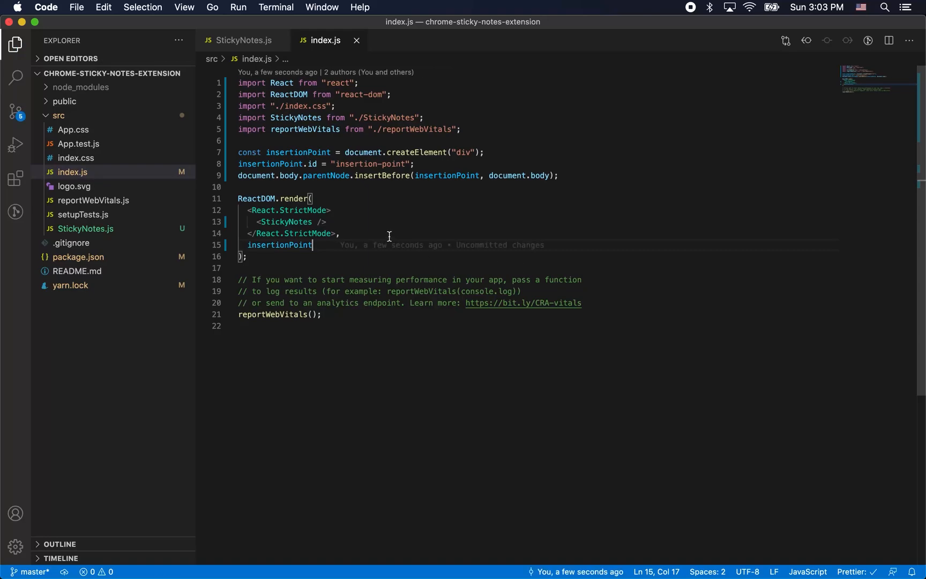
mouse_move(473, 234)
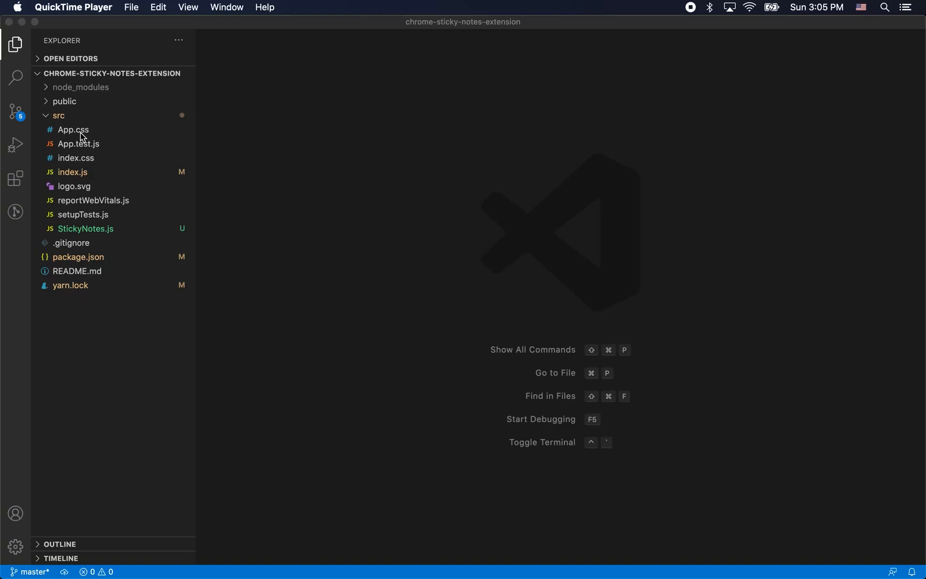
Rewrite public/manifest.json as a v2 React Sticky Notes manifest with storage permission, <all_urls> content script and popup.html.
click(63, 100)
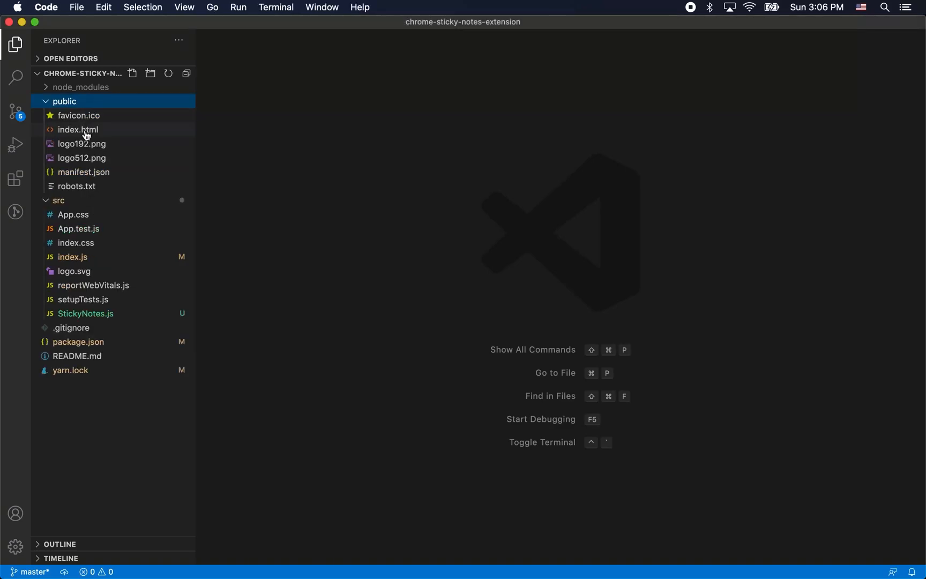
click(84, 172)
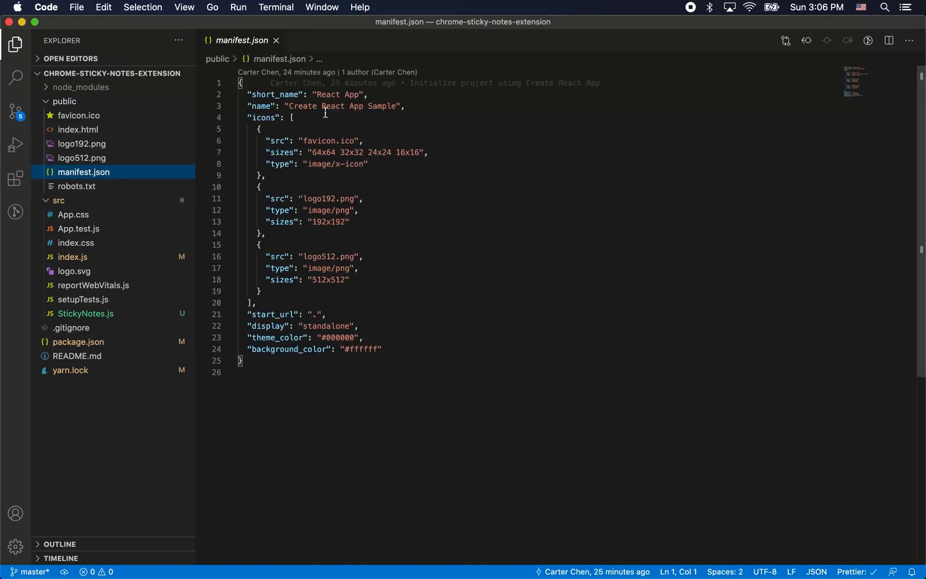
key(cmd+a)
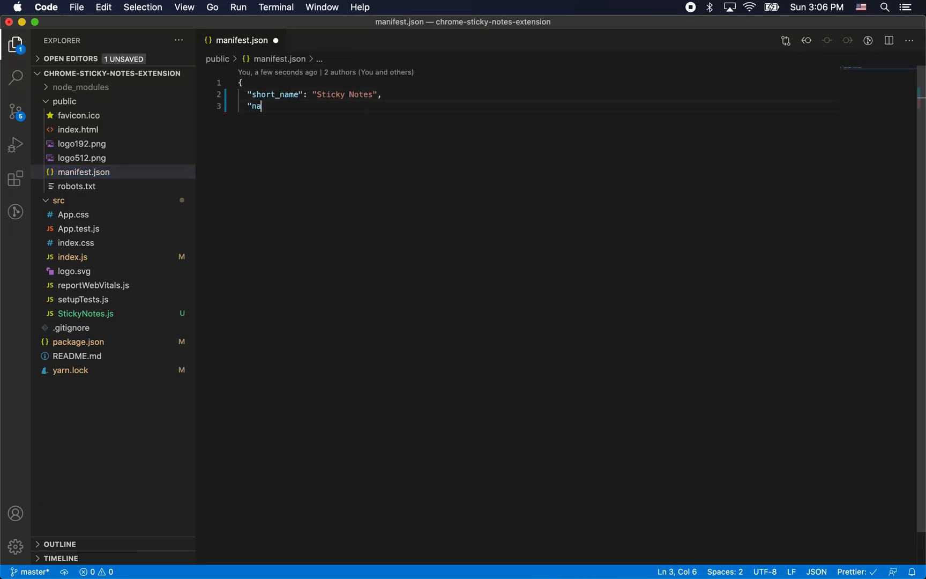
text(me": "React Sticky Notes",)
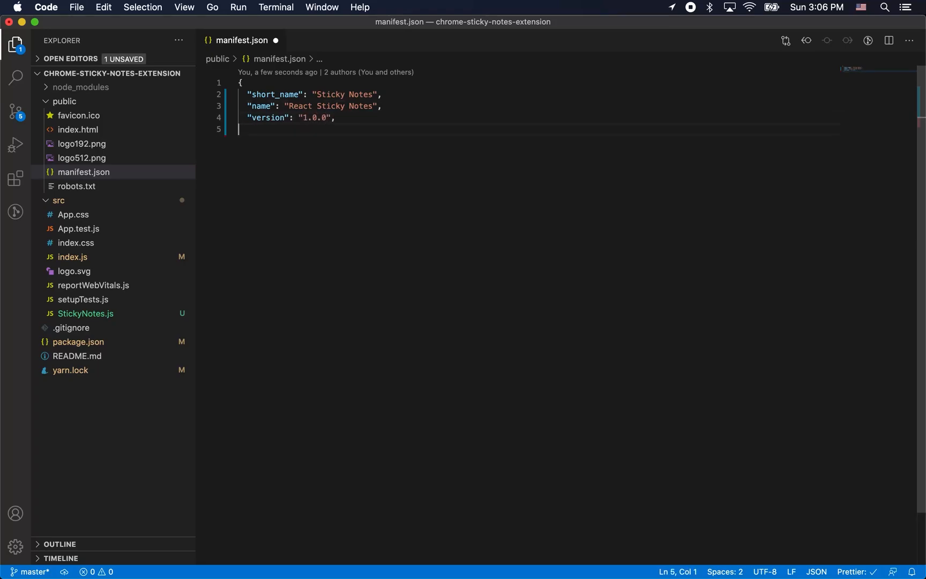
text("manifest_version": 2,)
text("matches":)
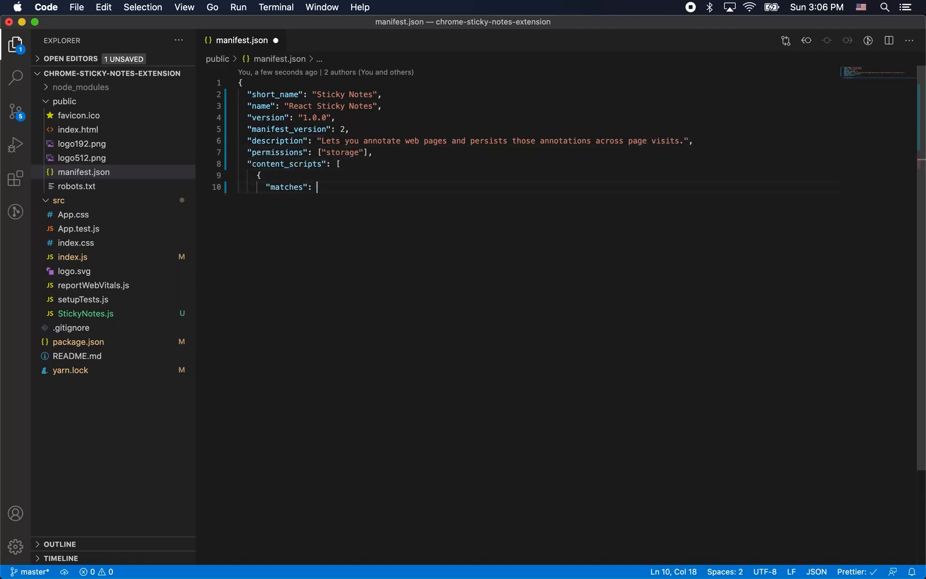
text(["<all_urls>"],)
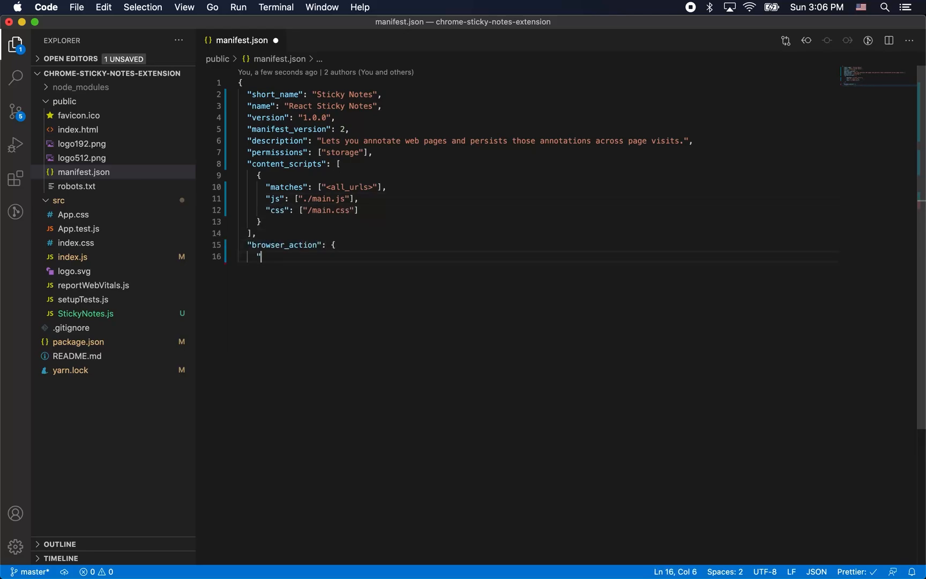
text(default_popup": "./popup.html")
text(i)
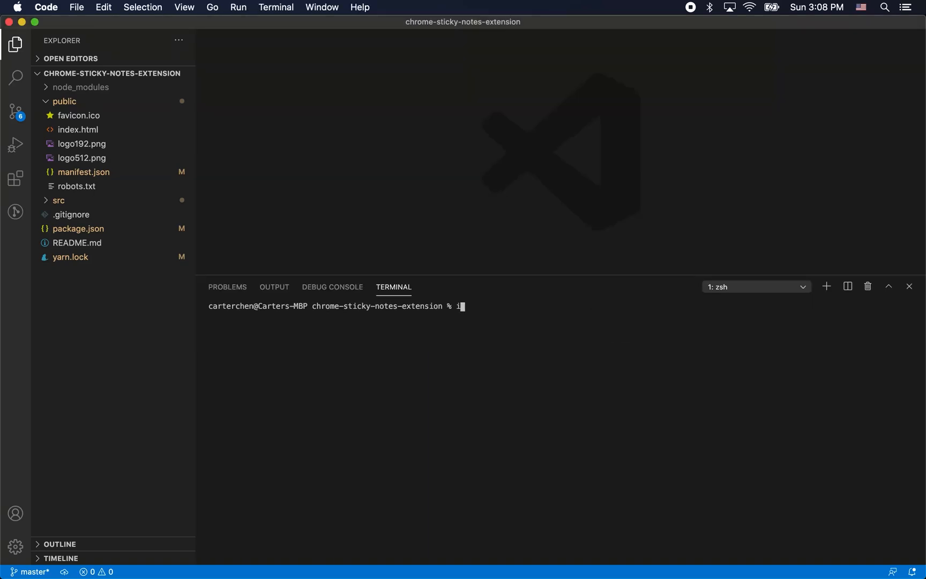
Install the rewire package with yarn.
text(yarn add)
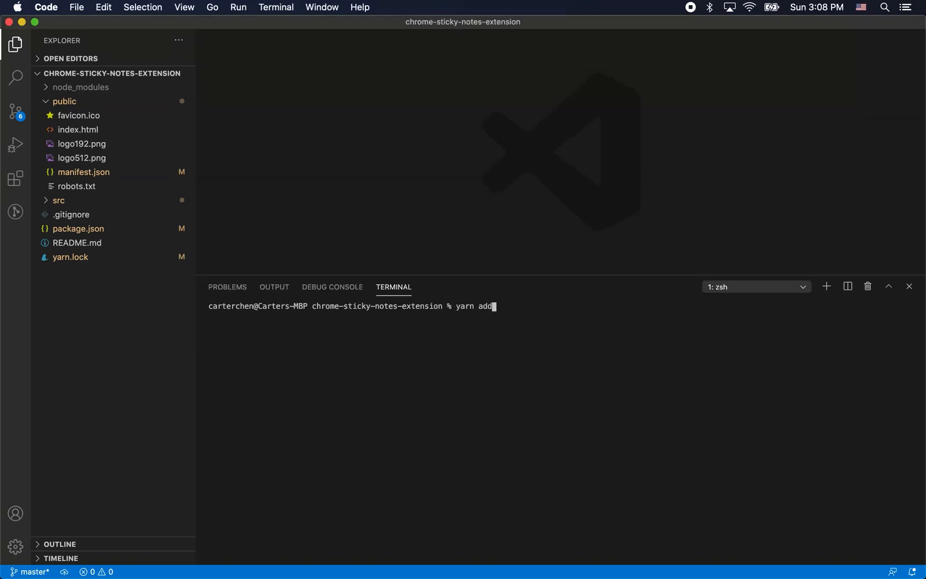
text(rewire)
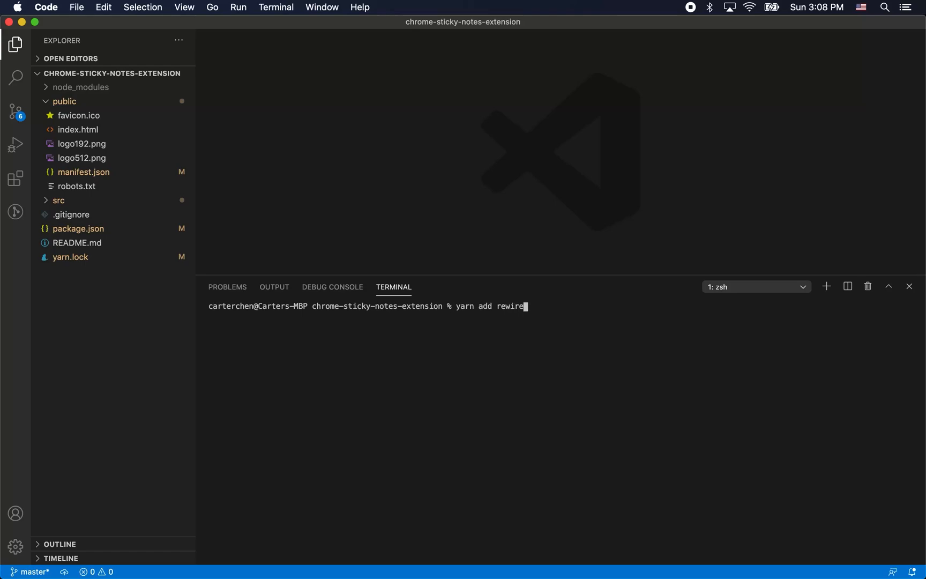
key(enter)
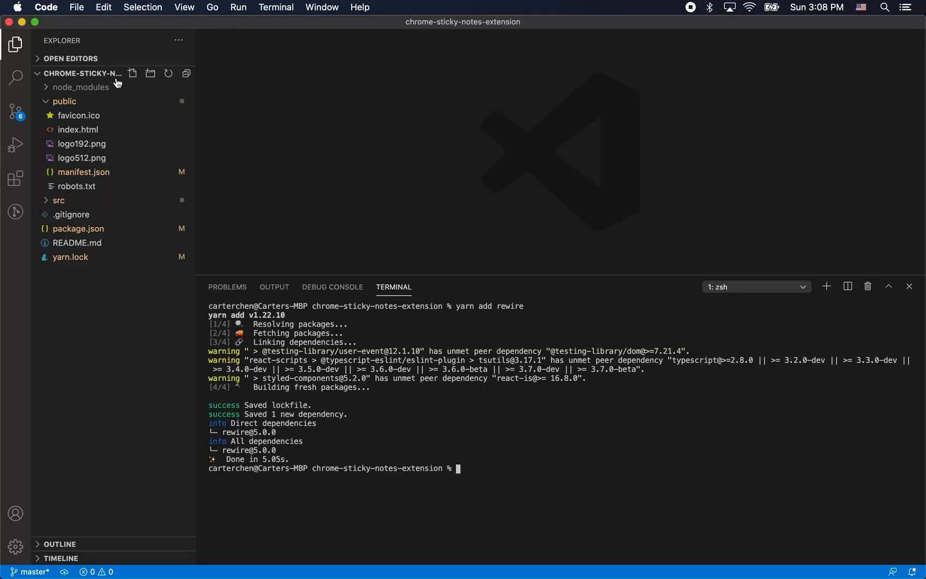
Create a scripts folder at the project root and start a build-non-split.js file in it.
click(150, 73)
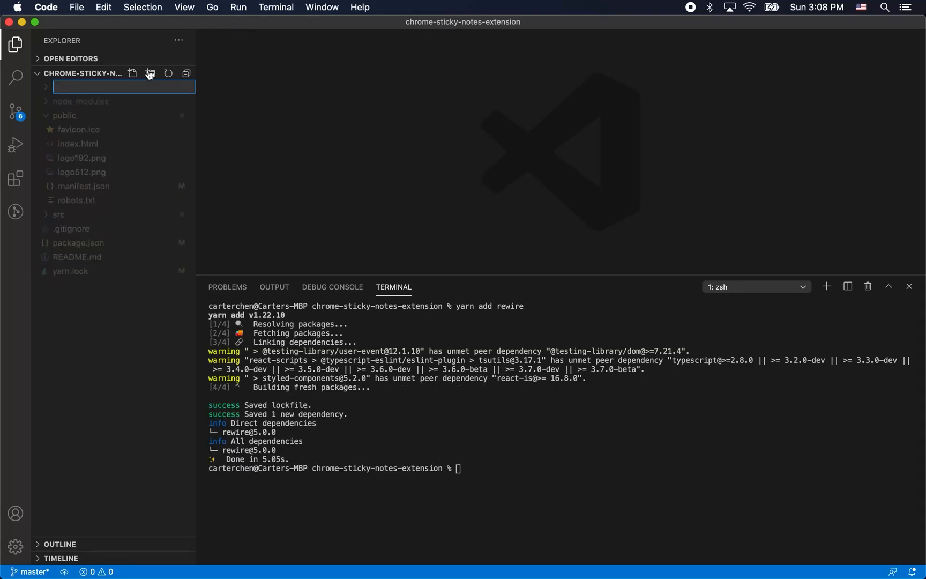
text(scrips)
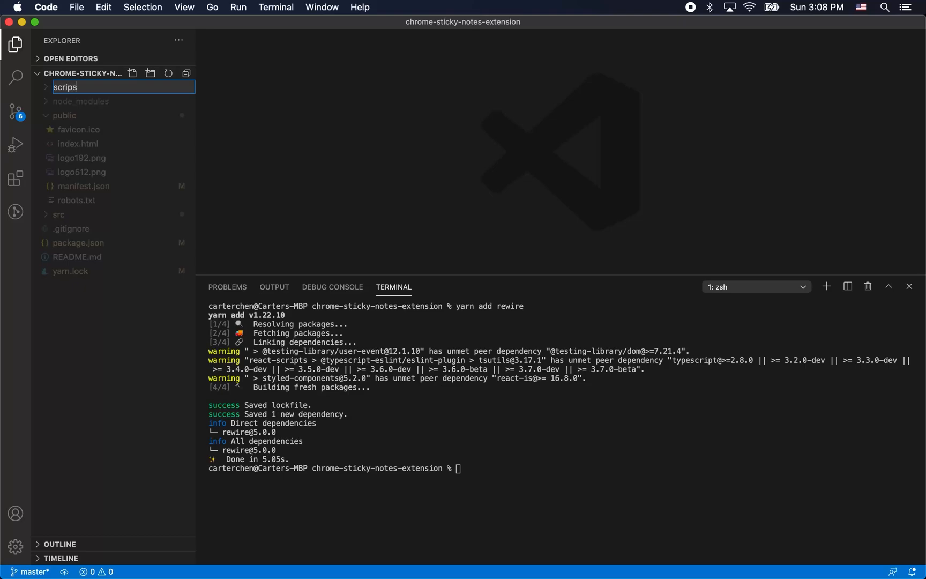
text(t)
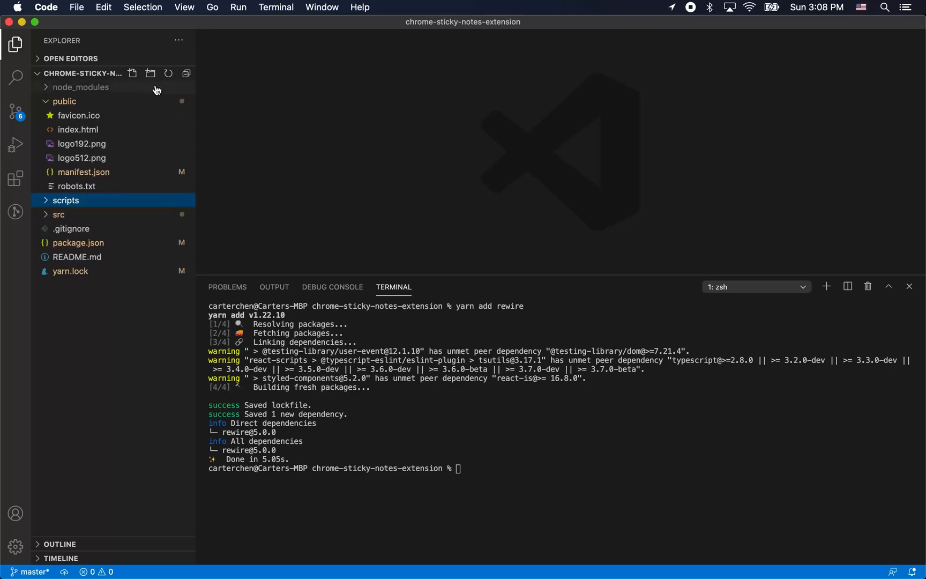
text(bui)
text(const re)
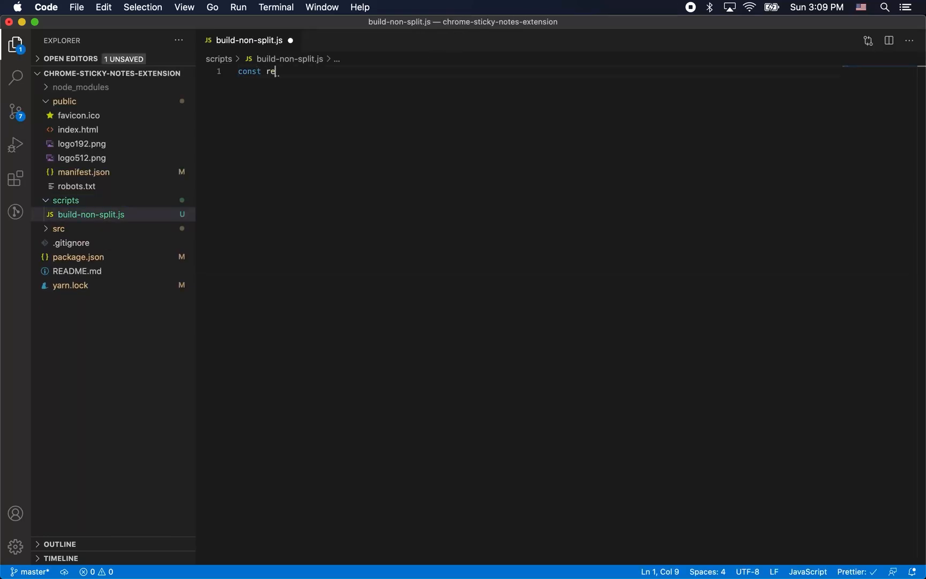
Require rewire, load react-scripts/scripts/build.js defaults, and get the webpack config object.
text(wire = require("rewire");)
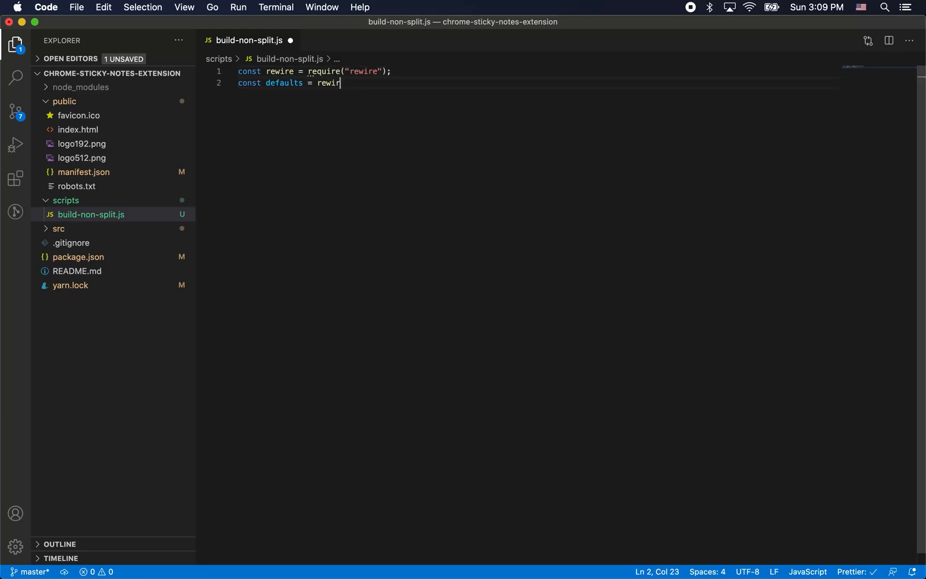
text(e("react-scripts/scripts/build.js"); // If you ejected, use this instead: const defaults = rewir)
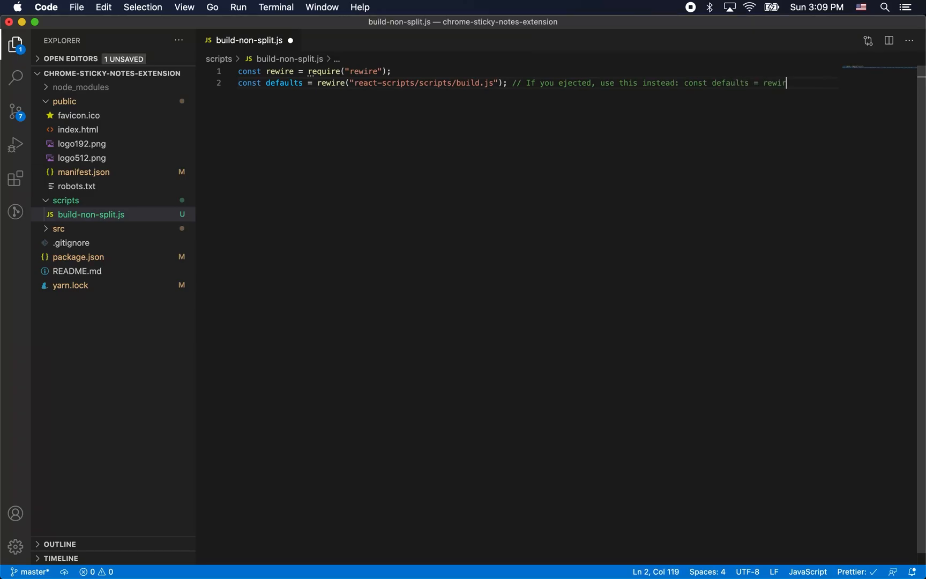
text(let config = defaults.__get__("config");)
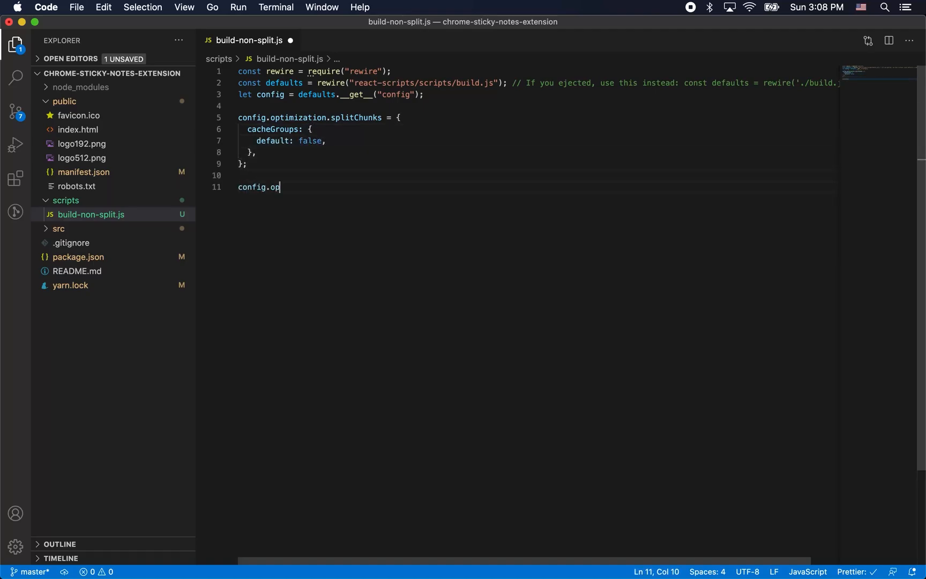
Set optimization.runtimeChunk = false alongside the disabled splitChunks, then move on to package.json.
text(timization.runtimeChunk = false)
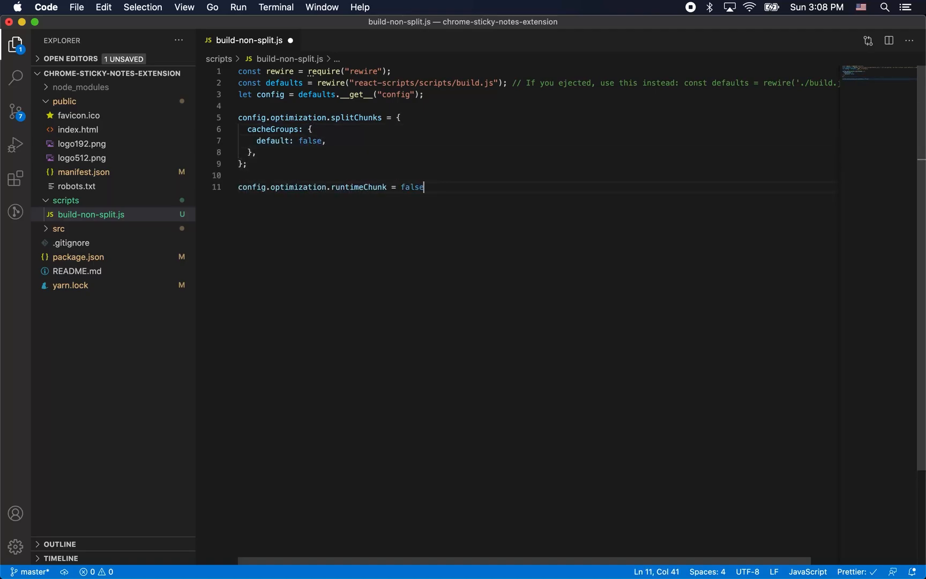
text(;)
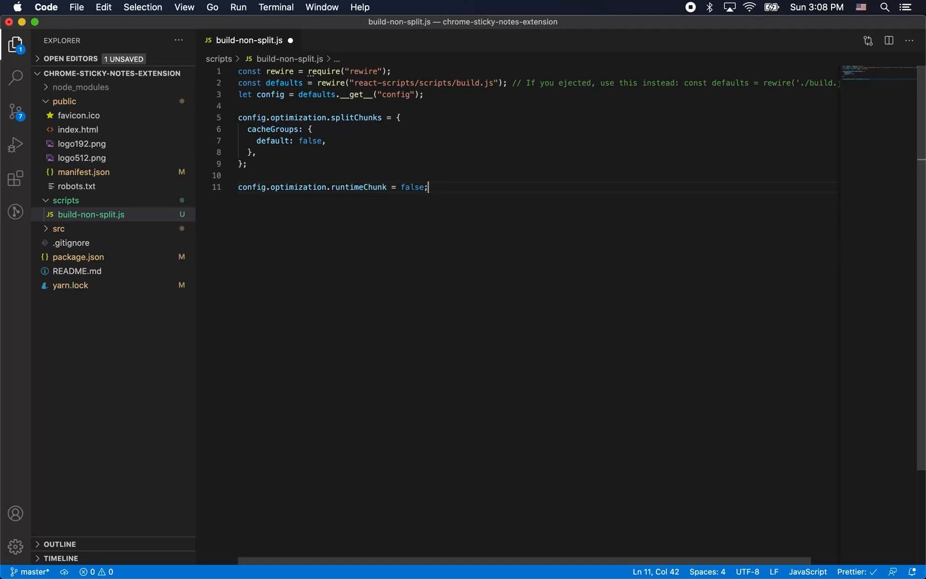
key(enter)
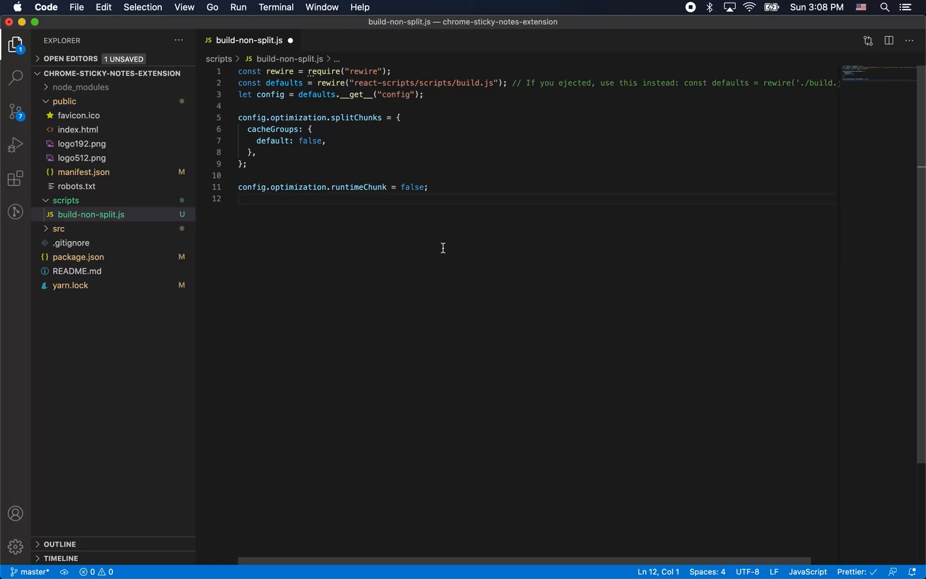
click(78, 256)
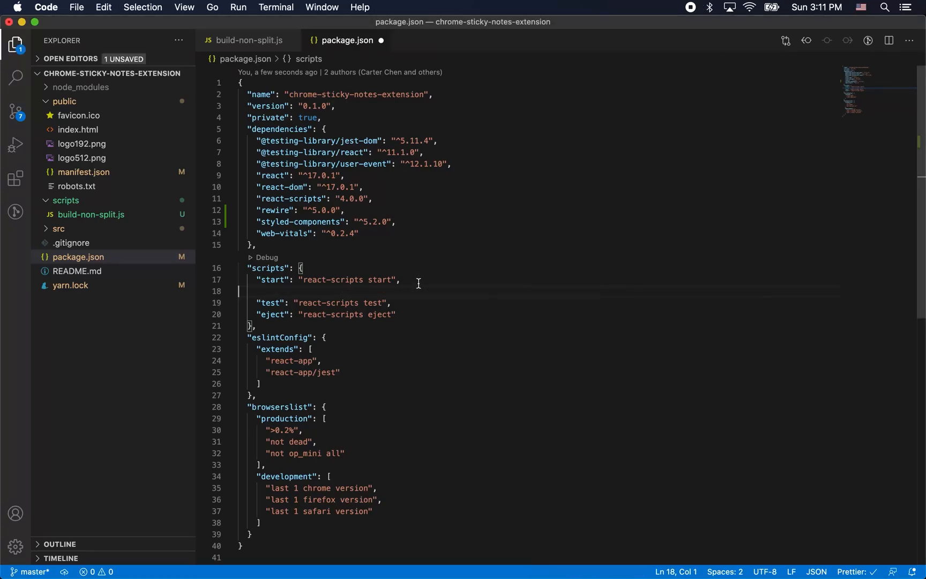
Add "build": "react-scripts build" and "build:extension": "node ./scripts/build-non-split.js" scripts.
text("build": "react-scripts build",)
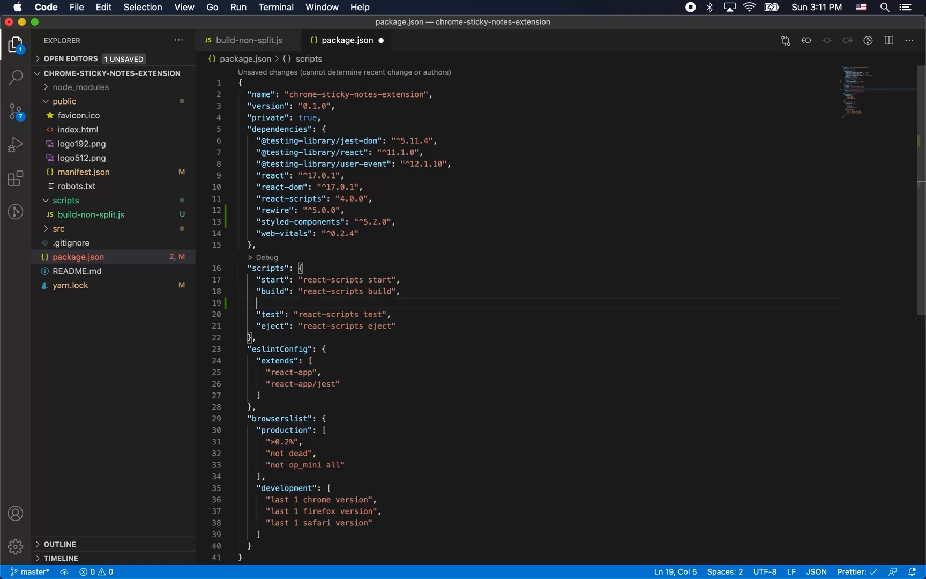
text("build:extension": "node ./scripts/buil)
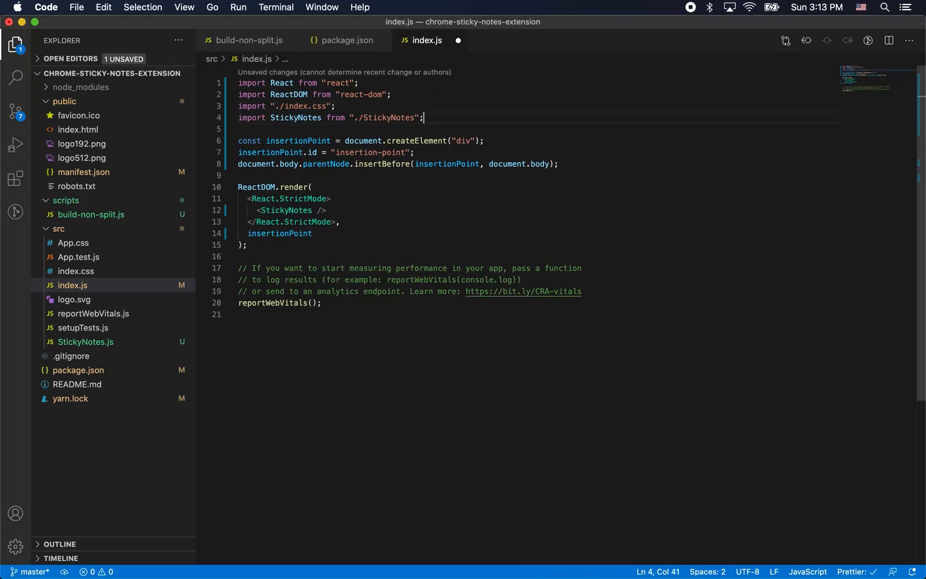
Remove the reportWebVitals code from index.js and run yarn build:extension, producing build/main.js and main.css.
click(386, 305)
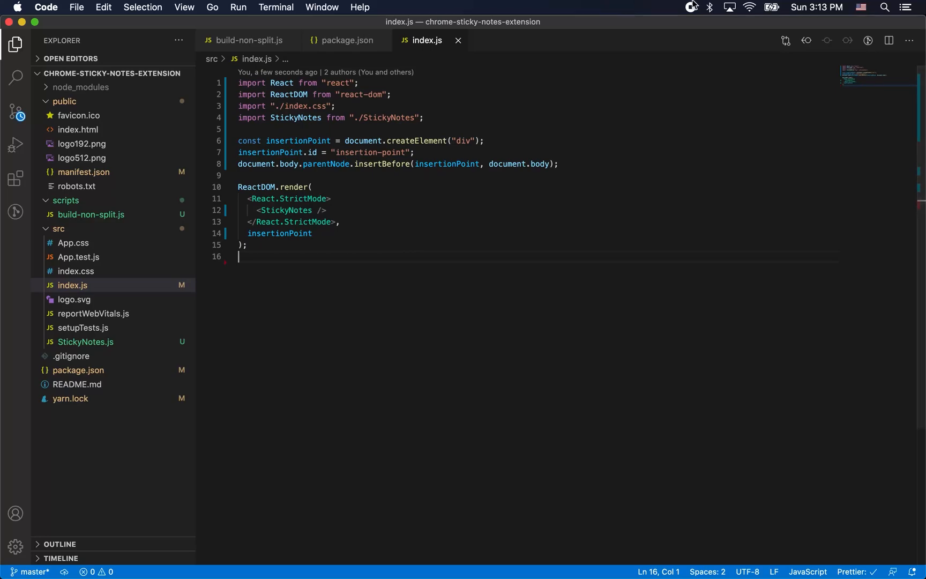
text(yarn build:ext)
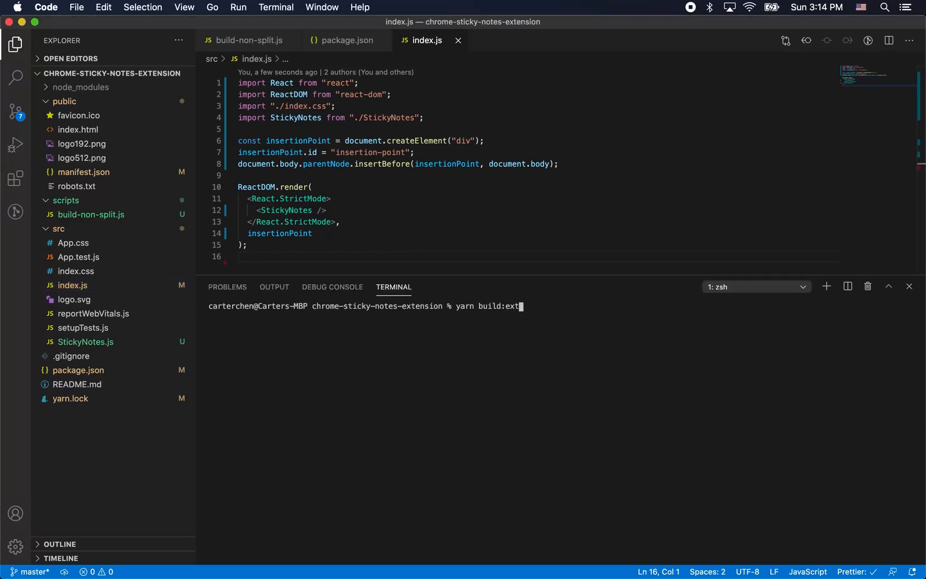
text(ension)
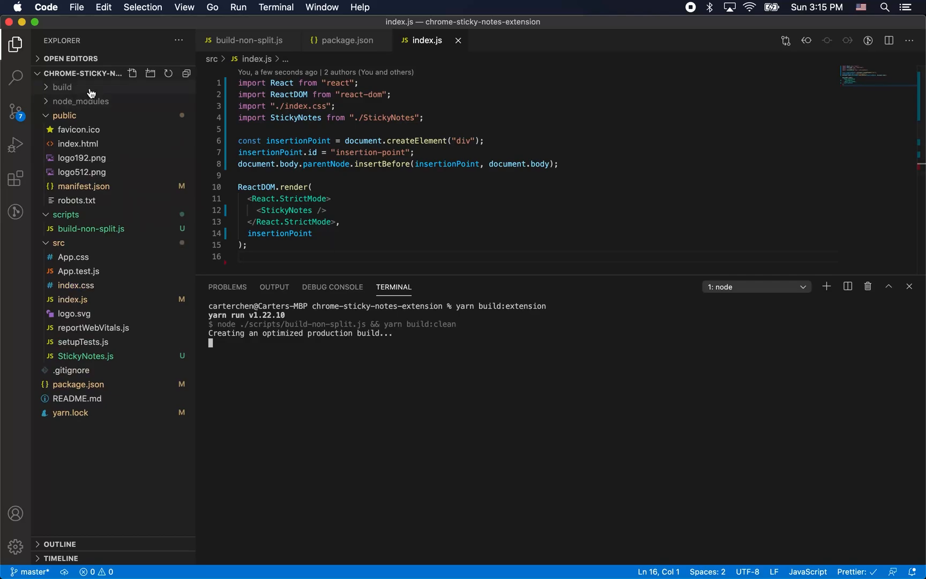
click(61, 87)
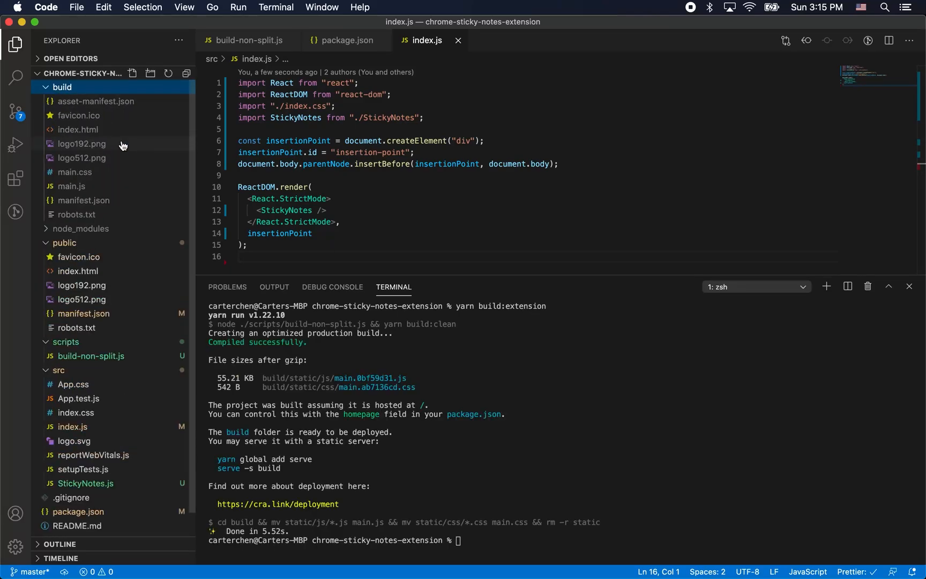
key(cmd+tab)
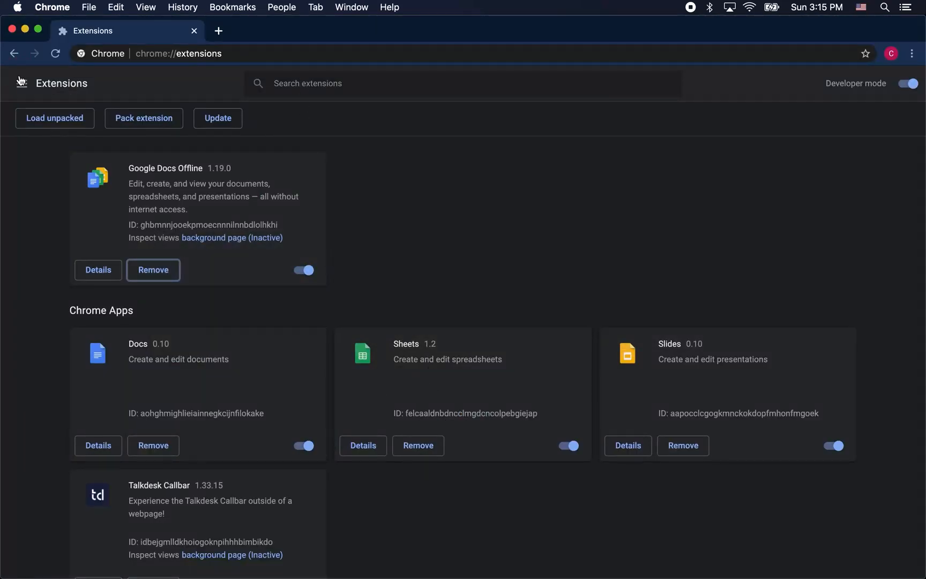
Load the project's build folder as an unpacked Chrome extension.
click(55, 118)
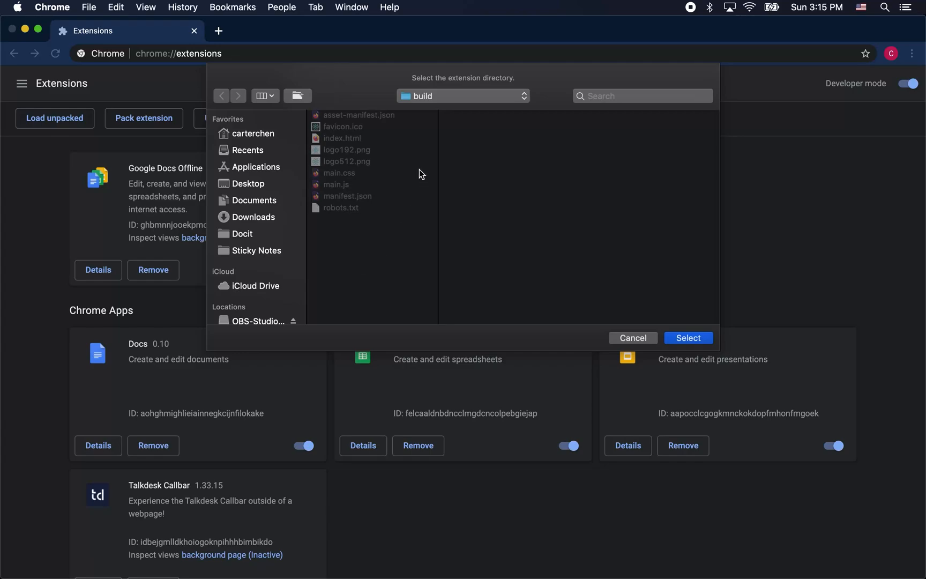
click(255, 200)
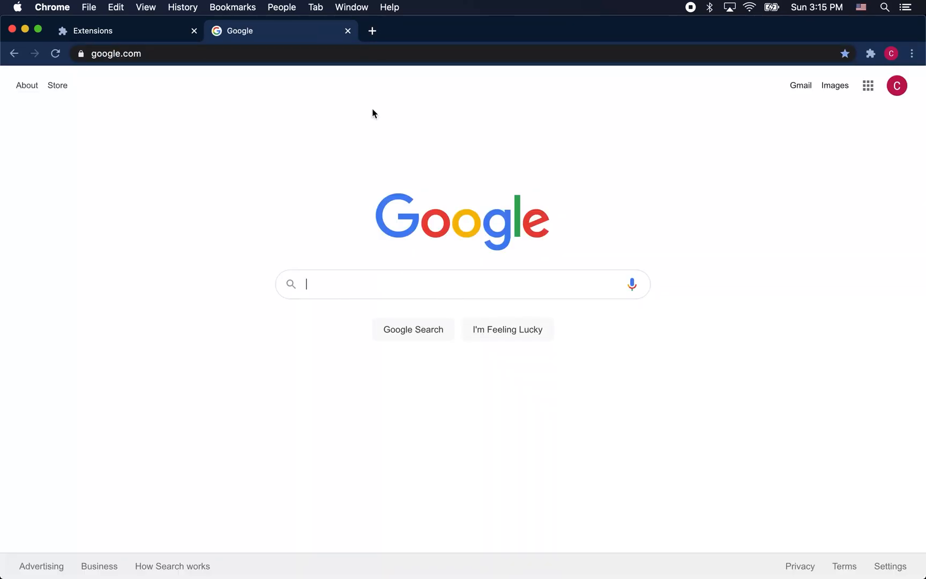
Write "this is a sticky note!" into the injected sticky note on google.com.
text(thisis a s)
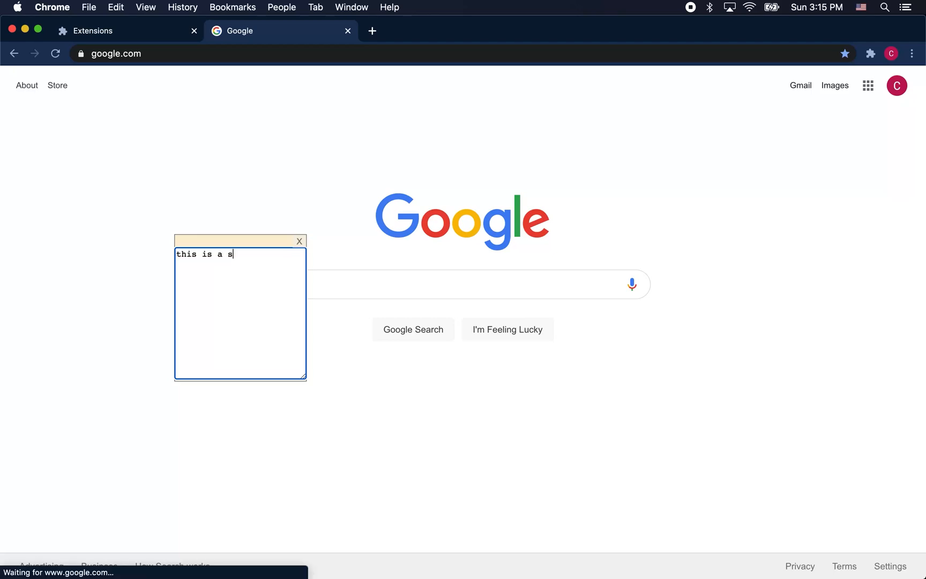
text(tic)
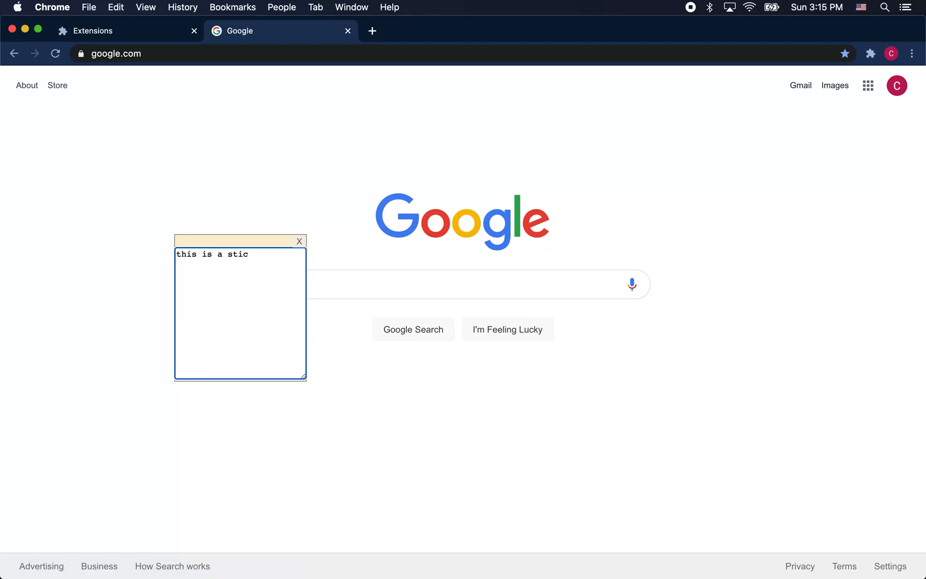
text(ky note~)
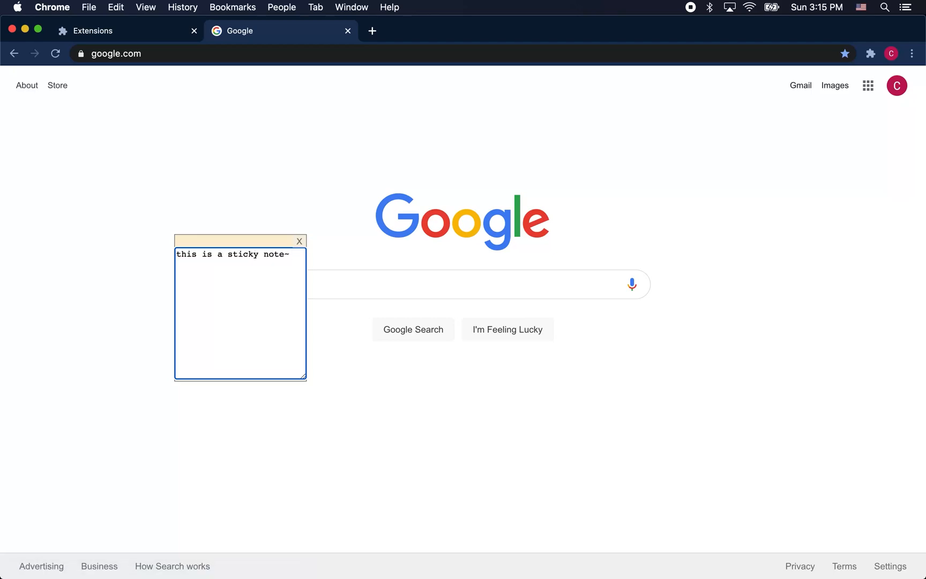
text(!)
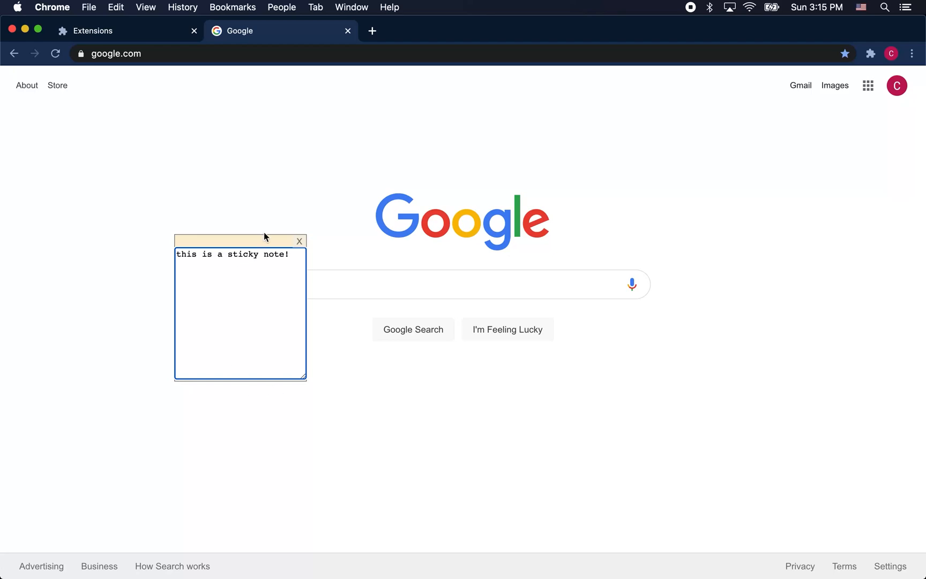
click(299, 241)
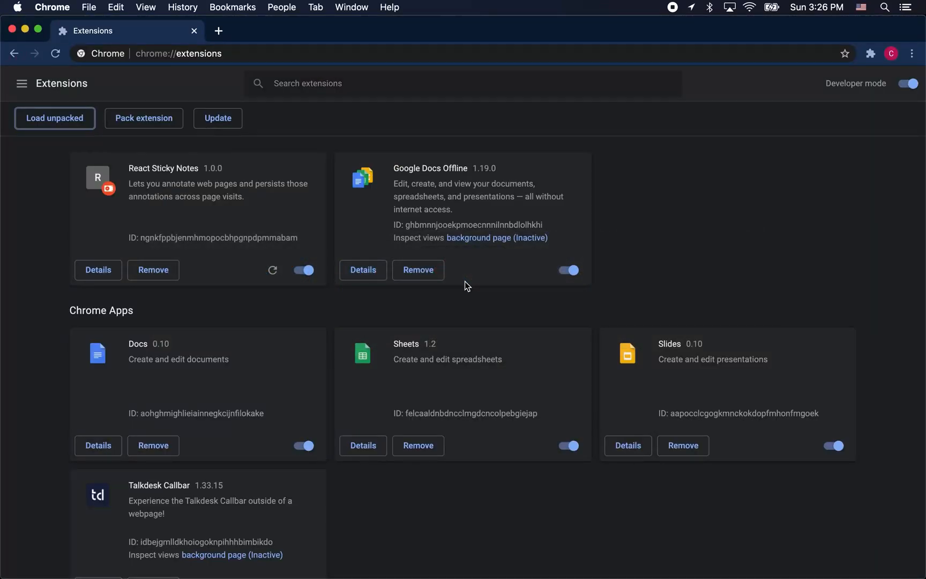
Visit example.com in a new tab and write "what happened??" into its sticky note.
click(218, 31)
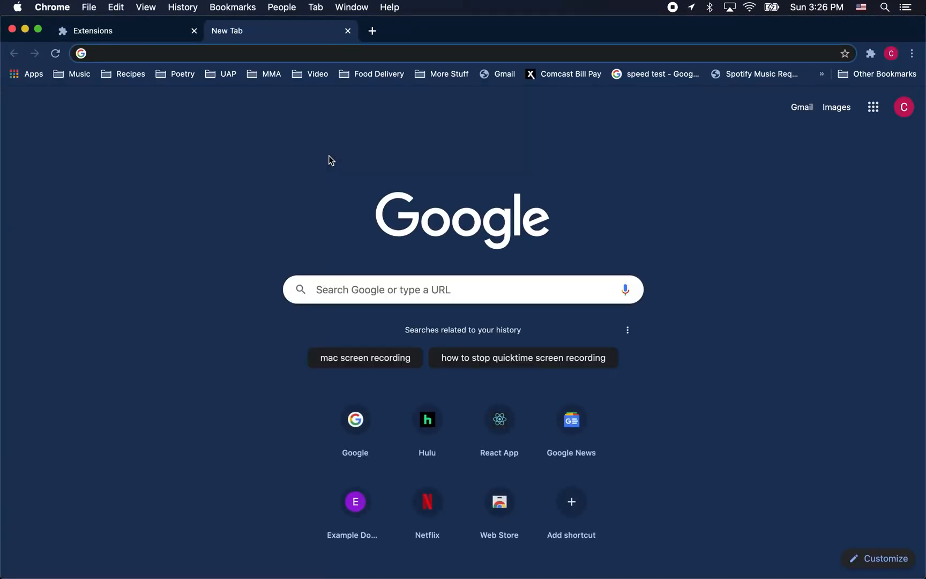
text(example.com)
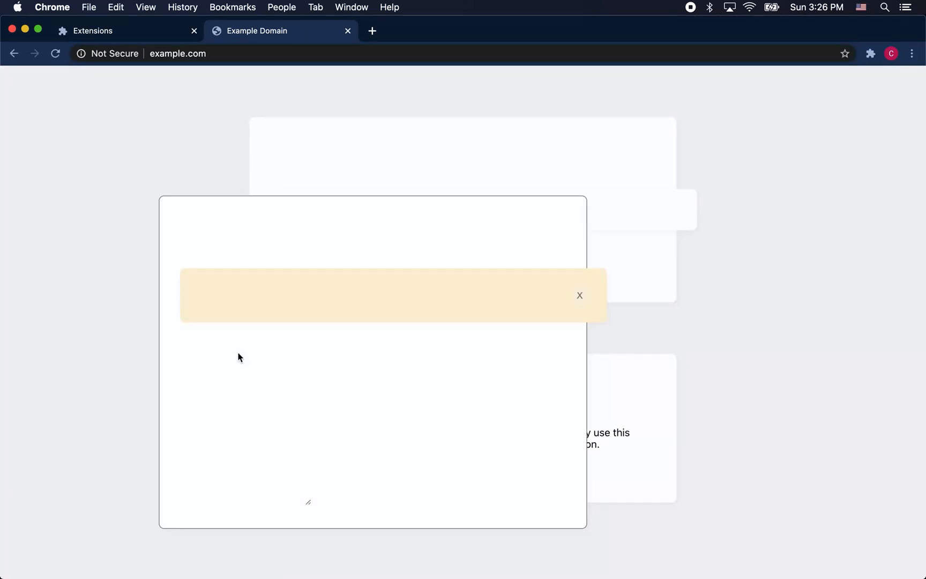
text(what h)
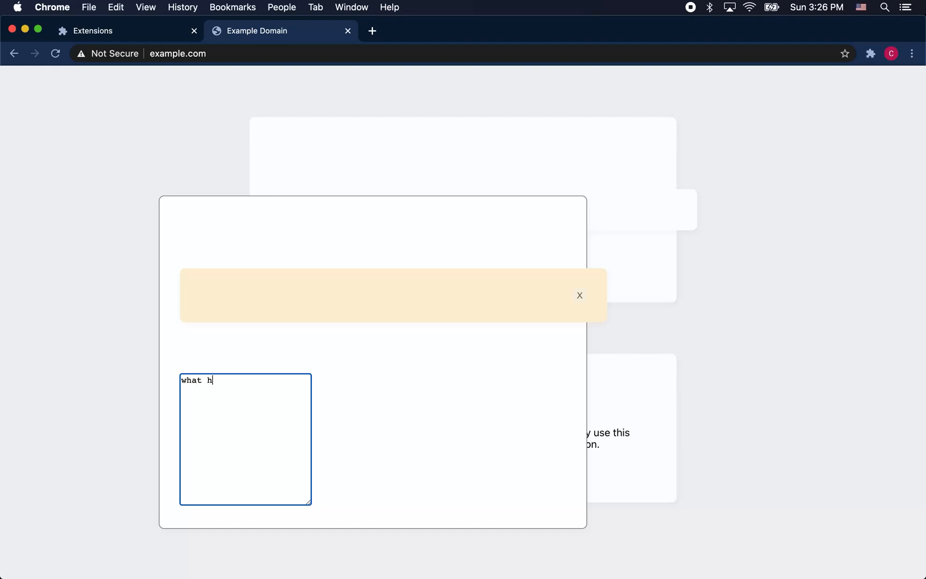
text(appened??)
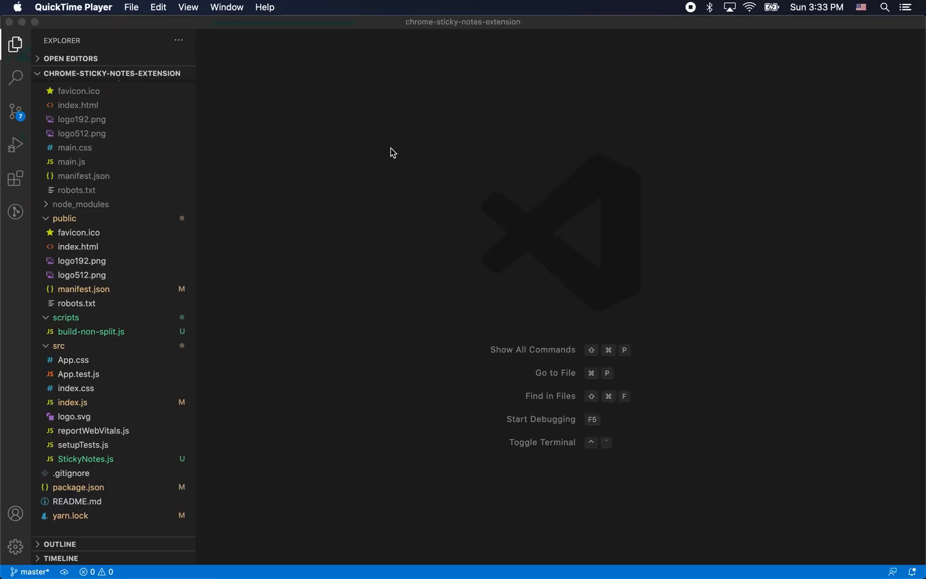
mouse_move(217, 265)
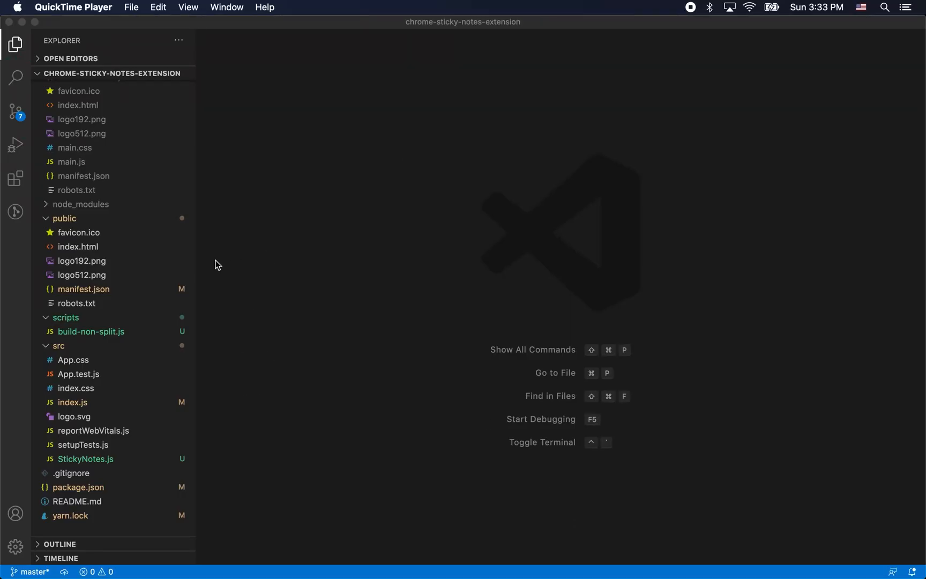
Create a new file named ShadowRoot.js inside the src folder.
click(59, 369)
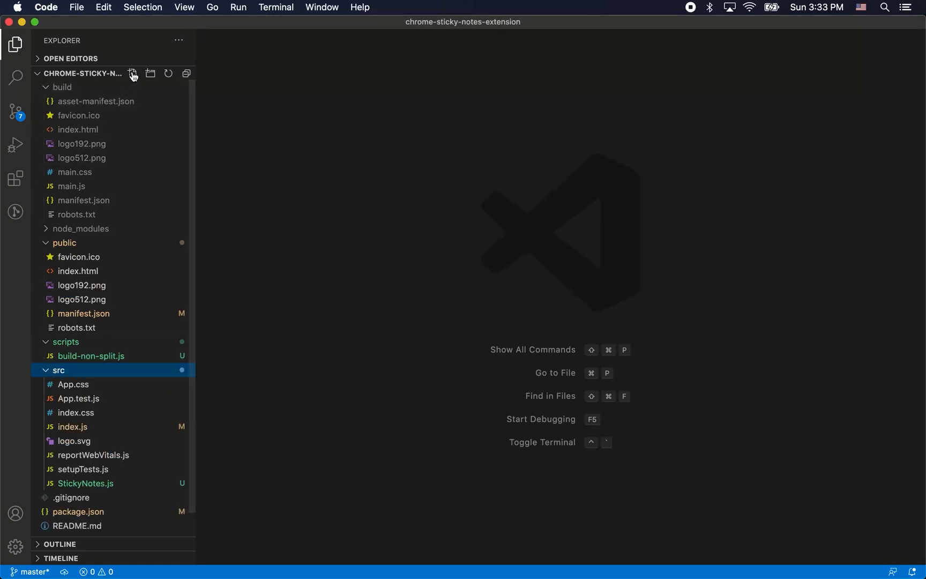
click(132, 73)
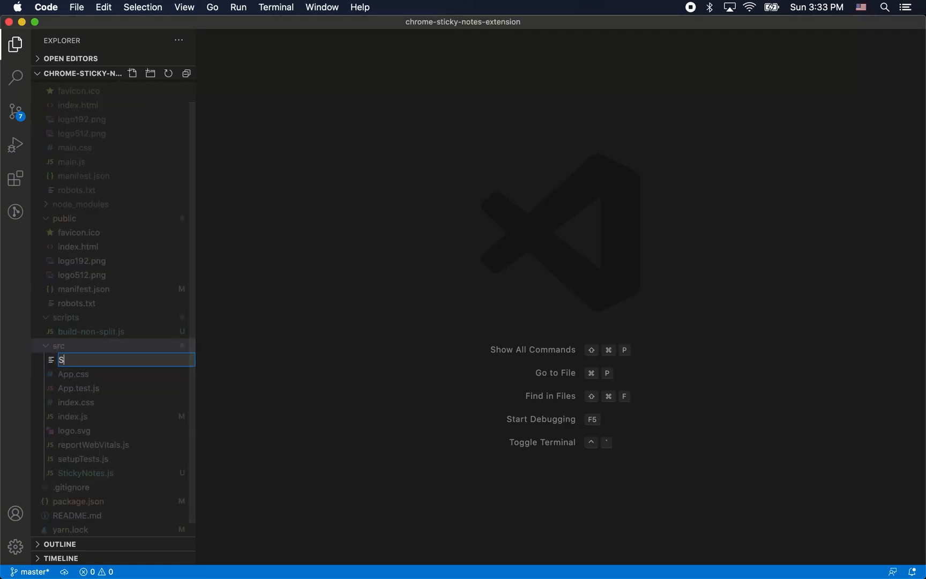
text(ShadowRoot.js)
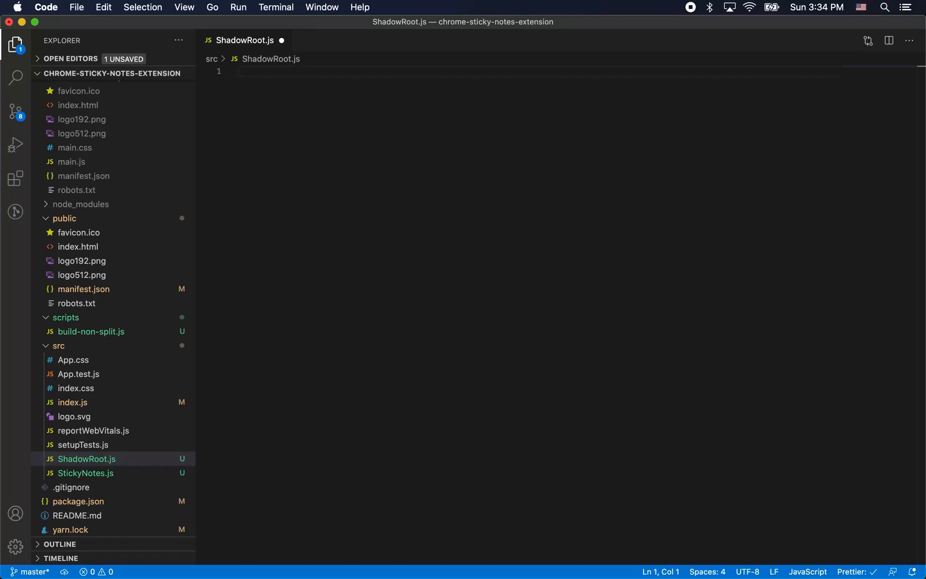
Import React/useState and react-shadow, and return root.div wrapping children in StyleSheetManager target={stylesNode}.
text(import React, { useState } from "react";)
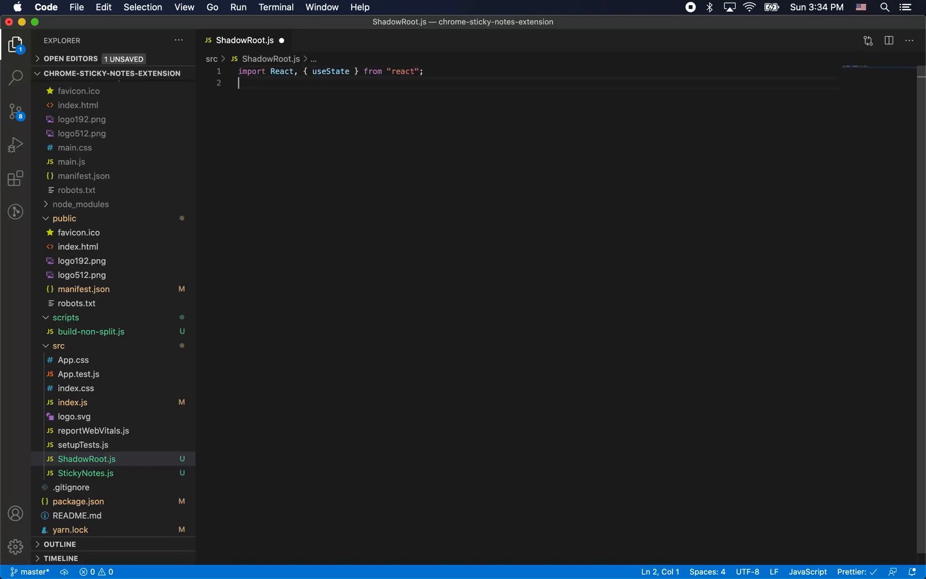
text(import root from "react-shadow";)
text(<StyleSheet)
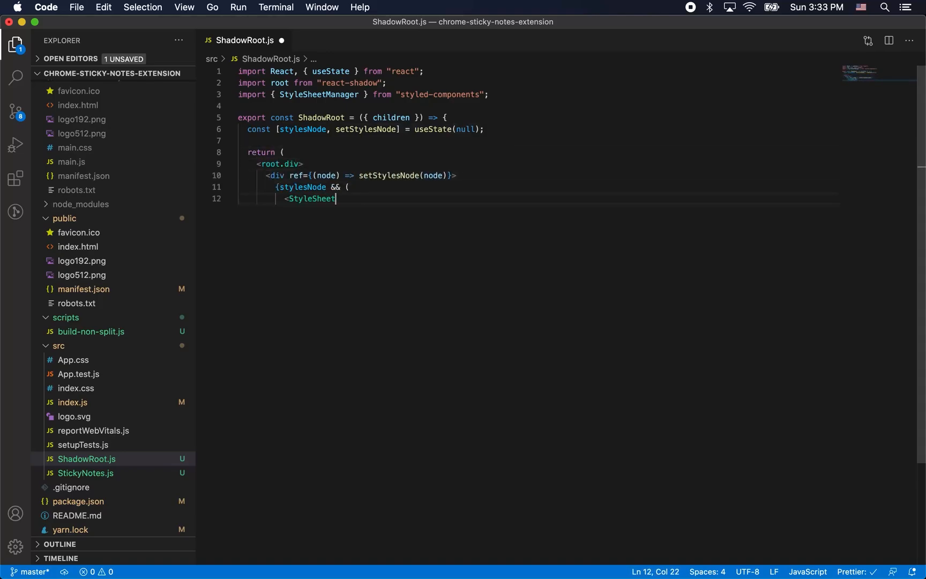
text(Manager target={stylesNode}>{children}</StyleSheetManager>)
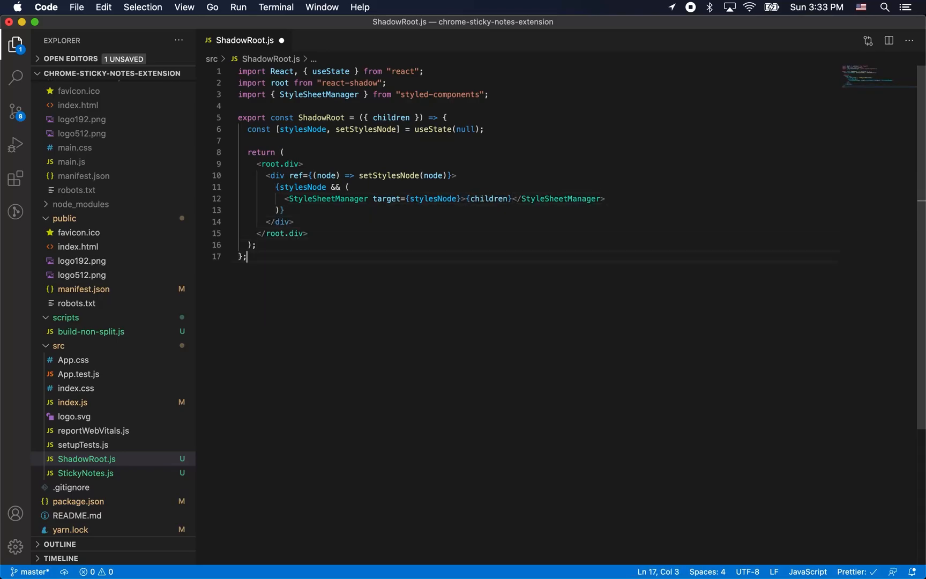
In StickyNotes.js, import {ShadowRoot} from './ShadowRoot' and wrap each note's Container in <ShadowRoot>.
click(86, 459)
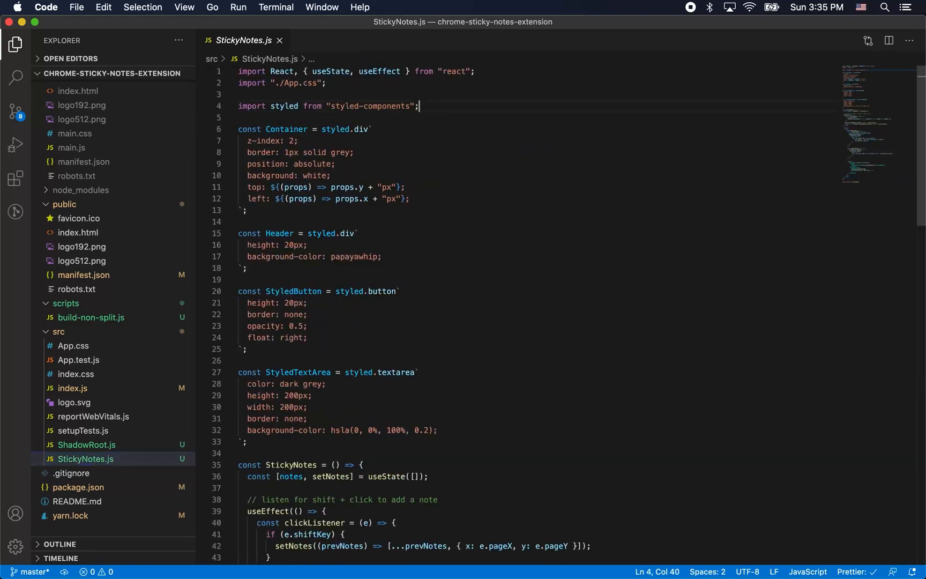
text(imp)
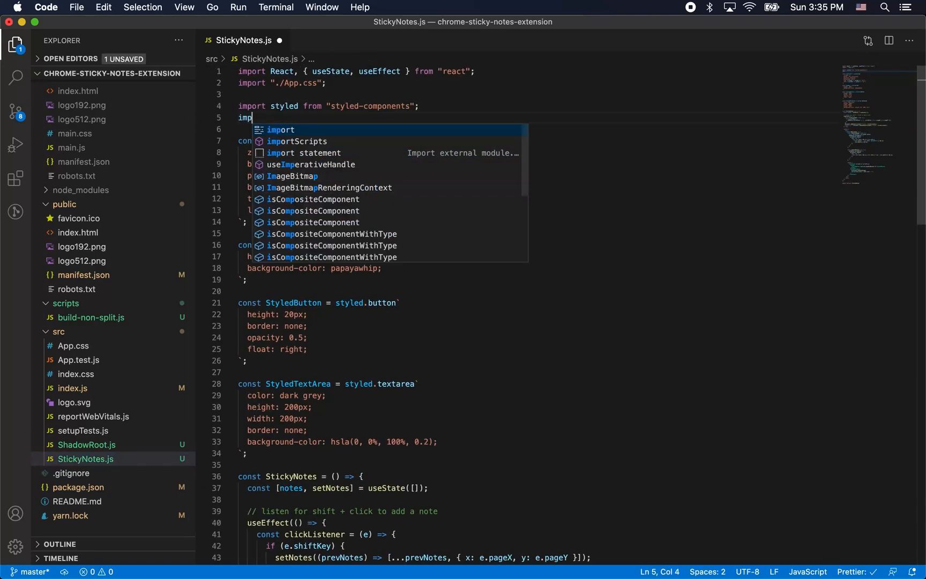
text({ShadowRoot} from)
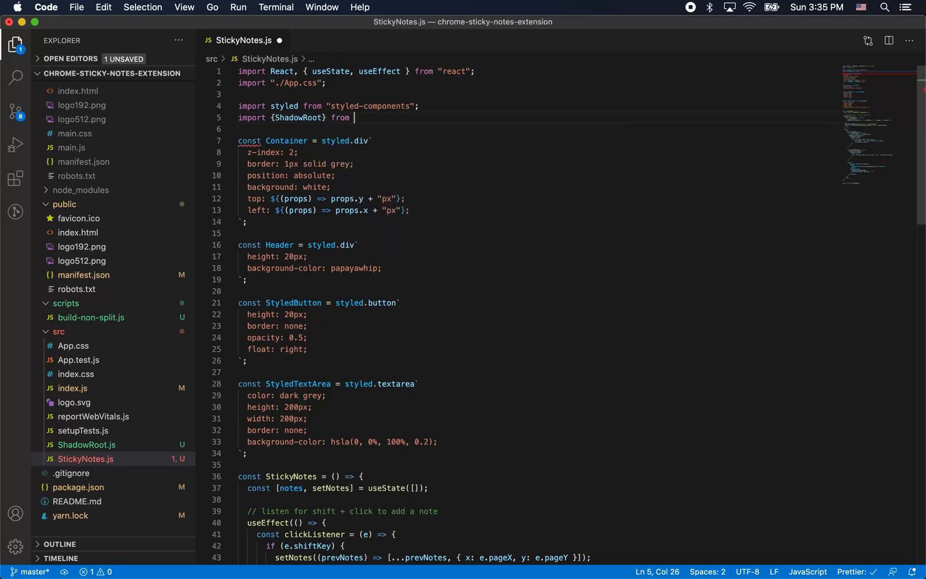
text('./ShadowRoot')
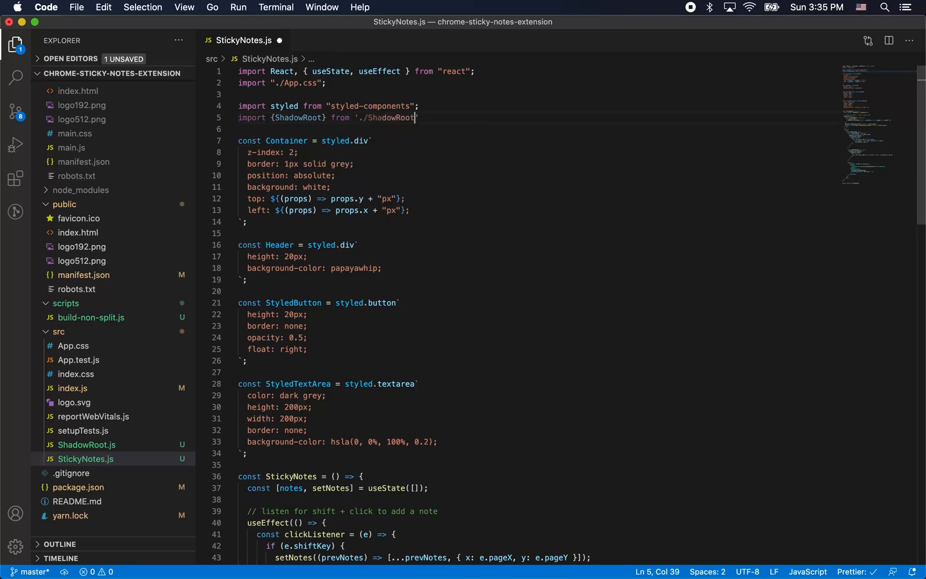
scroll(down, 3)
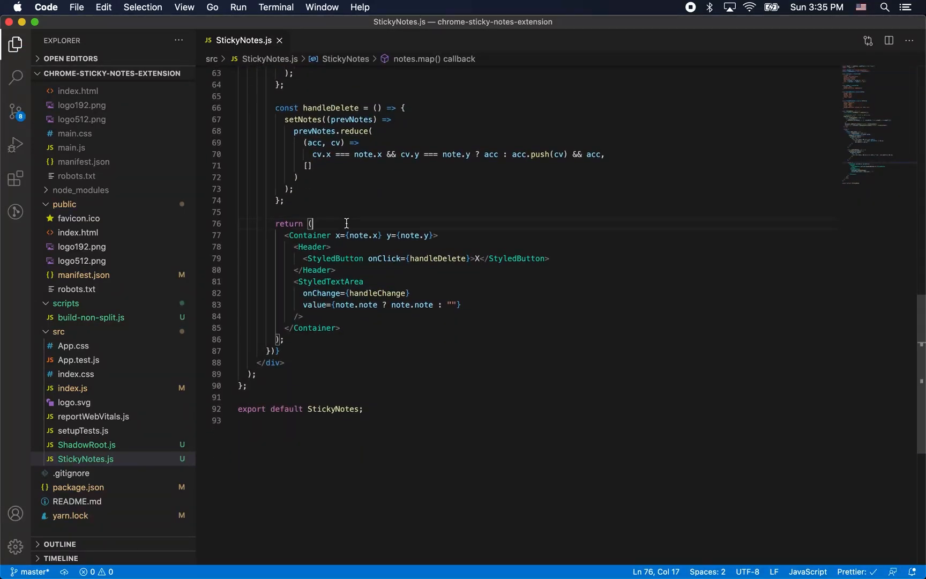
text(ShadowRoot>)
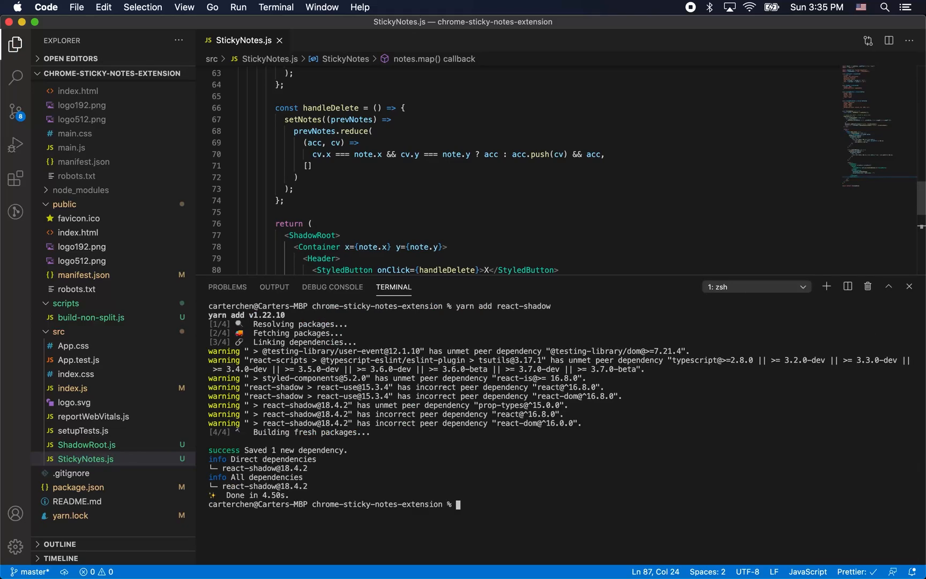
Run yarn build:extension in the terminal to rebuild with react-shadow included.
text(yarn bu)
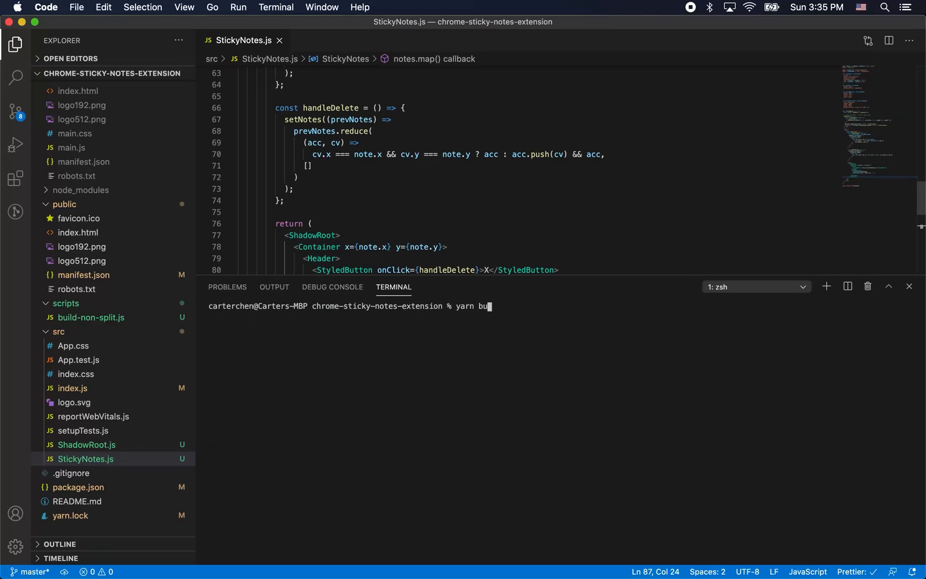
text(ild:extension)
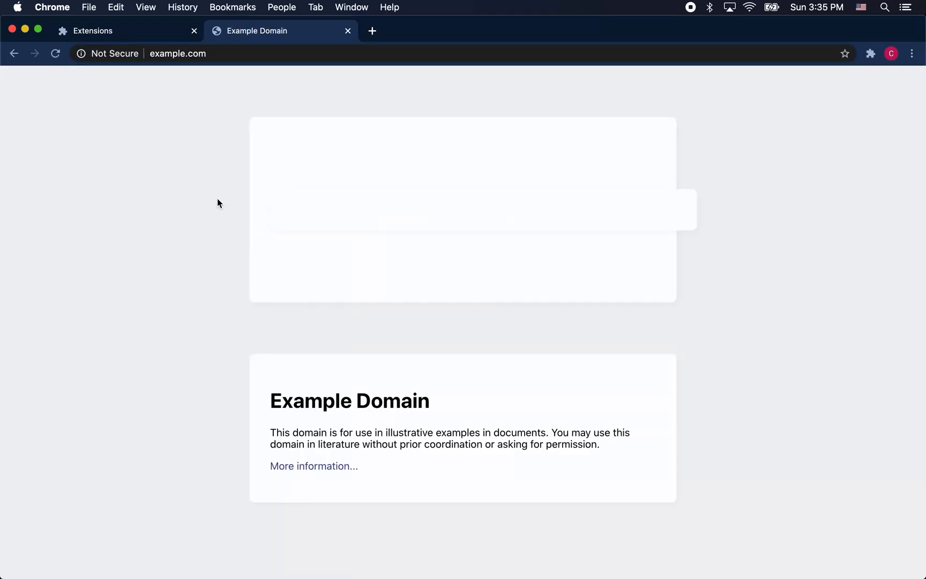
Write "yay!" into the newly added sticky note on example.com.
text(yay)
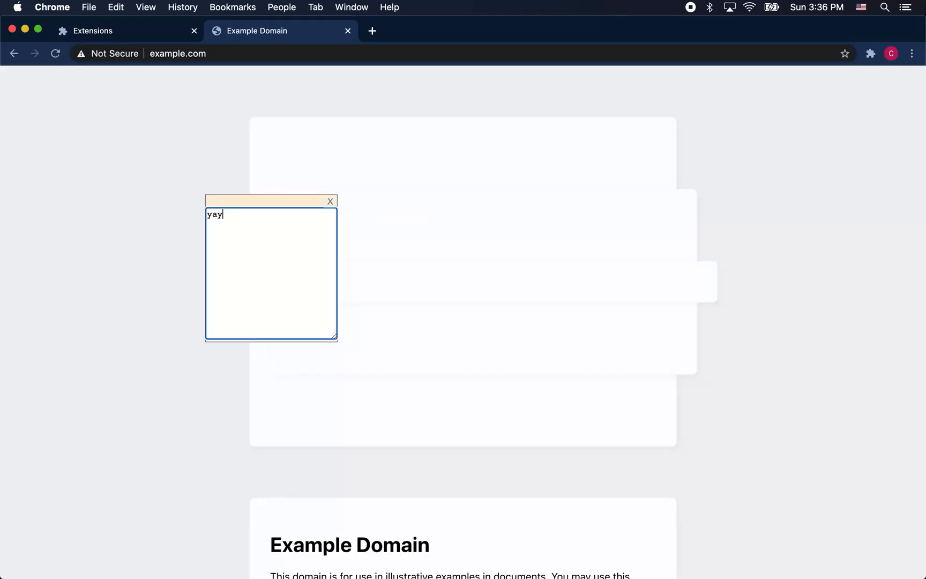
text(!)
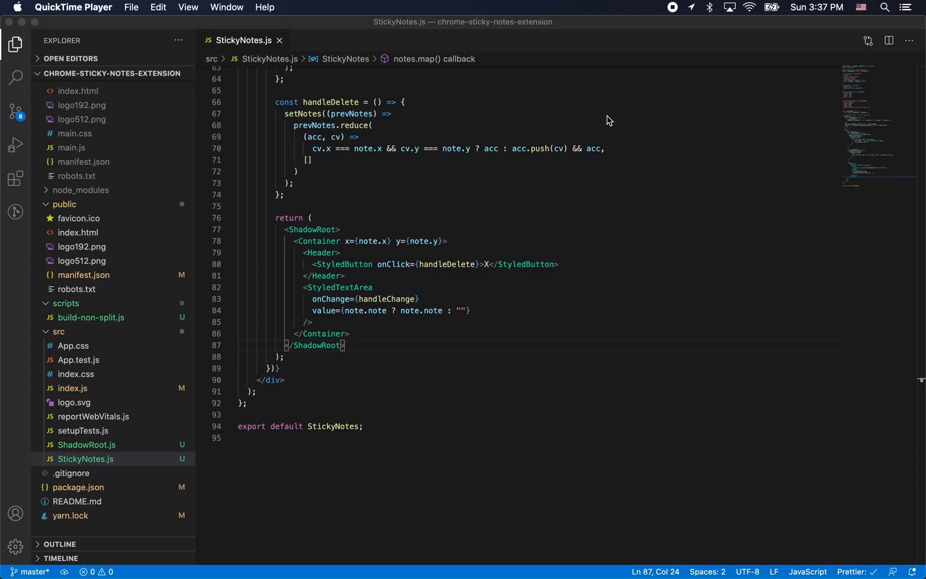
mouse_move(637, 12)
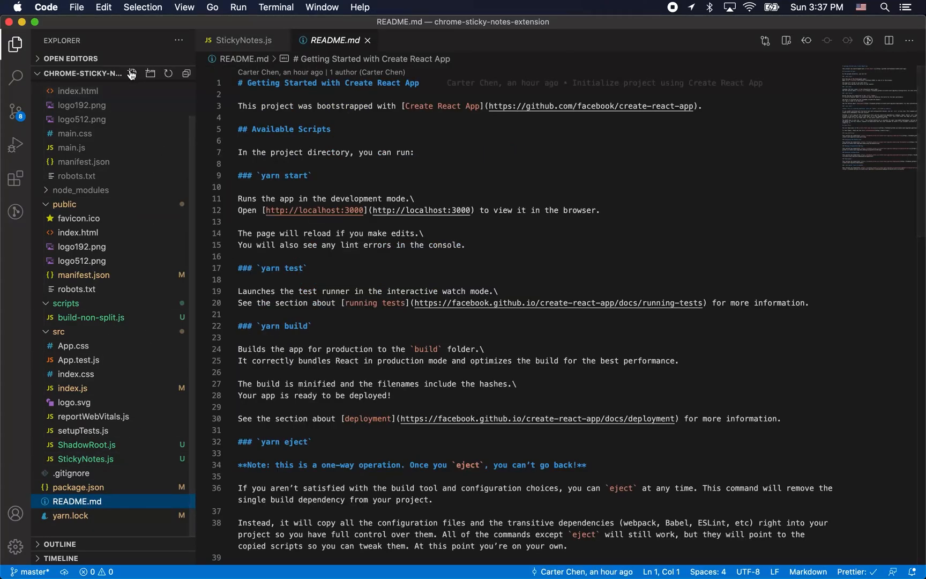
Create a .env file defining REACT_APP_LOCAL = true.
text(.env)
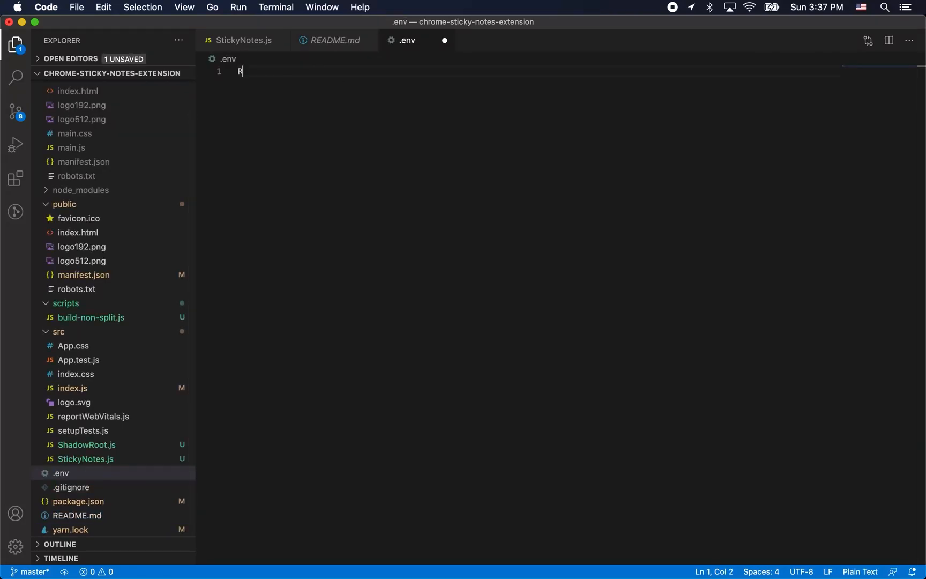
text(REACT_APP_)
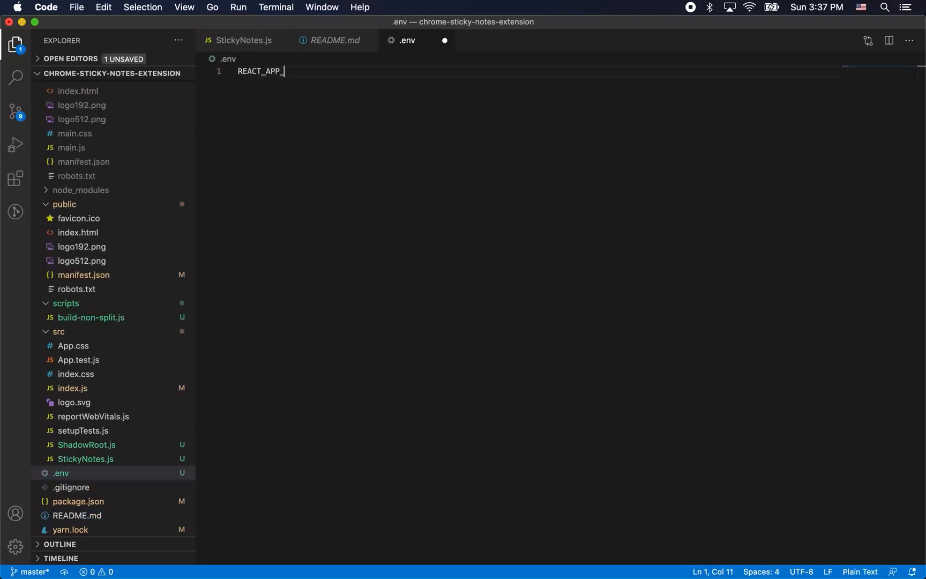
text(LOCAL = tru)
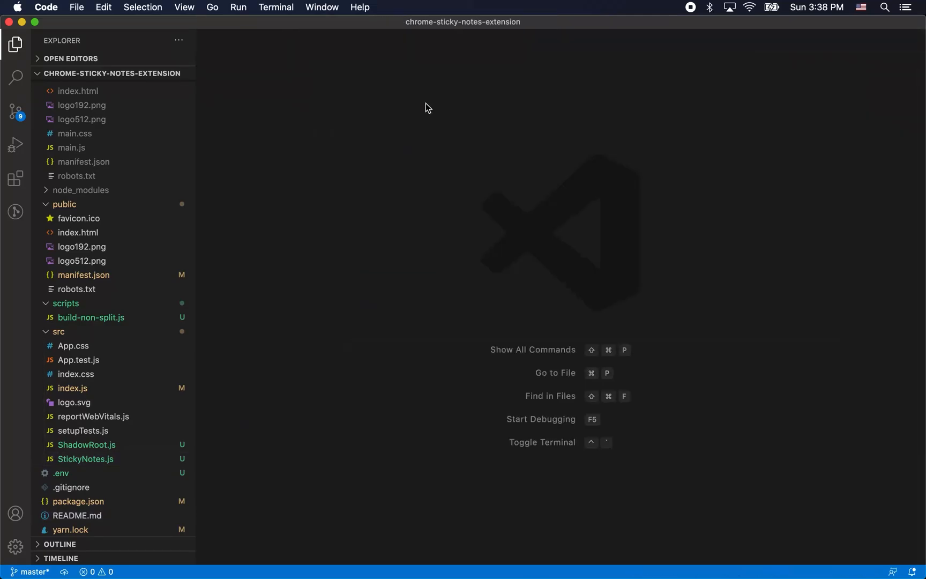
Create src/constants.js exporting localMode from process.env.REACT_APP_LOCAL, then return to StickyNotes.js.
key(cmd+p)
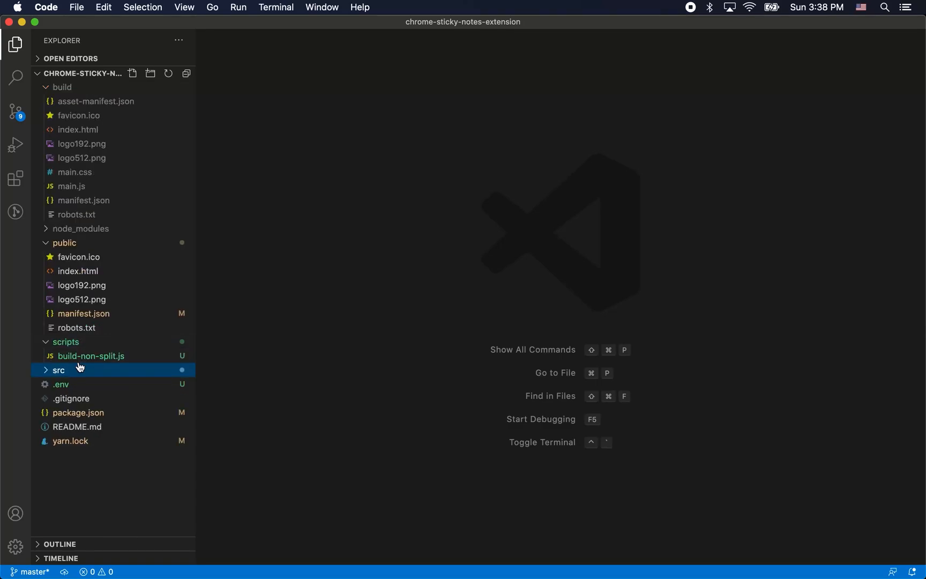
click(131, 73)
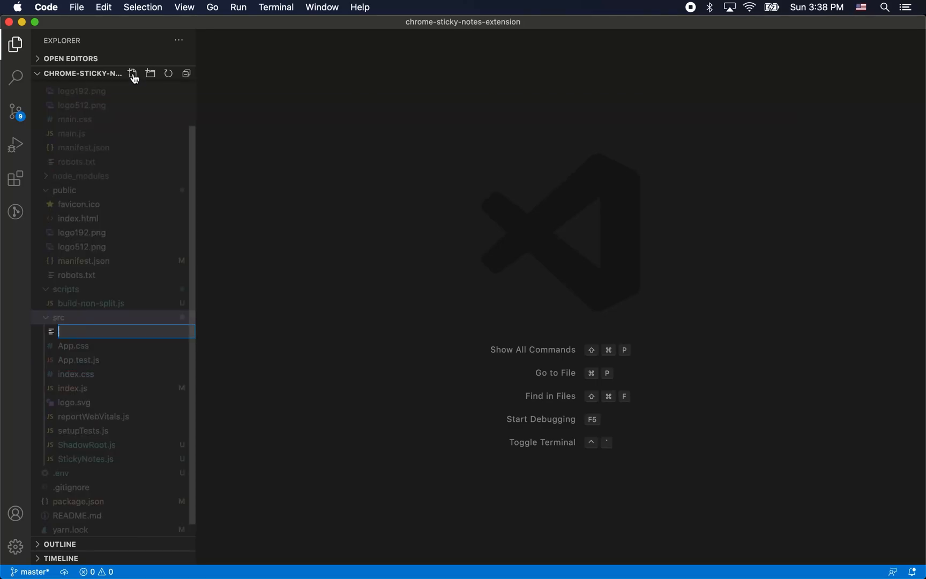
text(constat)
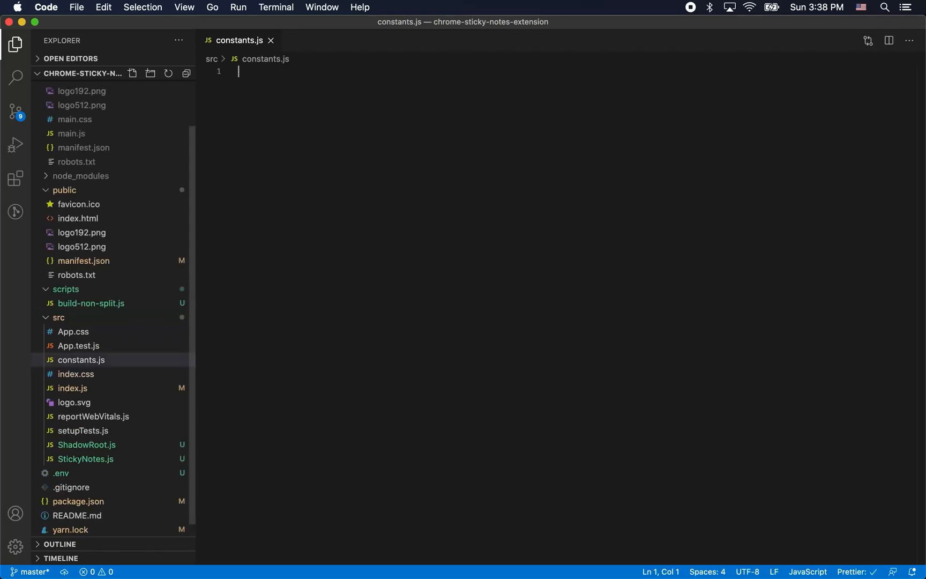
text(export const localMode = process.env.REACT_APP_LOCAL)
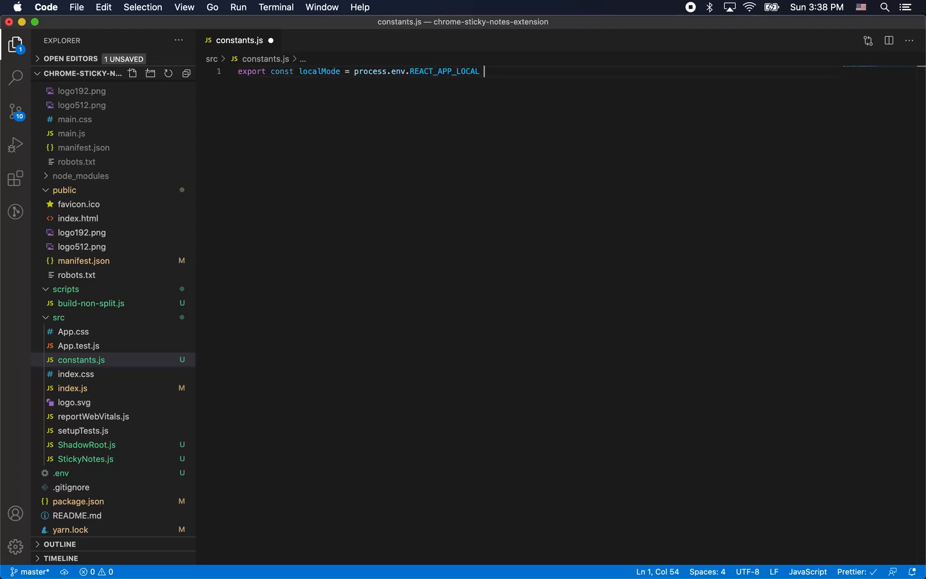
click(86, 459)
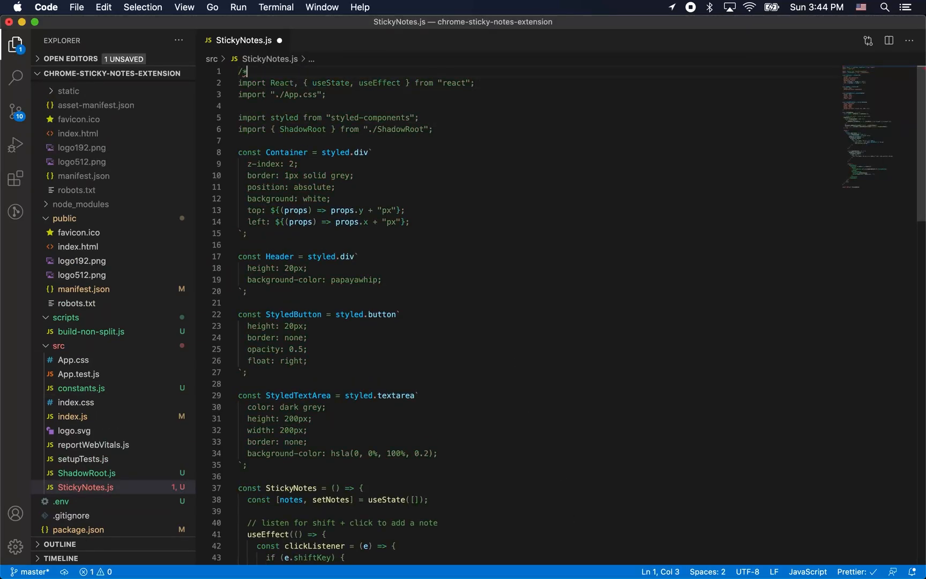
Add a /*global chrome*/ comment, import localMode, and define url from window.location.href.
text(global chrome */)
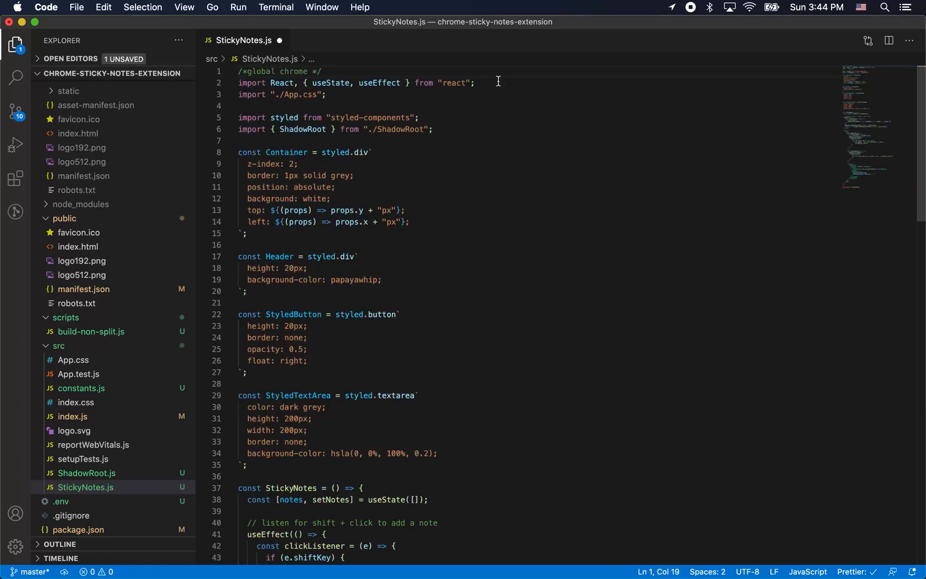
text(imp)
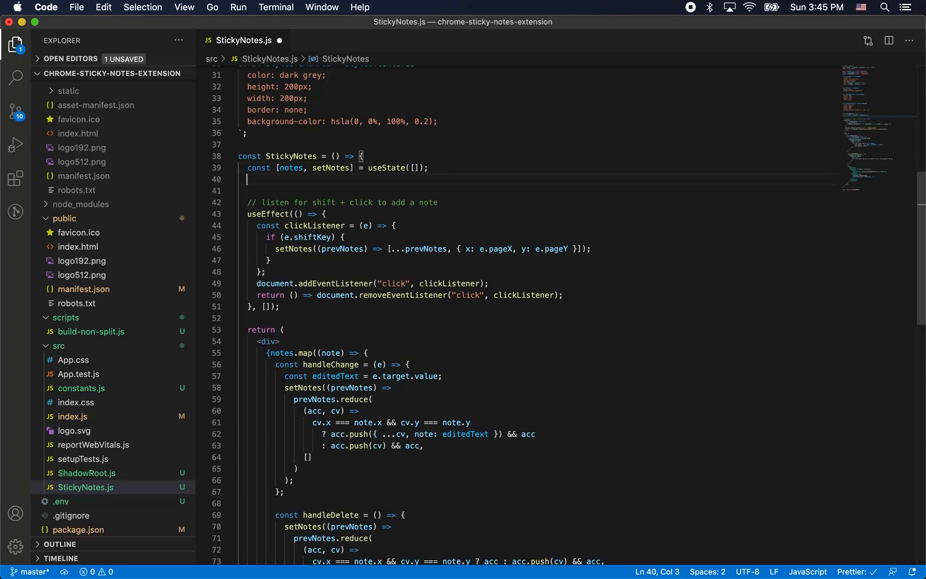
text(const url = wind)
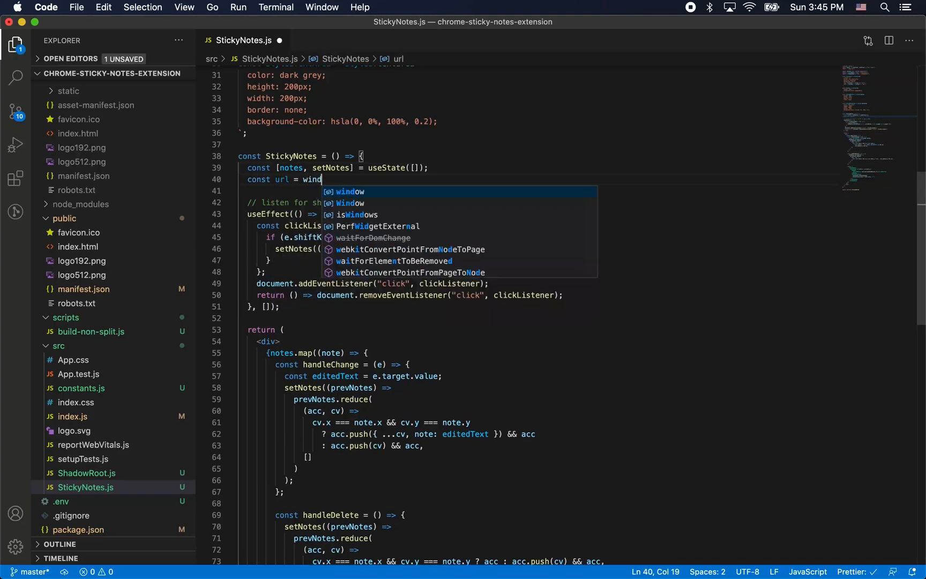
text(ow.location.href;)
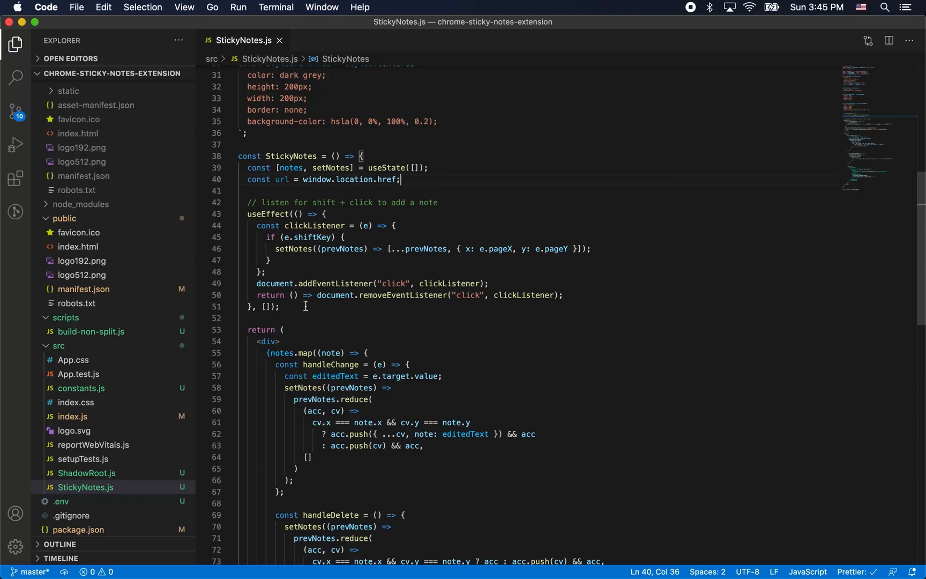
Add useEffects loading notes via chrome.storage.local.get and saving or removing them on change.
text(// get notes if they're there)
text(items[url] && setNotes(items[url]);)
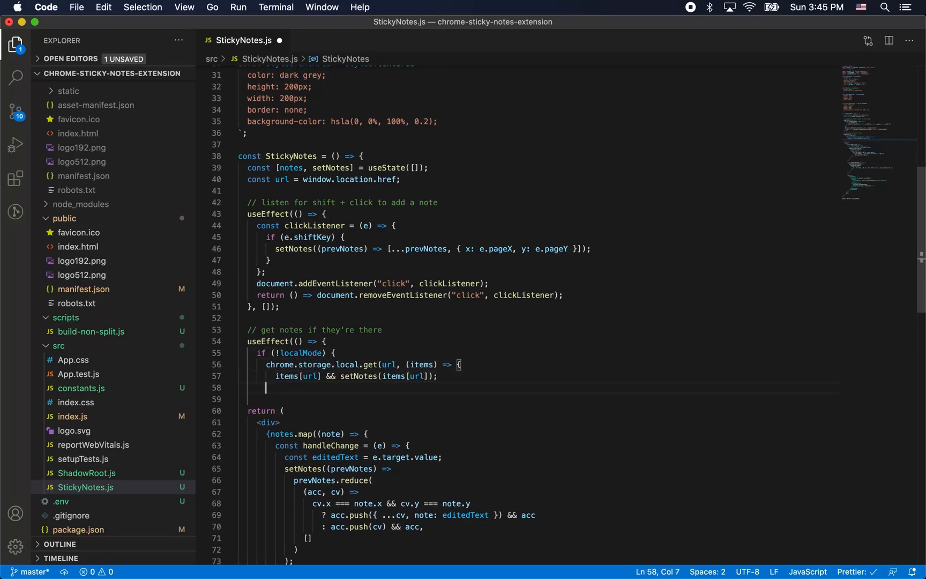
text(});)
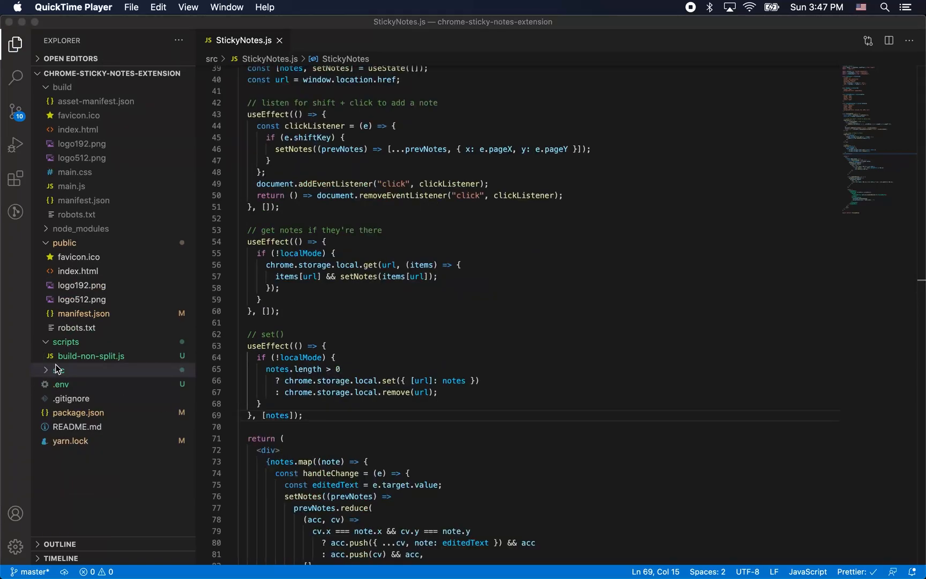
Create src/PopupComponent.js with /* global chrome */, a sample notes shape, and styled ListNoMarker and UrlP.
click(59, 370)
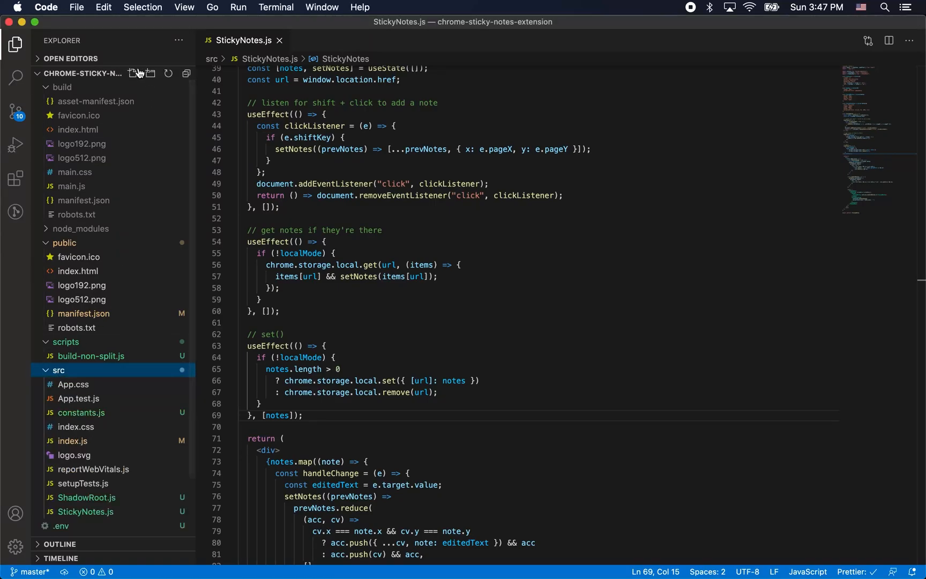
click(134, 73)
text(PopupComponent.js)
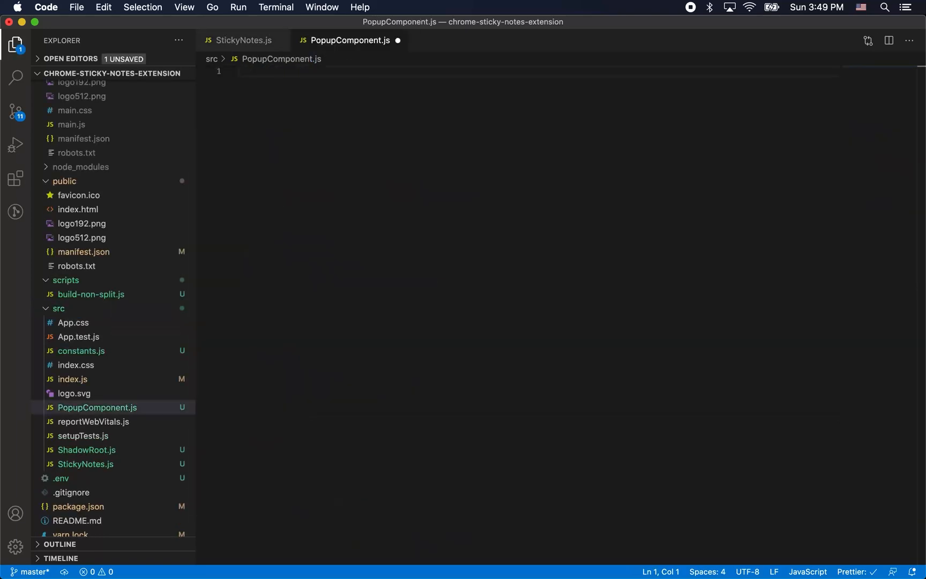
text(/* global chrome */)
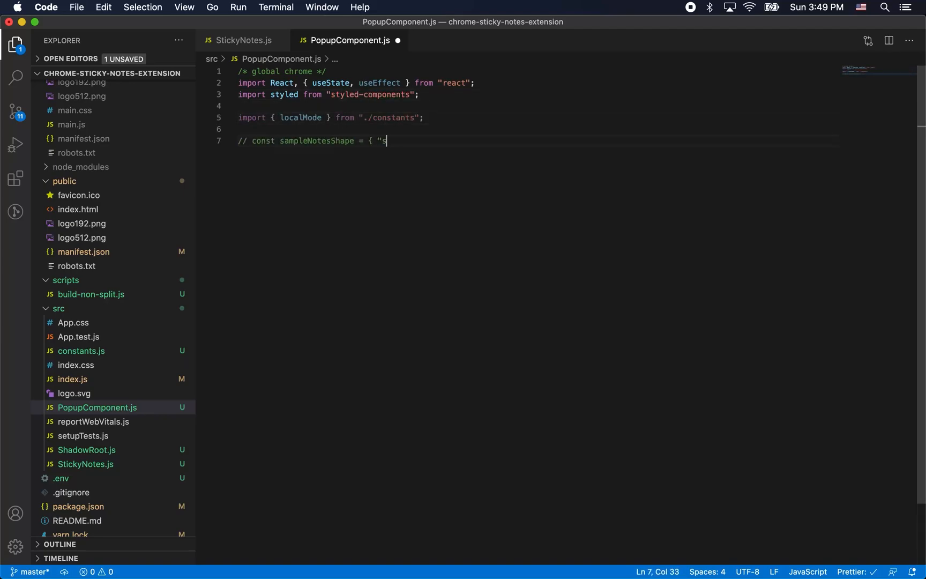
text(omeUrl": [{ note: "some text", x: 100, y: 100 }] };)
text(const UrlP = style)
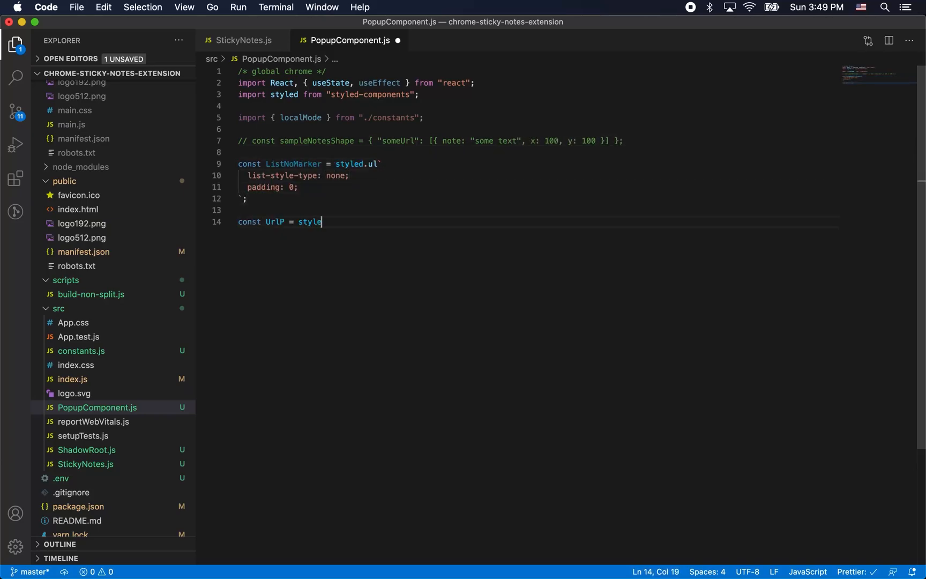
text(d.p`)
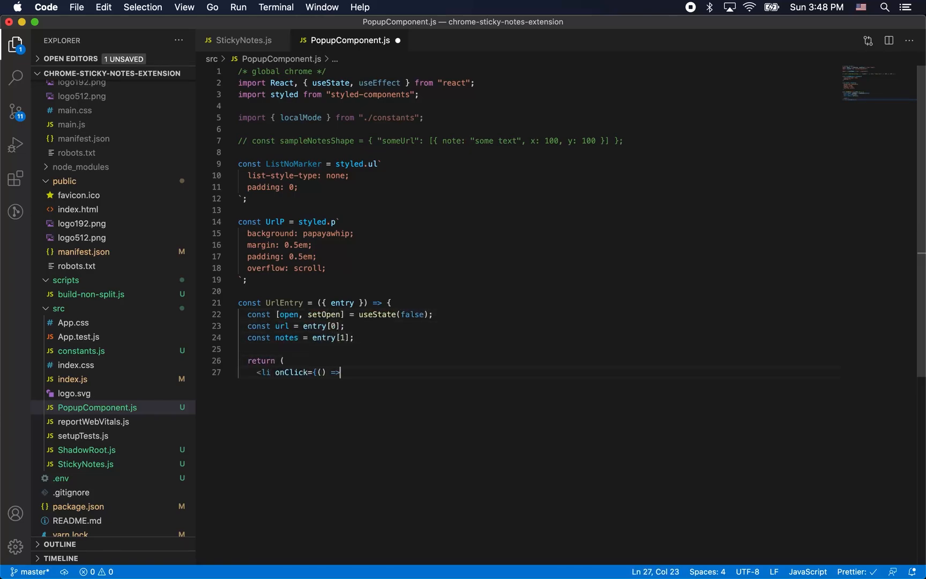
Write a UrlEntry toggle component and PopupComponent reading chrome.storage.local and listing notes under instructions.
text(setOpen(!open)}>)
text(const [)
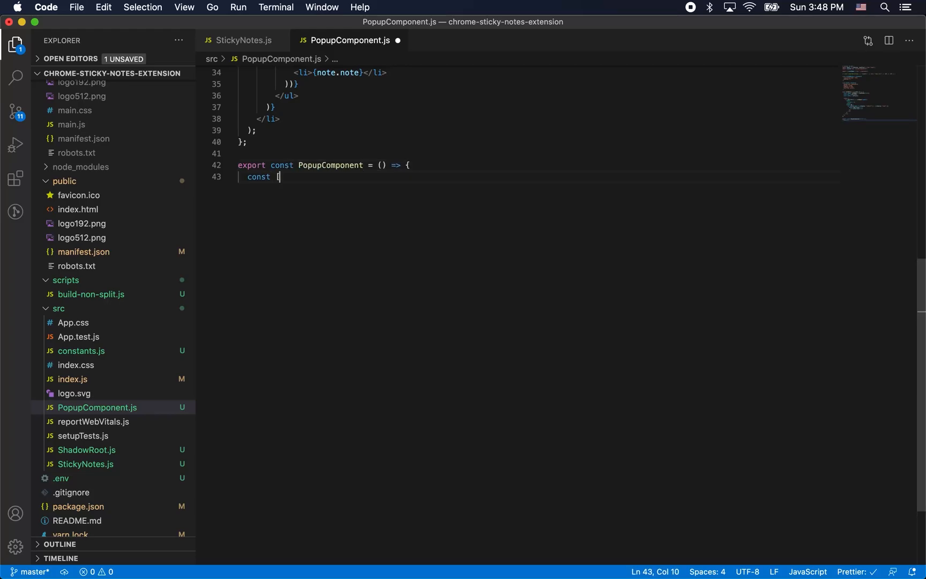
text(notes, setNotes] = useState([]);)
text(<h3>Hello from sticky notes!)
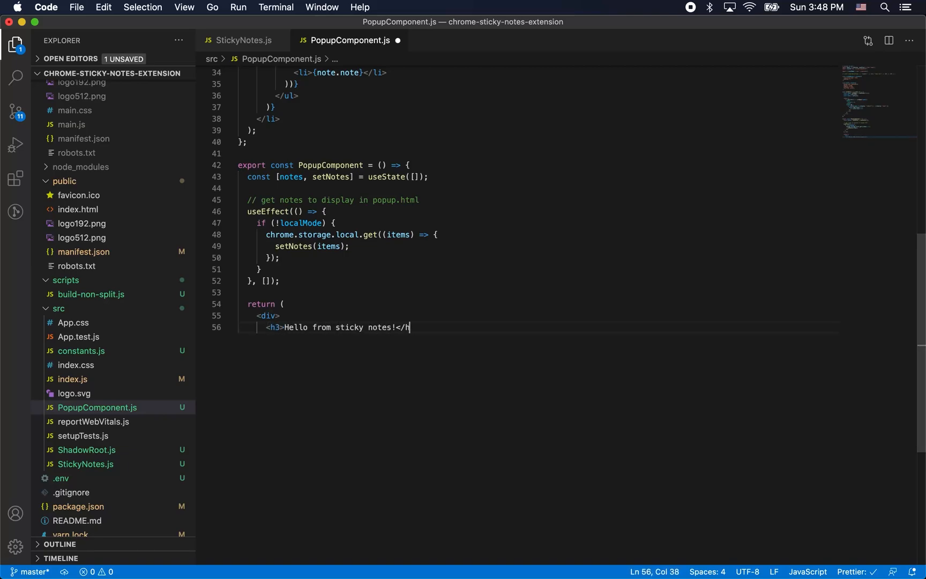
text(</h3>)
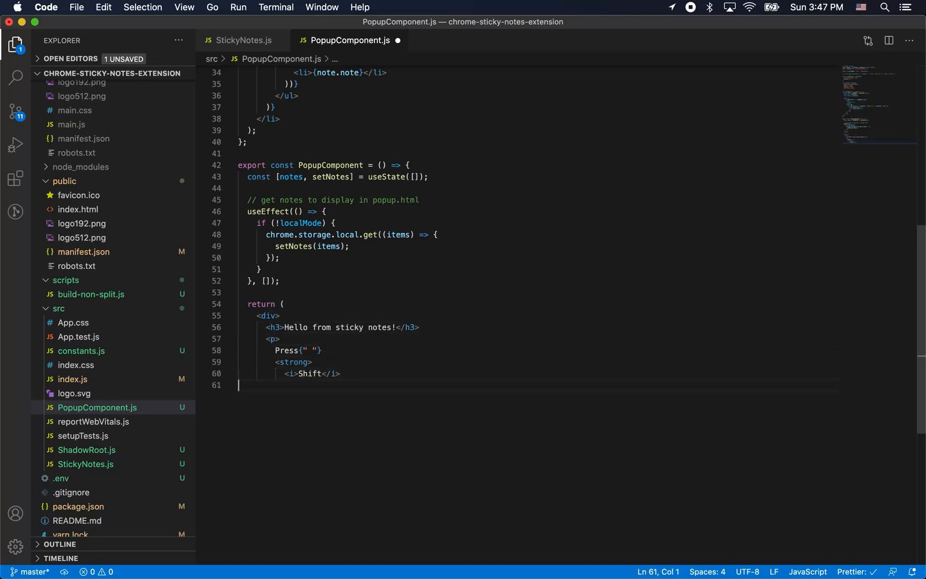
text(</strong>)
text(<ListNoM)
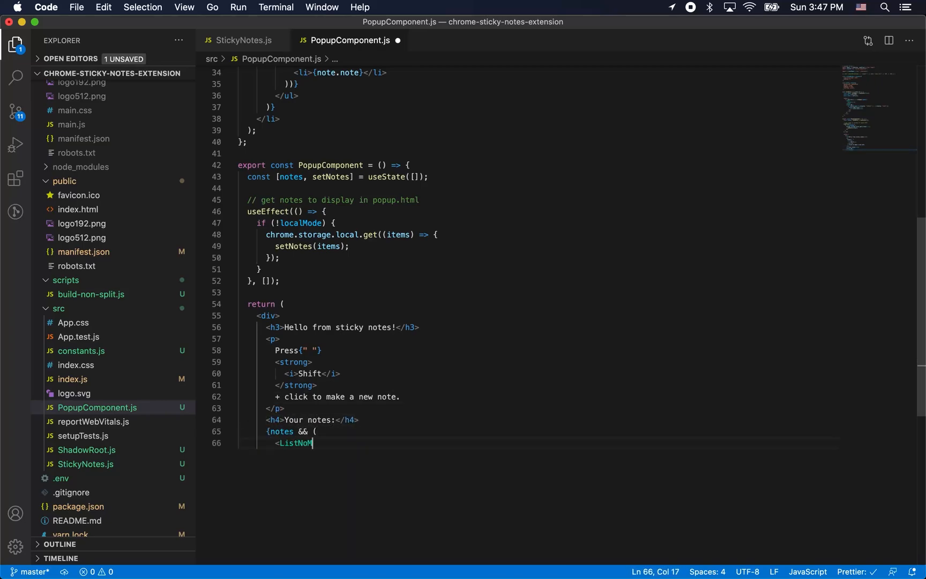
text(arker>)
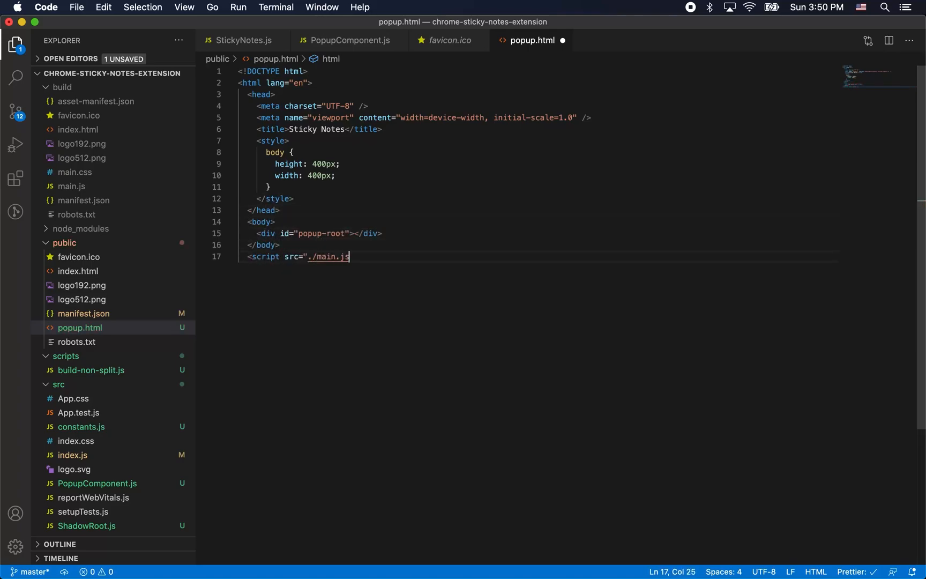
Create public/popup.html with body size styles, a popup-root div, and a ./main.js script tag.
text("></script>)
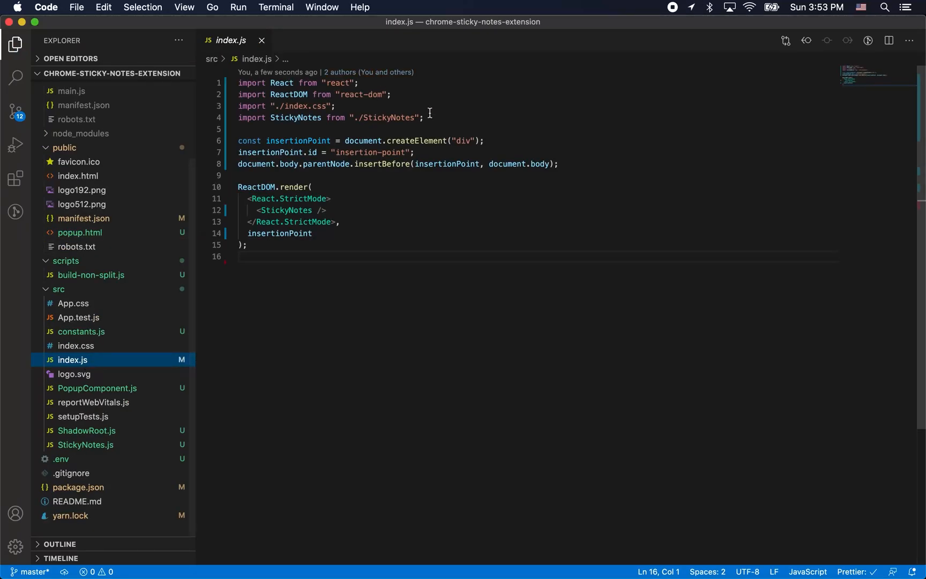
Import PopupComponent and get popupRoot via document.getElementById.
text(import {Pop})
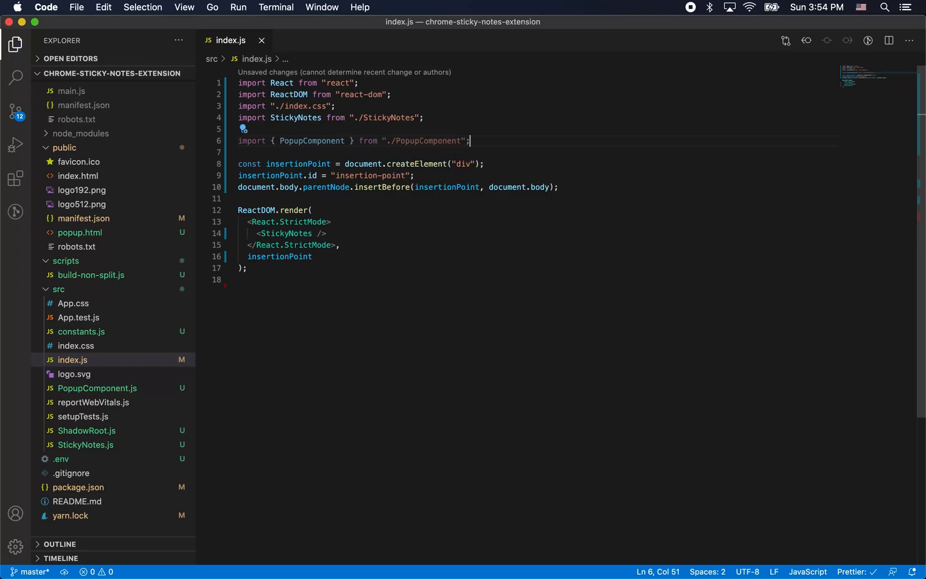
text(const popup)
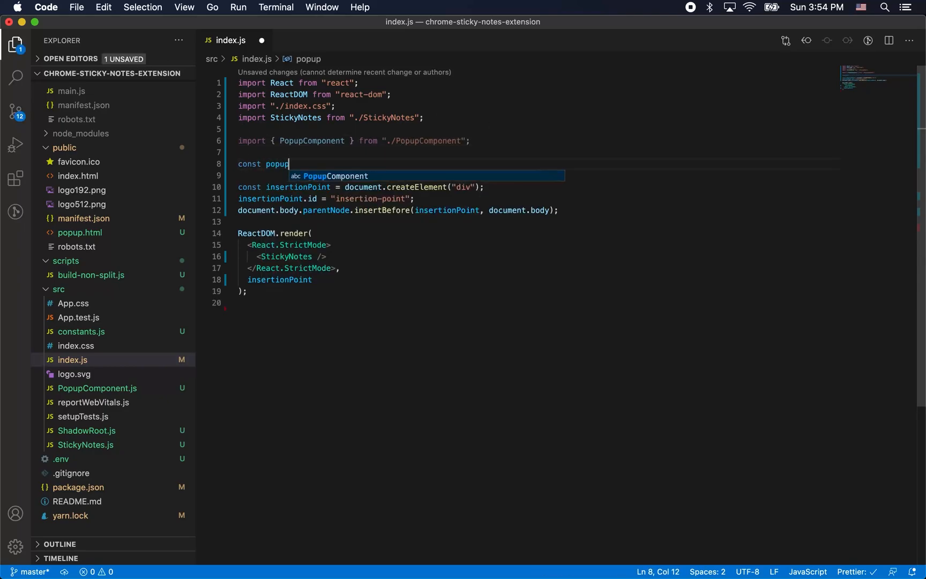
text(Root = document.getElementById("popup-root");)
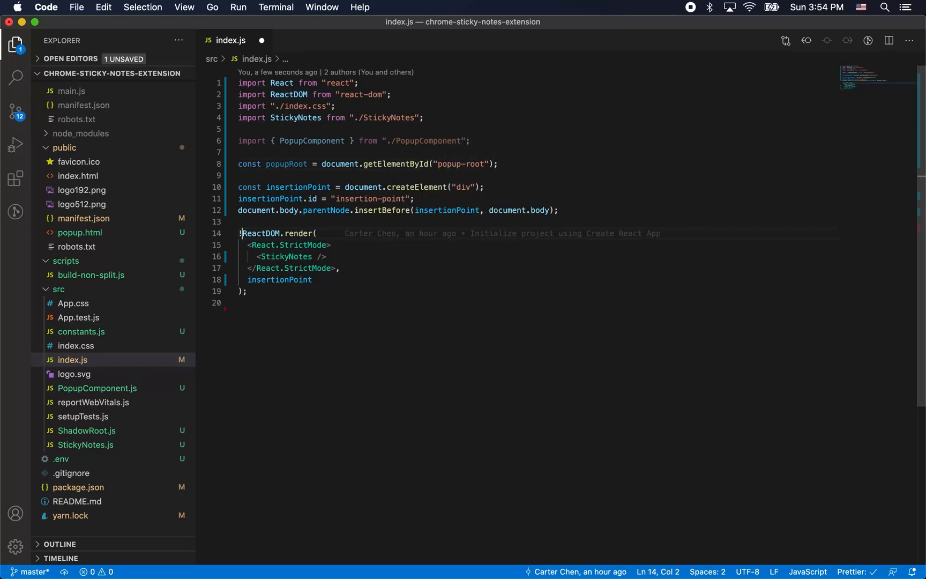
Render StickyNotes only when !popupRoot, and PopupComponent into popupRoot when it exists.
text(!popupRoot &&)
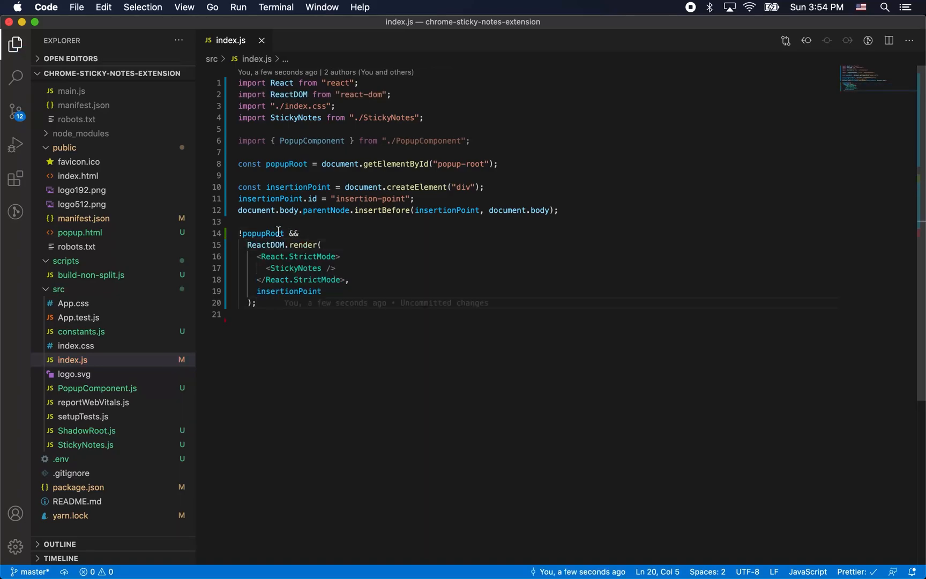
text(popupRoot && ReactDOM.render(<React.StrictMode>)
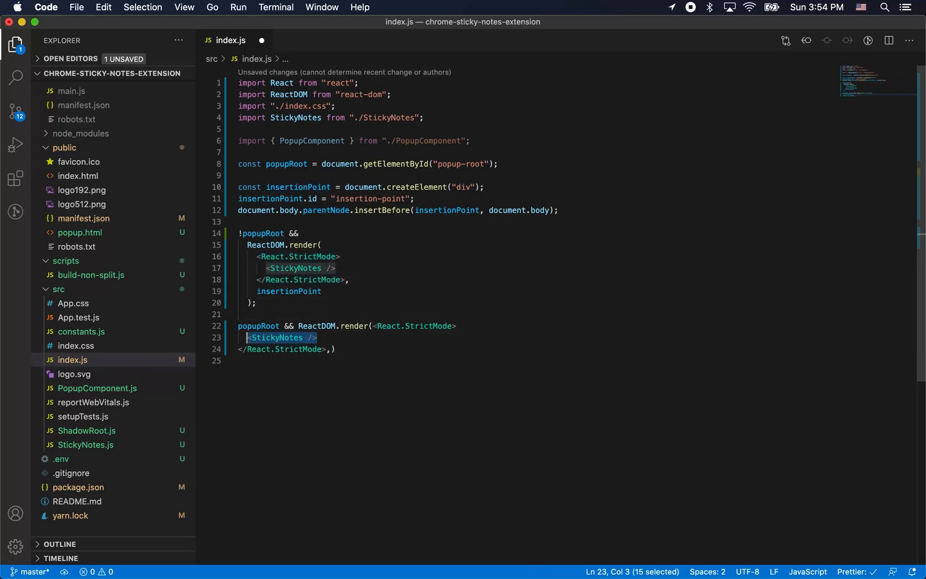
text(PopupComponent)
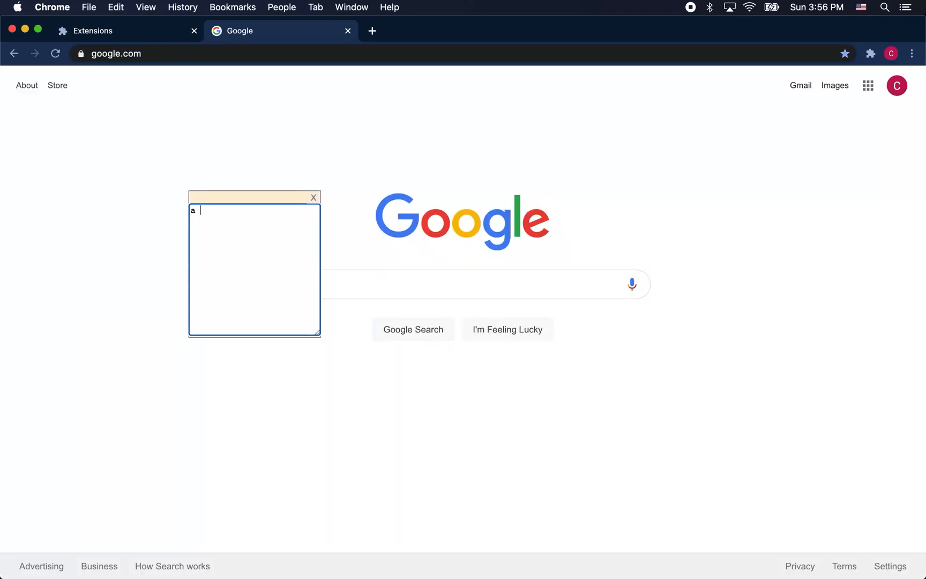
Finish the note to read "a note!" and show the extensions that can access google.com.
text(note!)
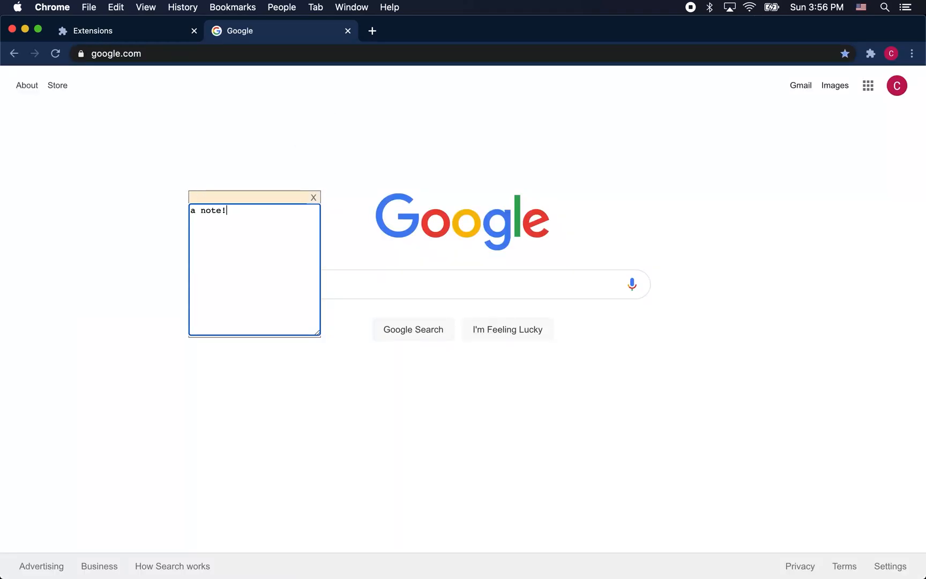
click(871, 54)
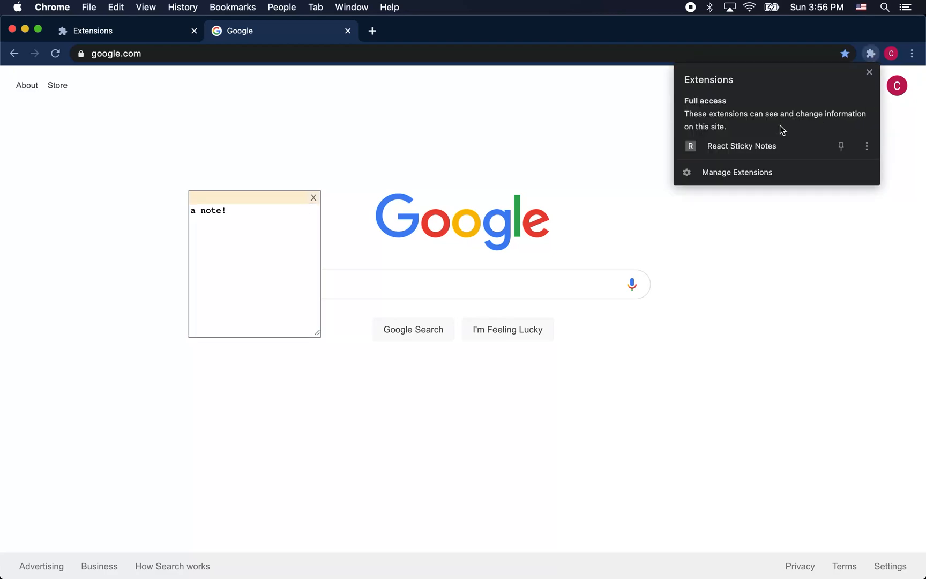